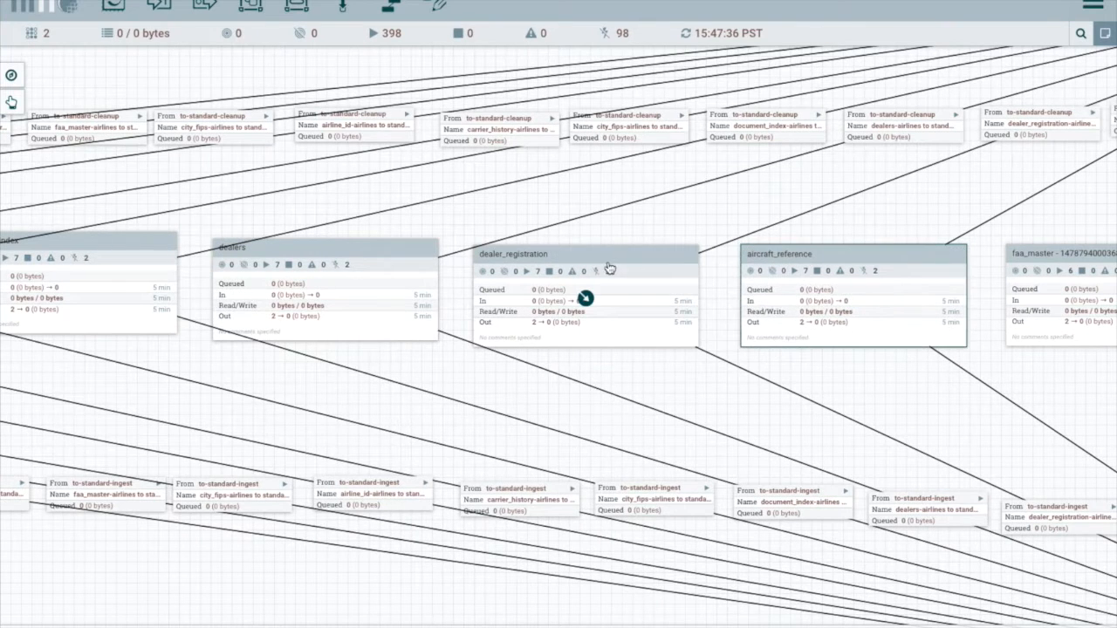
Enter the dealer_registration process group to view its ingest processors.
click(522, 254)
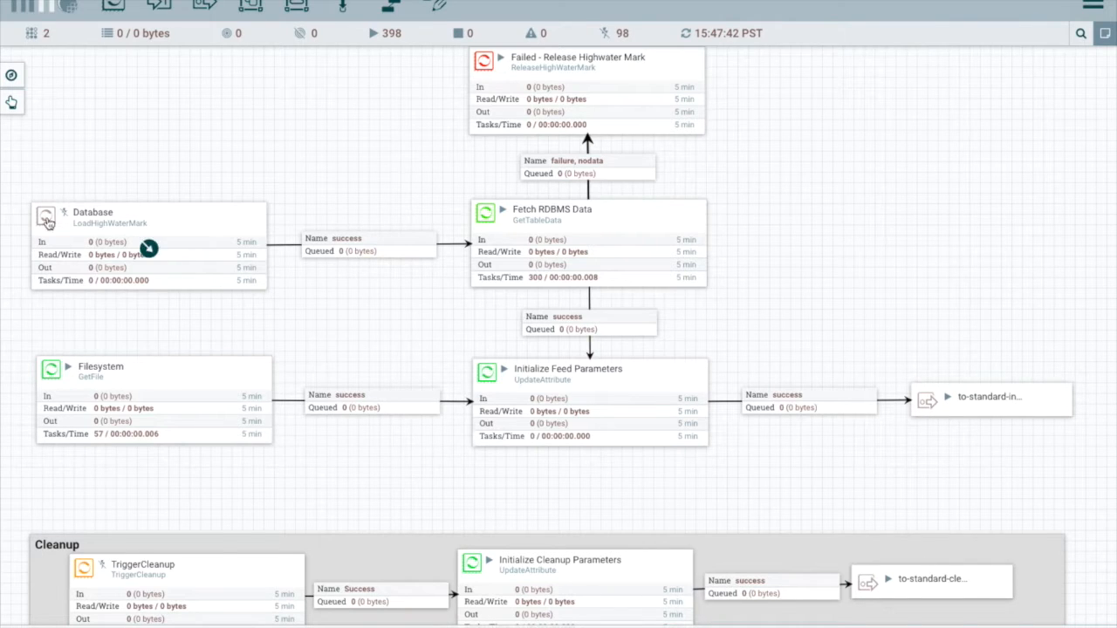
mouse_move(172, 391)
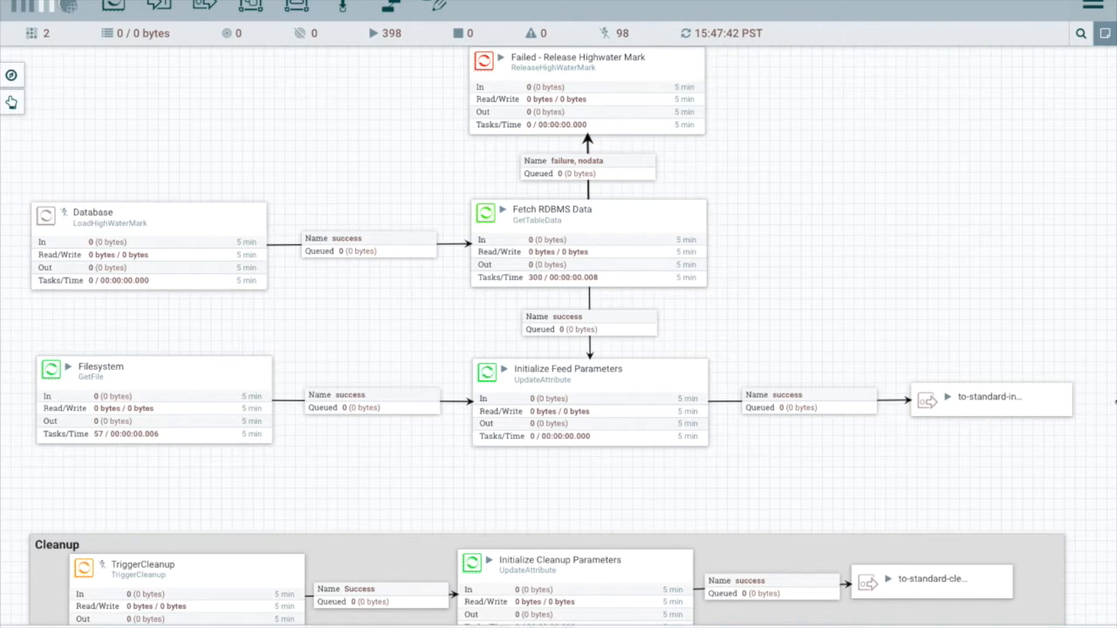
mouse_move(974, 400)
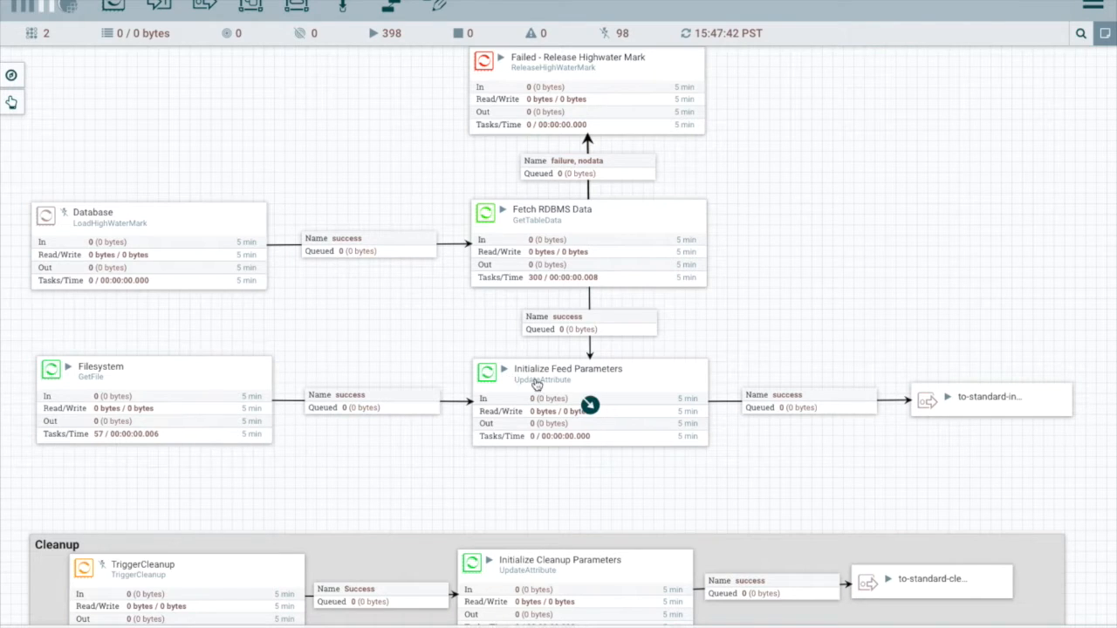
right_click(589, 406)
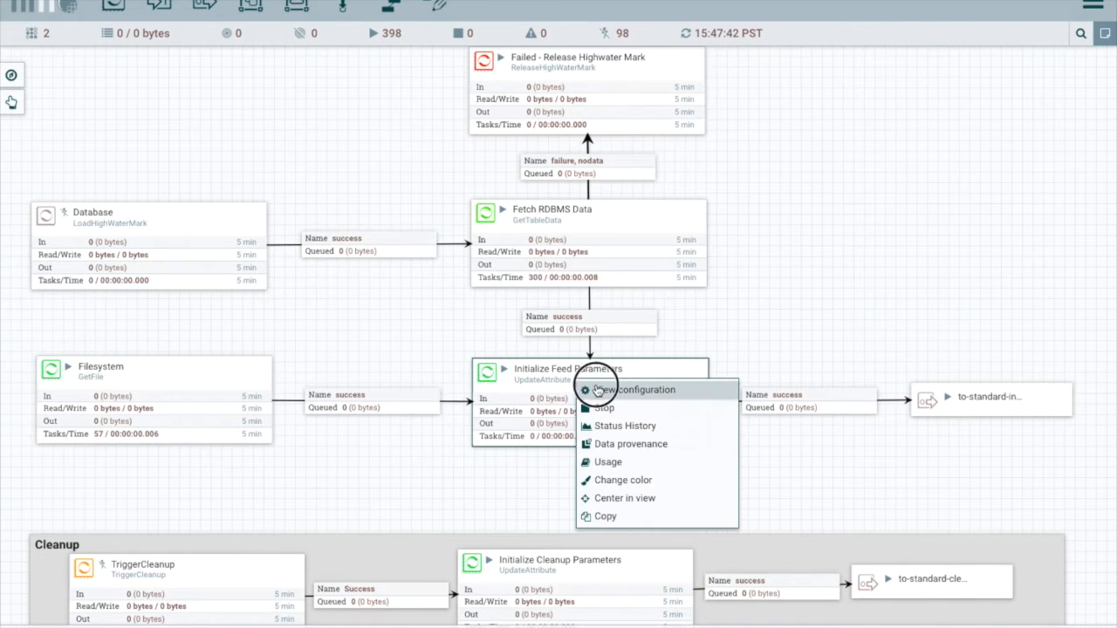
click(627, 389)
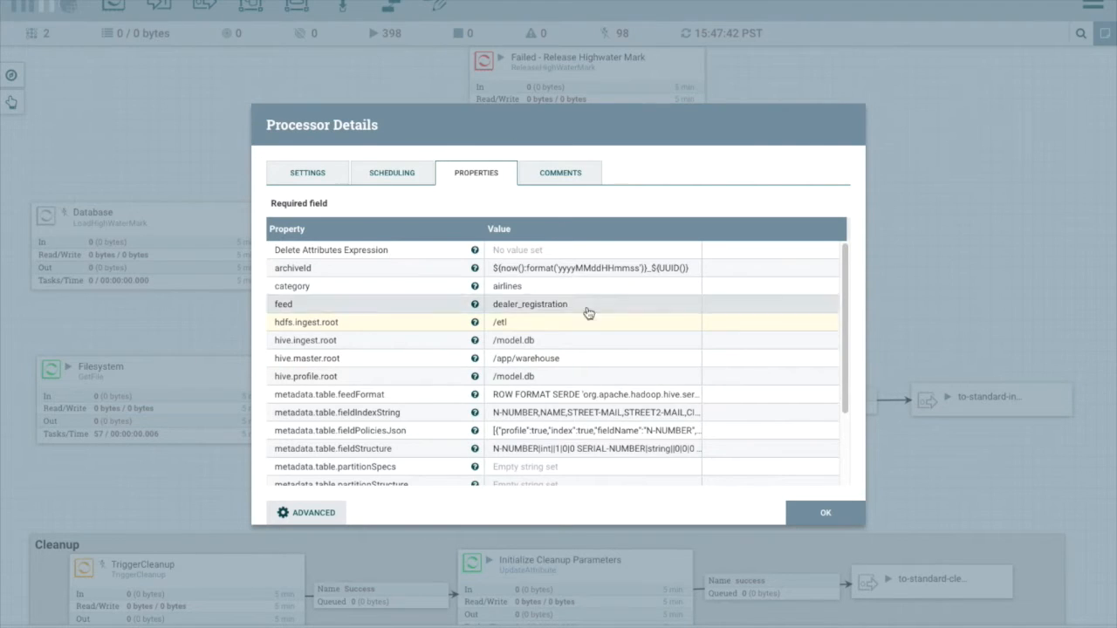
scroll(down, 3)
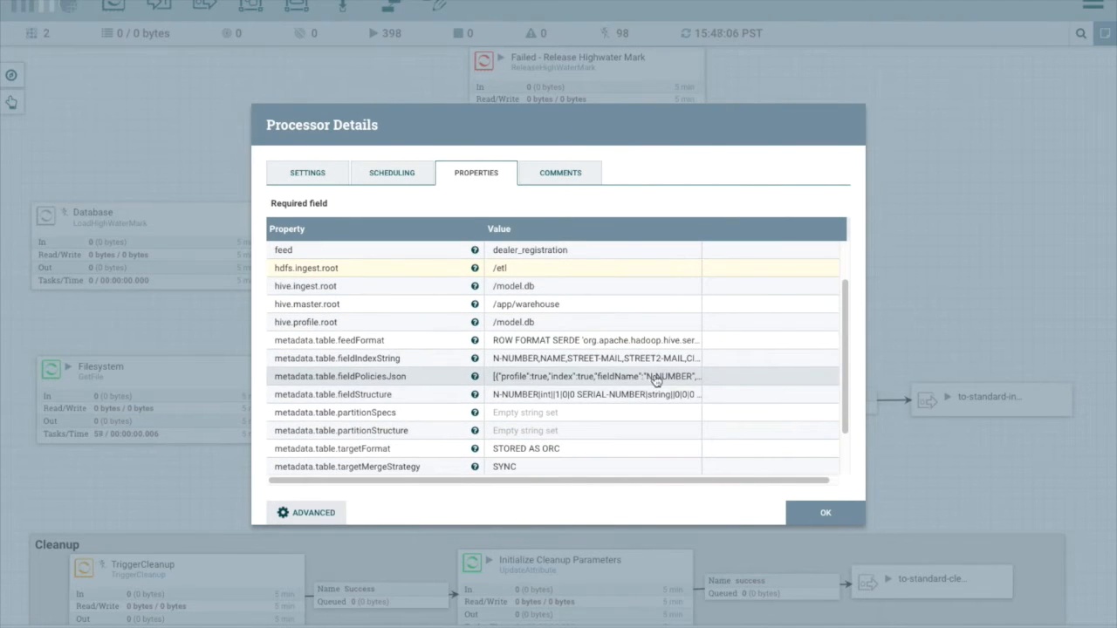
mouse_move(598, 341)
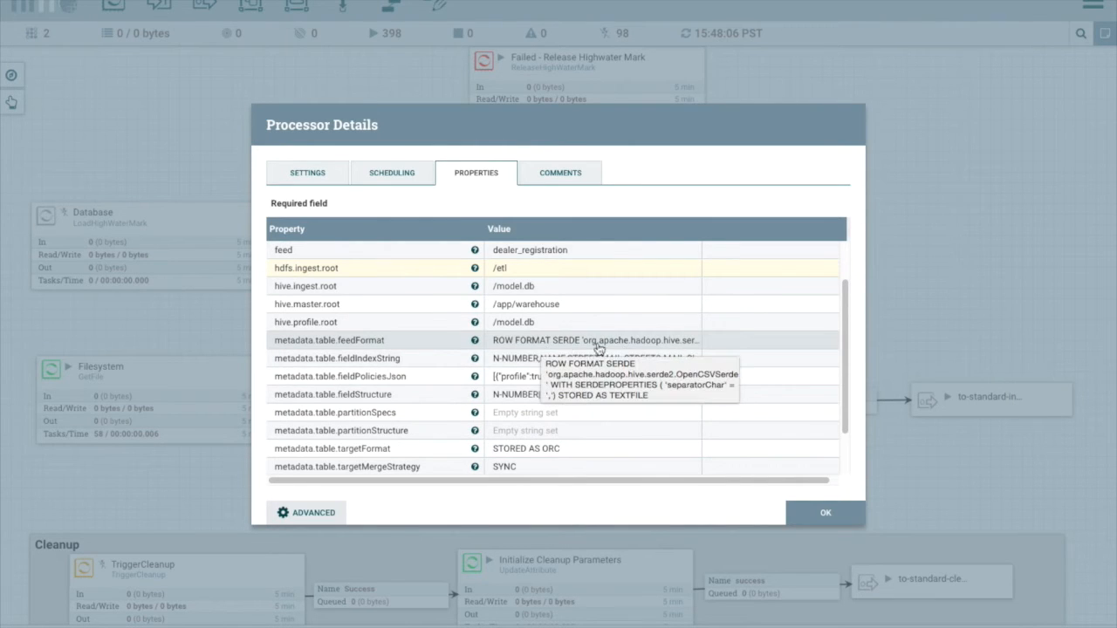
scroll(down, 3)
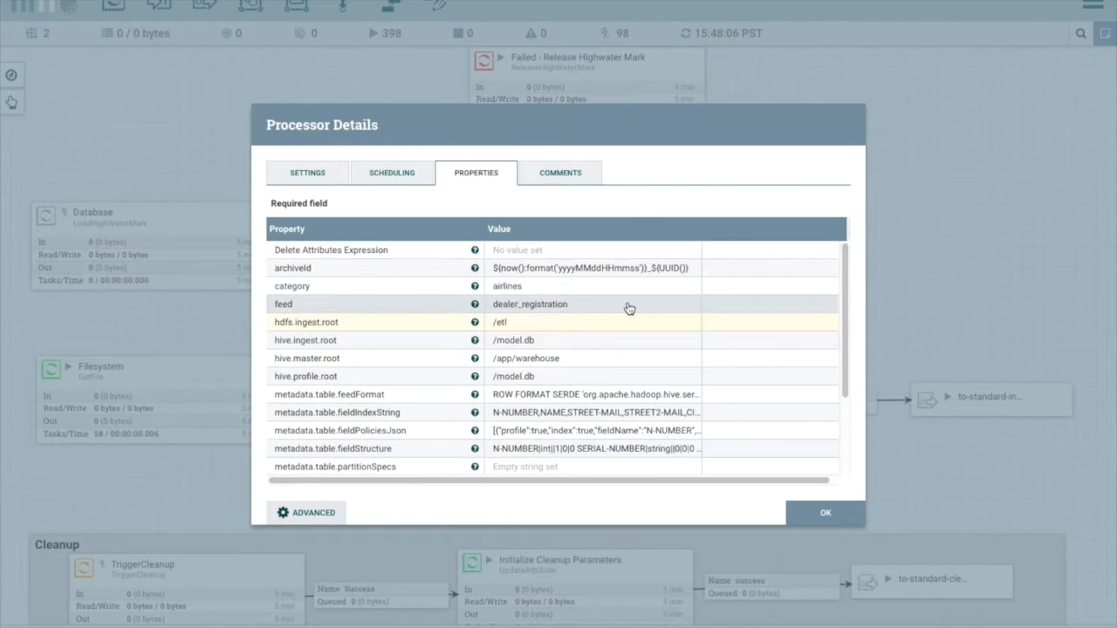
click(831, 512)
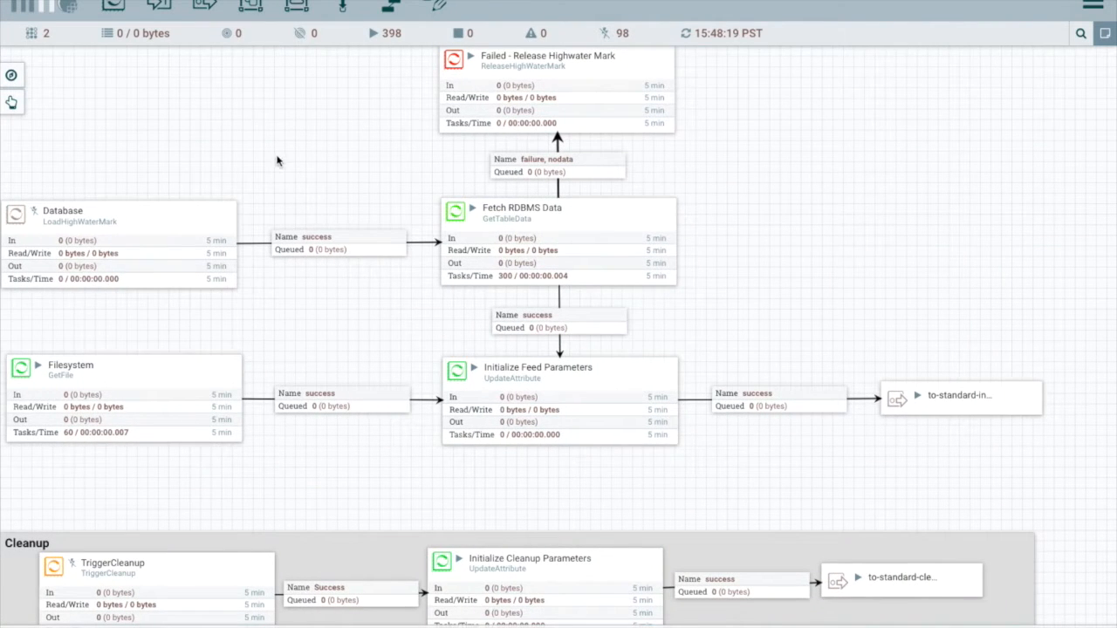
mouse_move(288, 155)
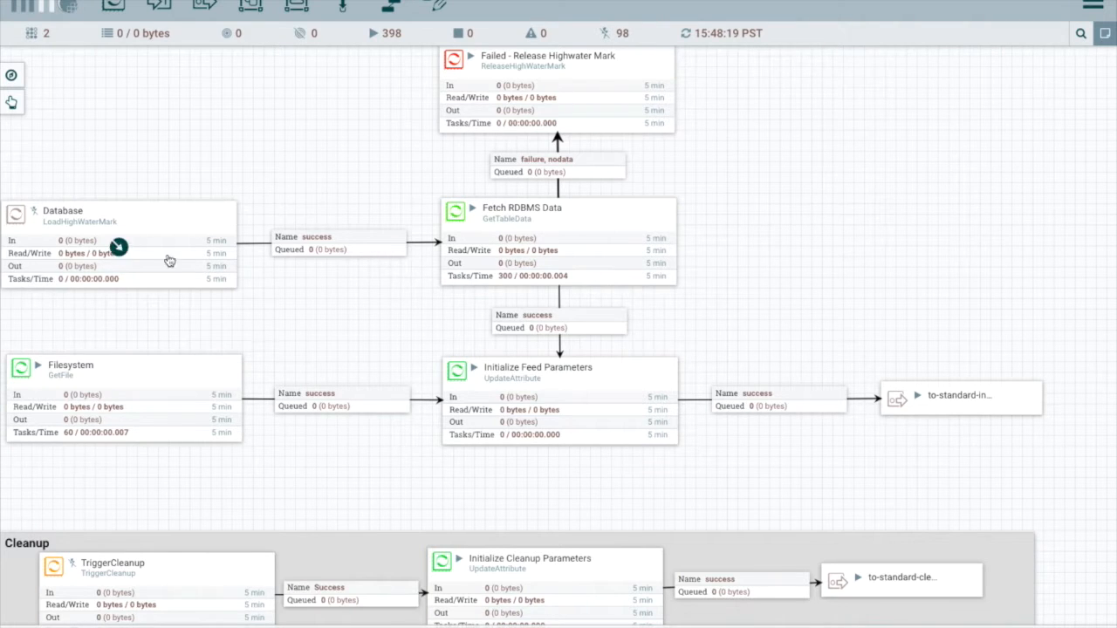
mouse_move(370, 290)
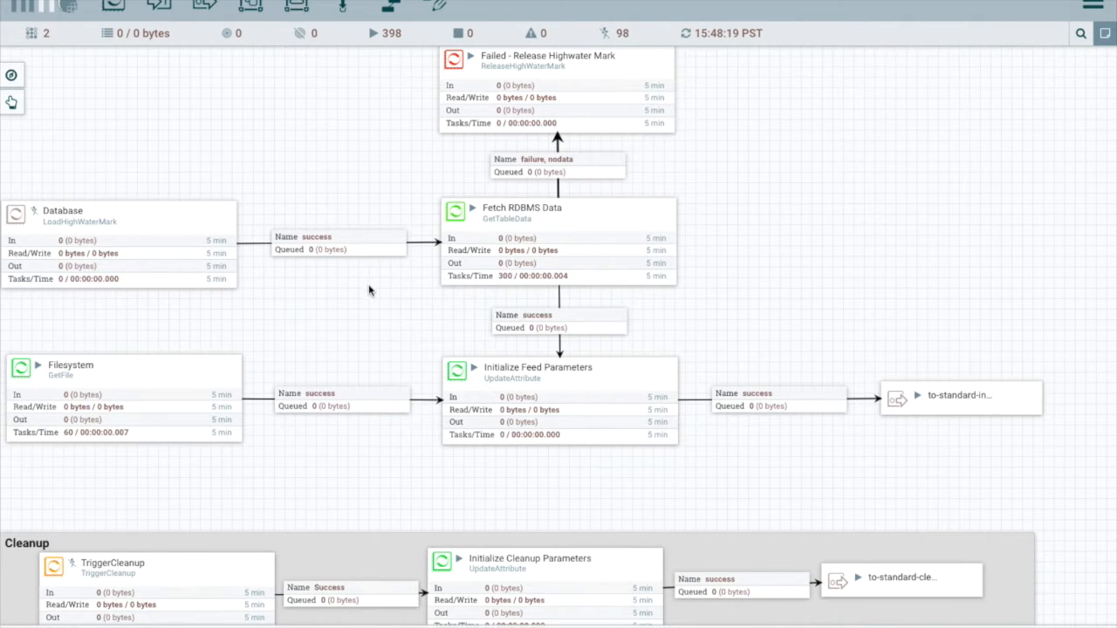
mouse_move(380, 318)
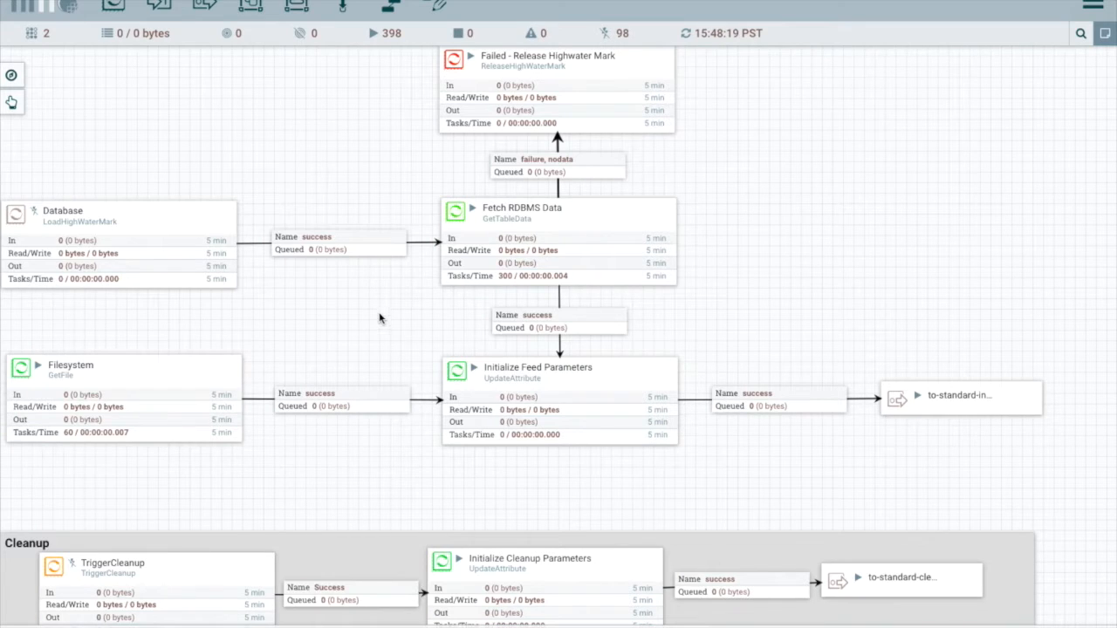
mouse_move(559, 404)
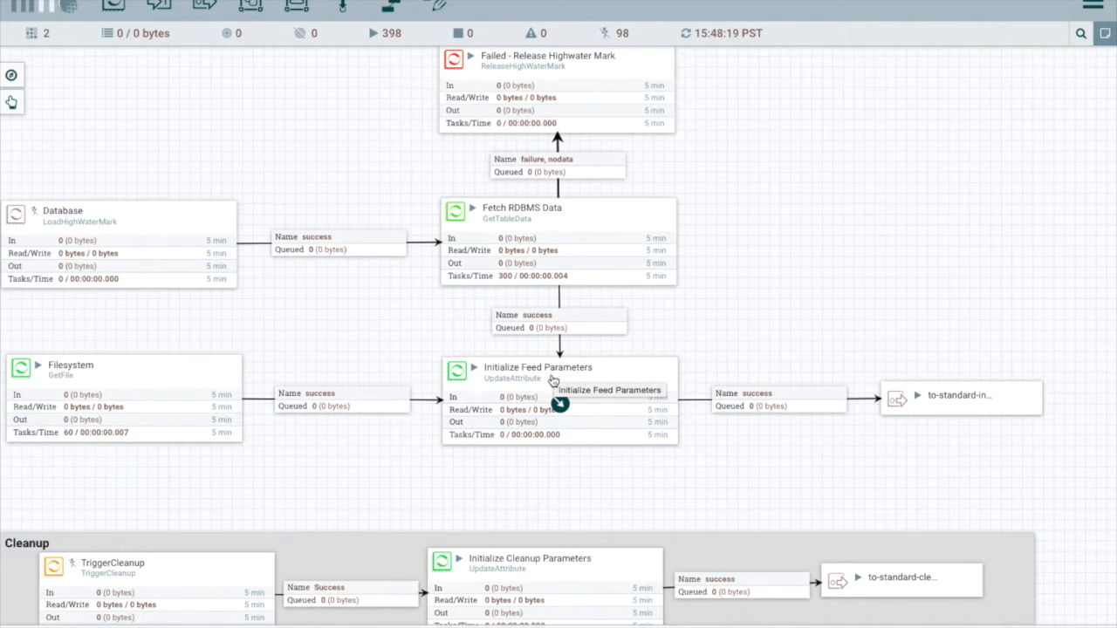
double_click(538, 367)
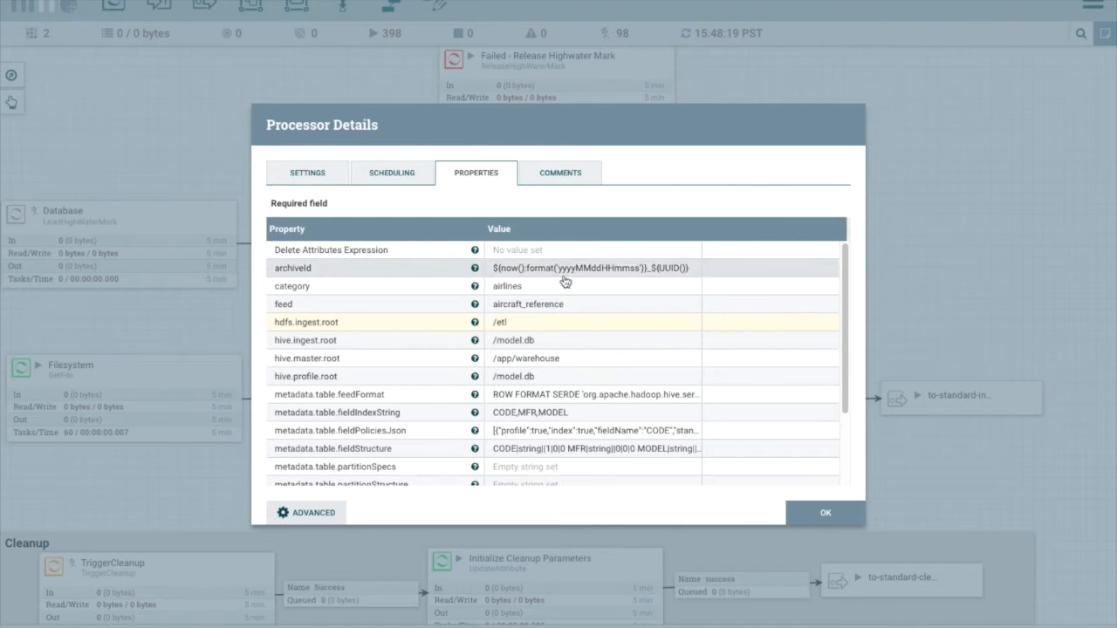
scroll(down, 3)
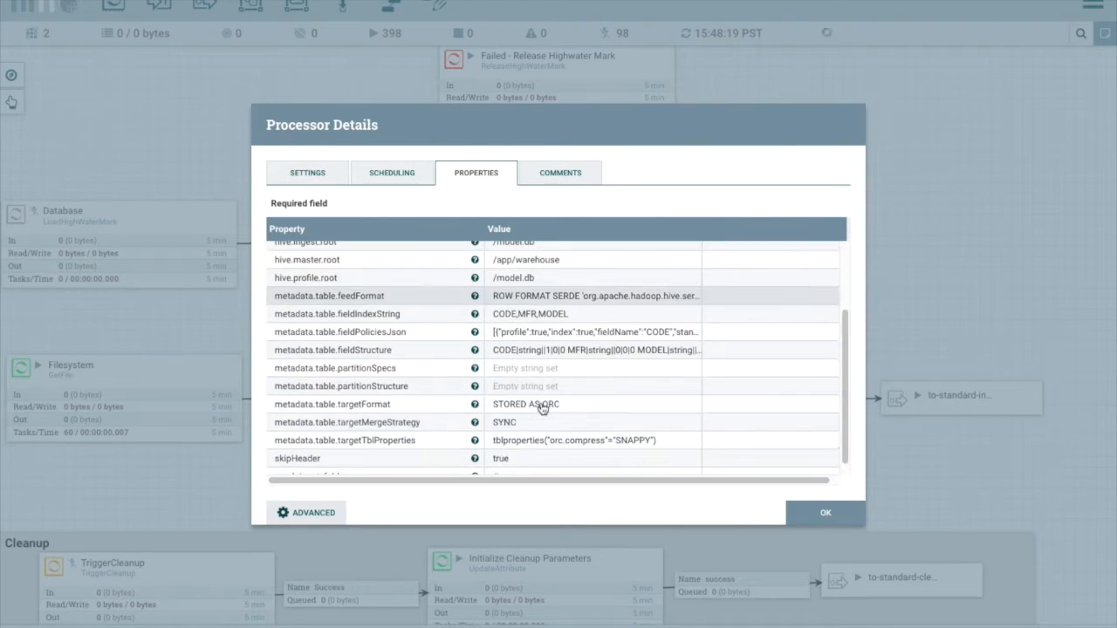
click(827, 513)
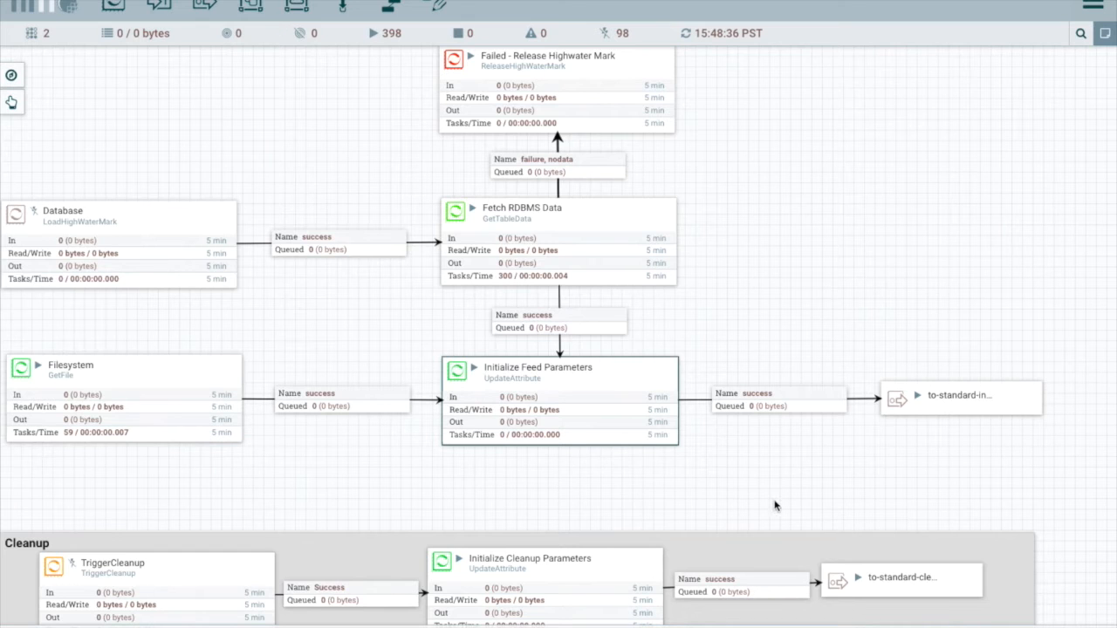
mouse_move(888, 413)
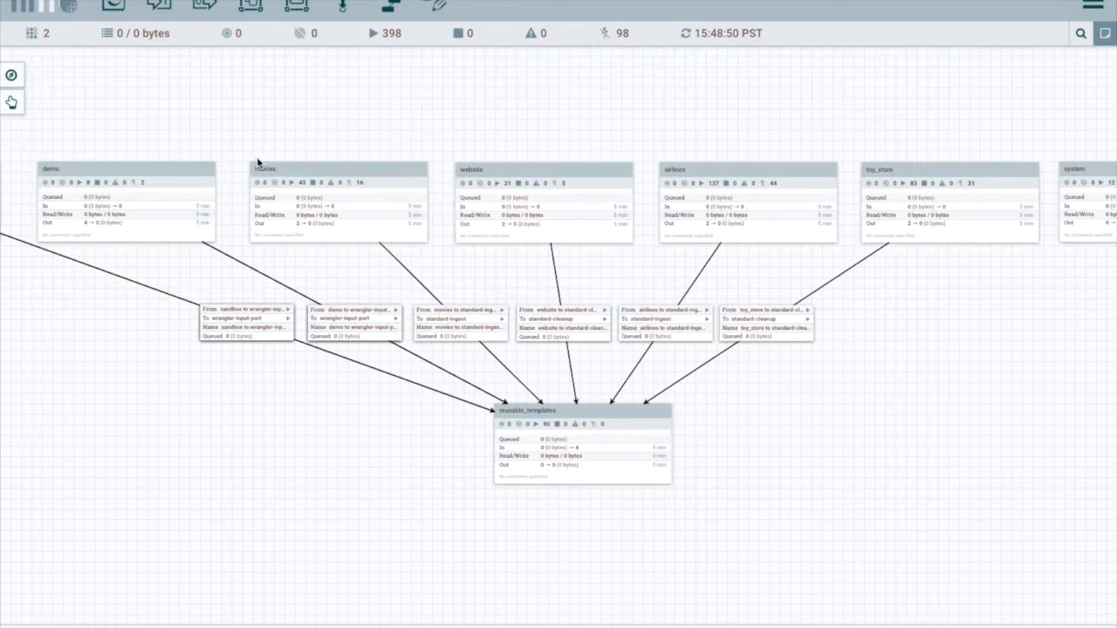
mouse_move(516, 392)
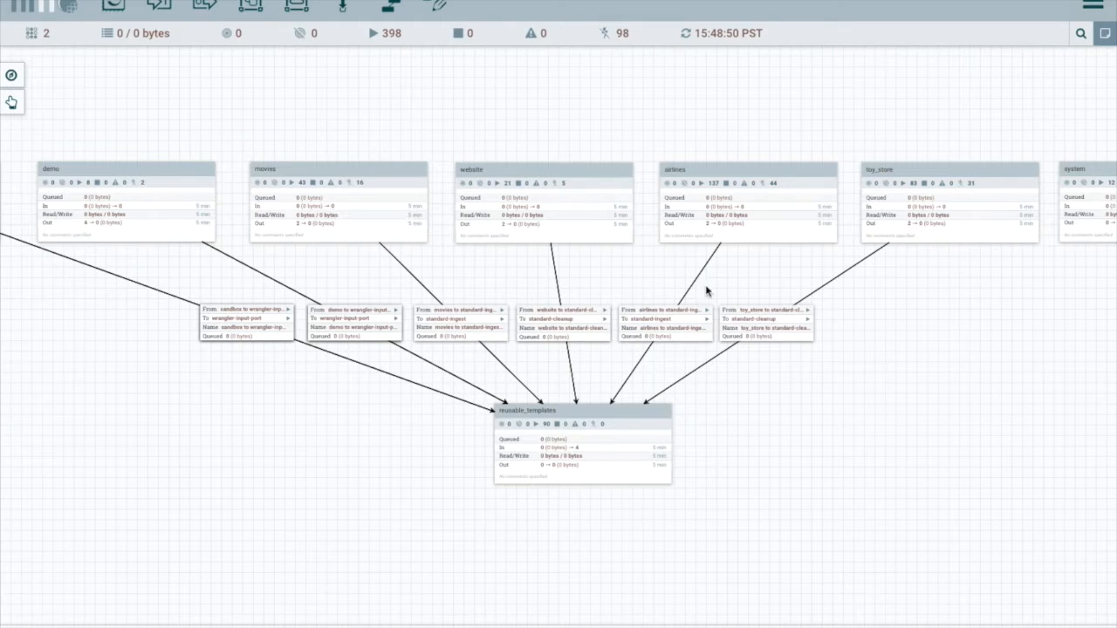
mouse_move(610, 415)
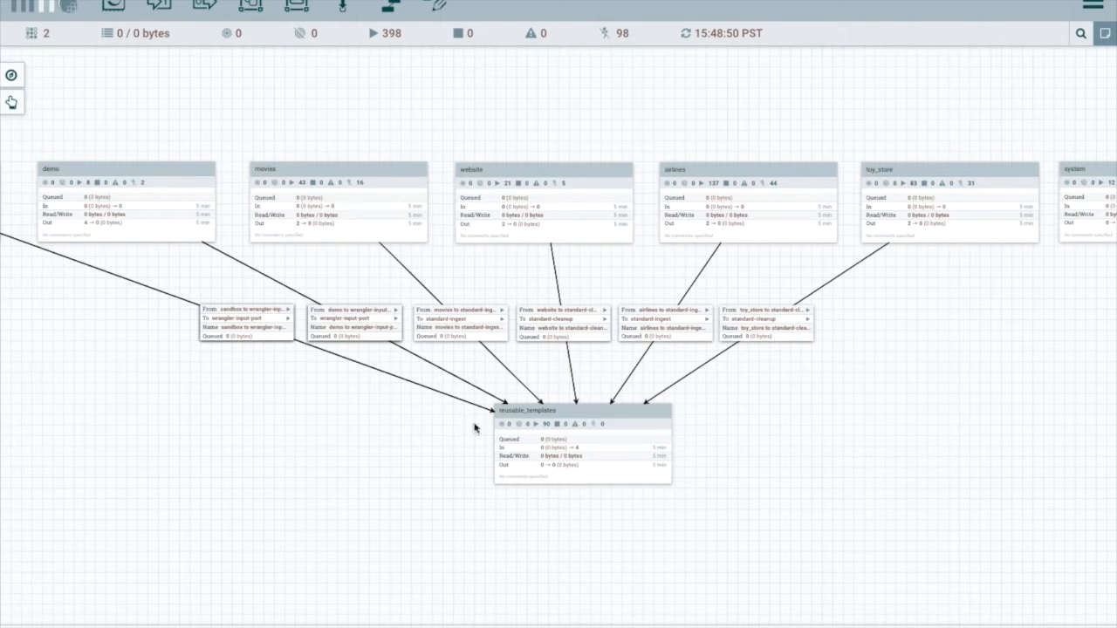
mouse_move(562, 499)
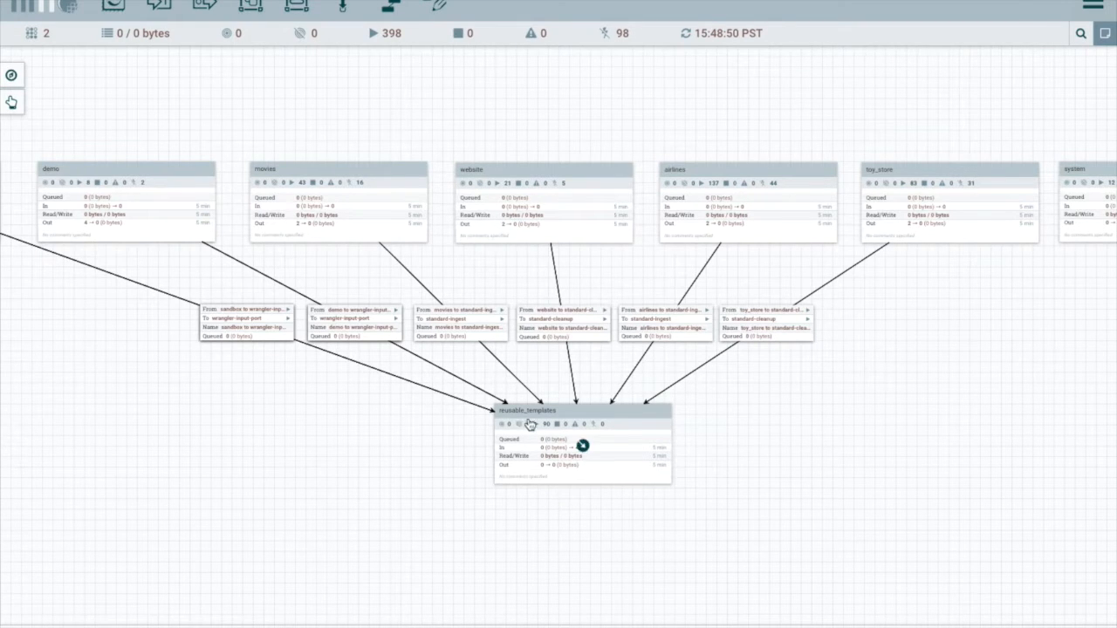
mouse_move(524, 422)
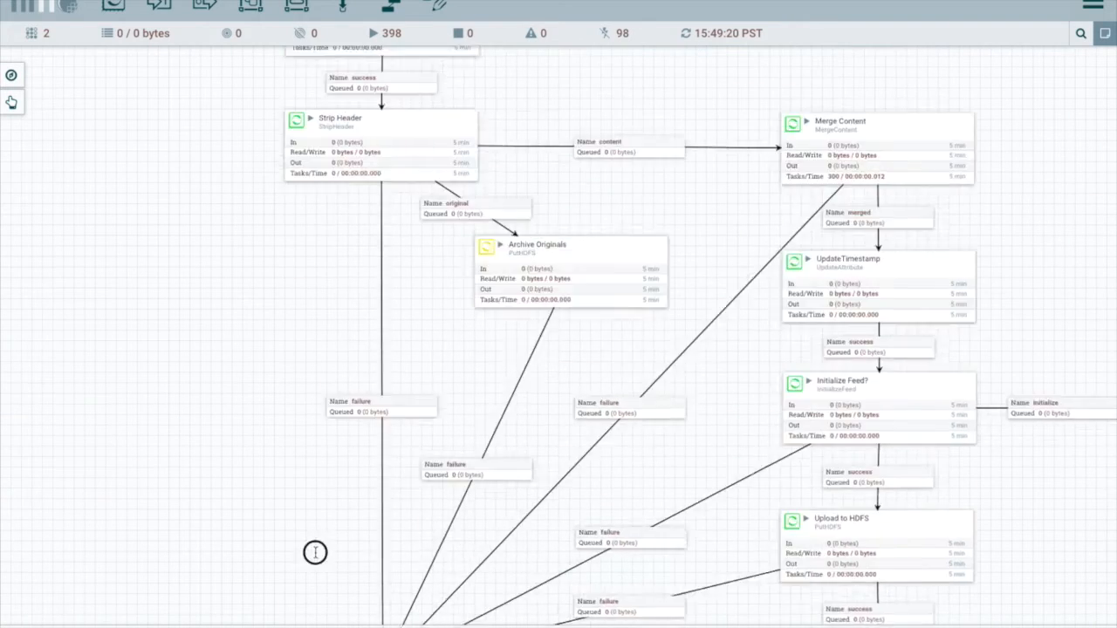
Scroll the canvas away from reusable_templates toward an empty area.
scroll(down, 3)
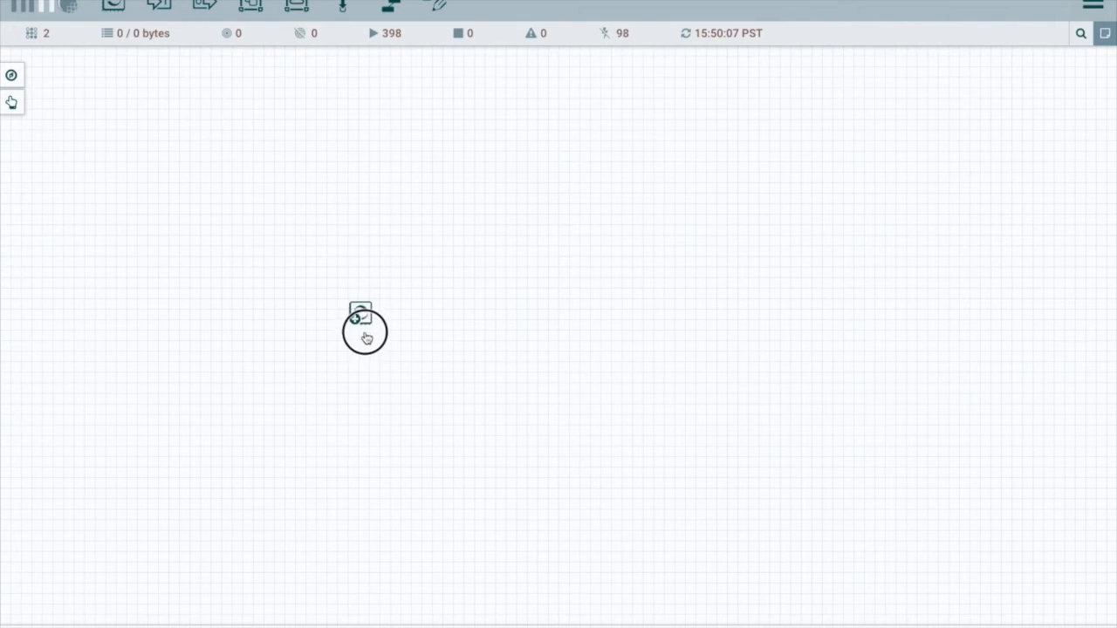
Add GetFile and UpdateAttribute processors, a to-put-file output port and a from-get-file input port.
click(357, 316)
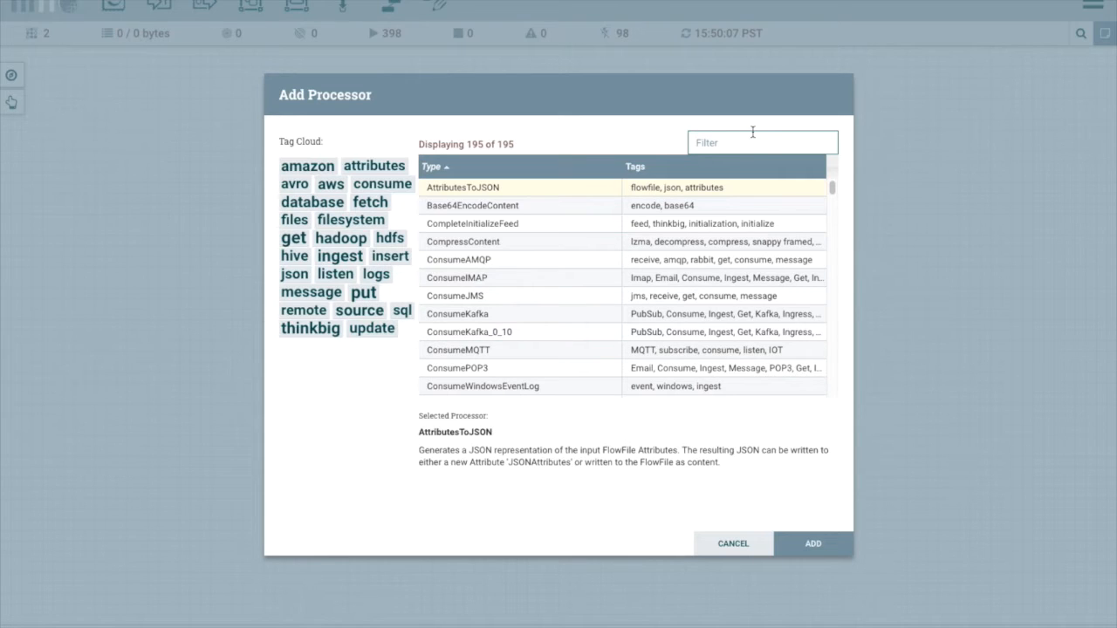
text(G)
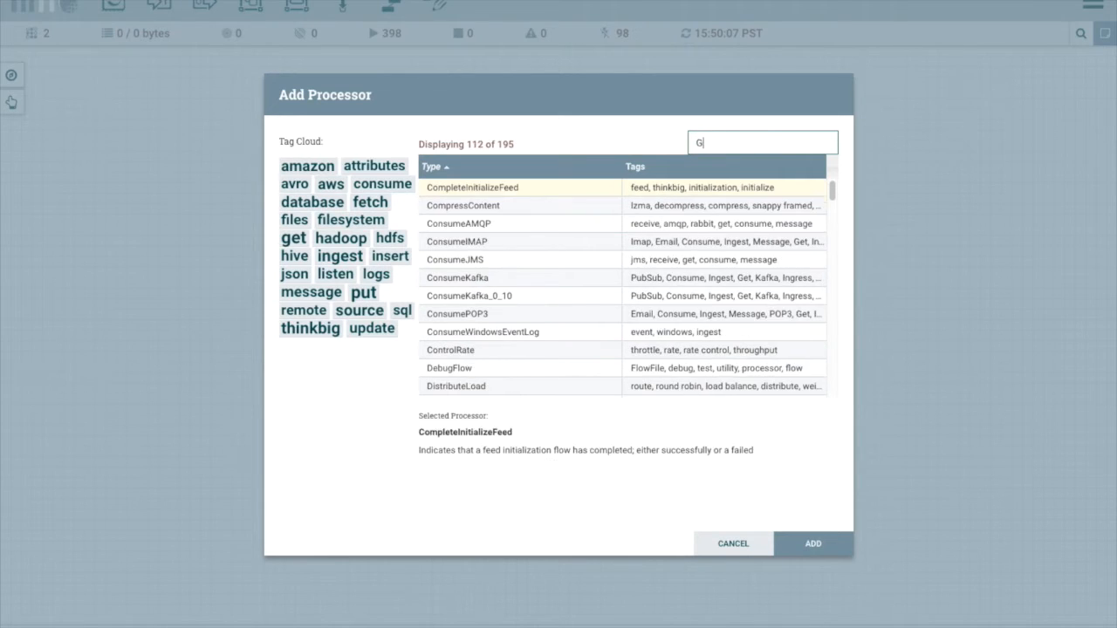
text(etFile)
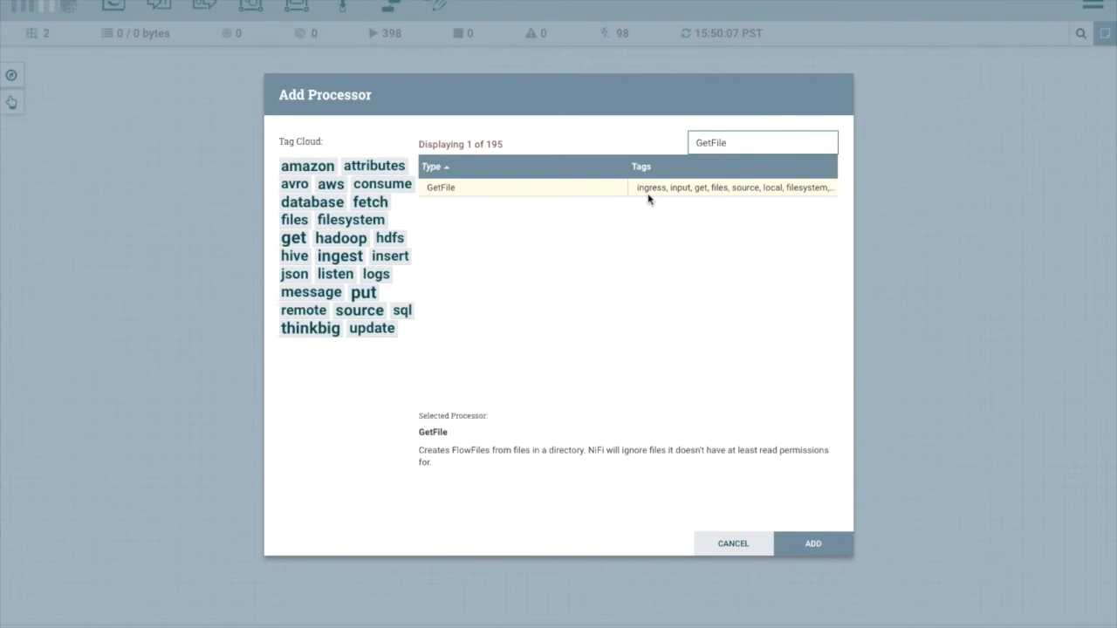
text(UpdateAt)
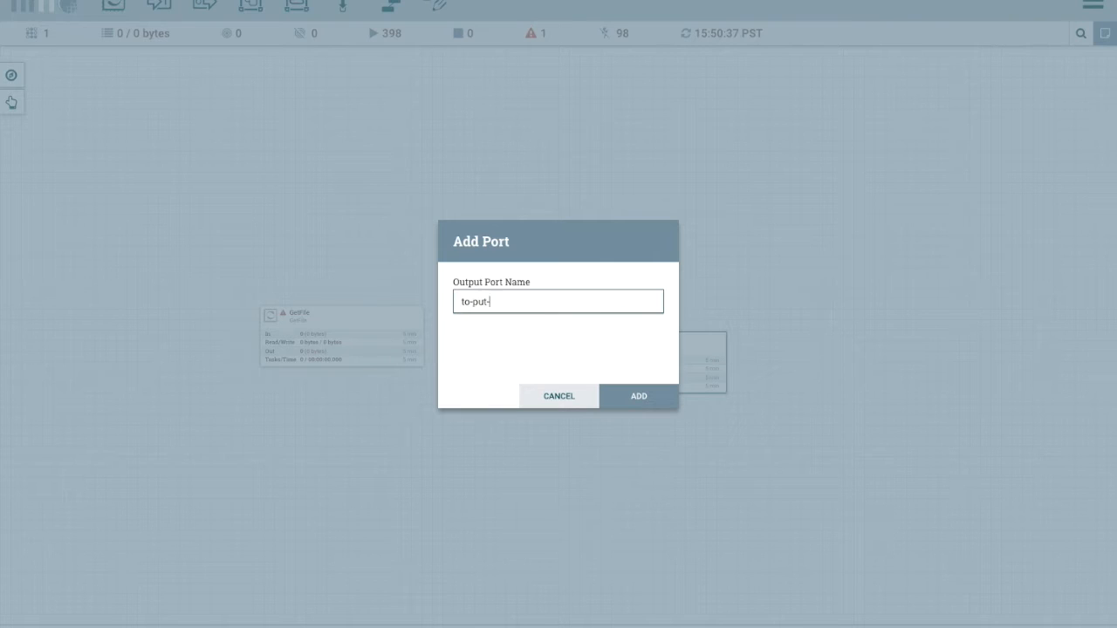
click(638, 395)
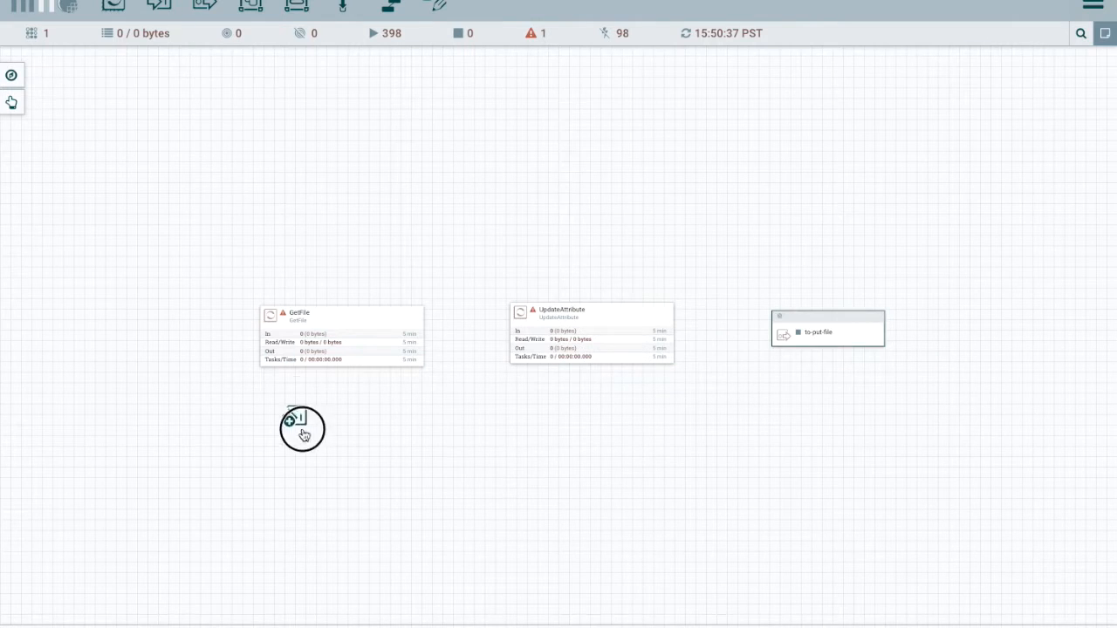
click(303, 428)
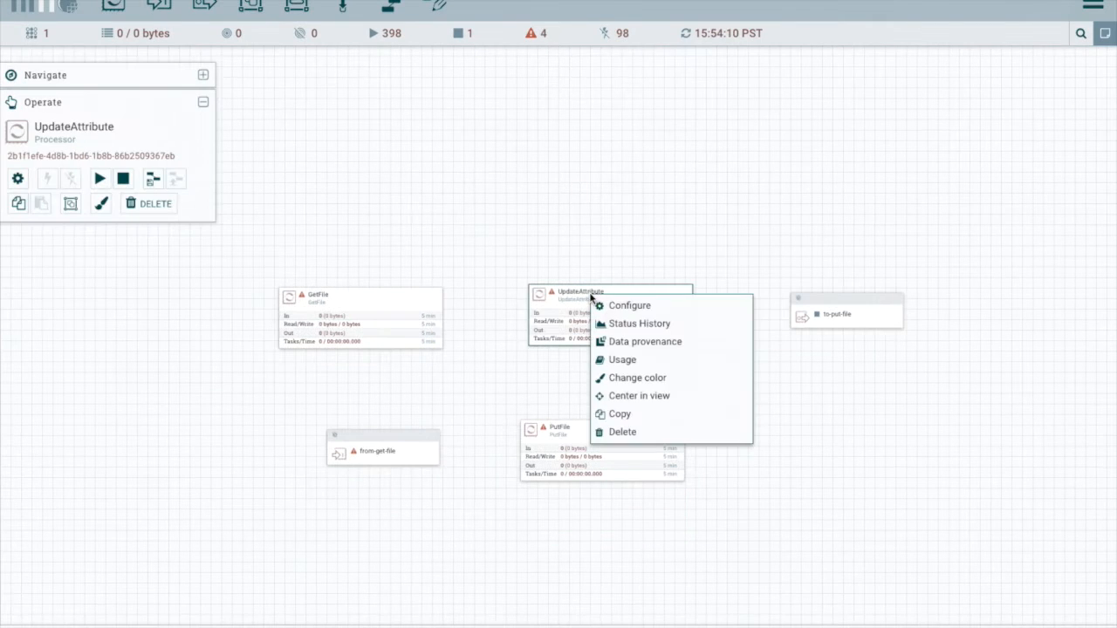
Add UpdateAttribute property category = ${metadata.category.systemName}.
click(628, 305)
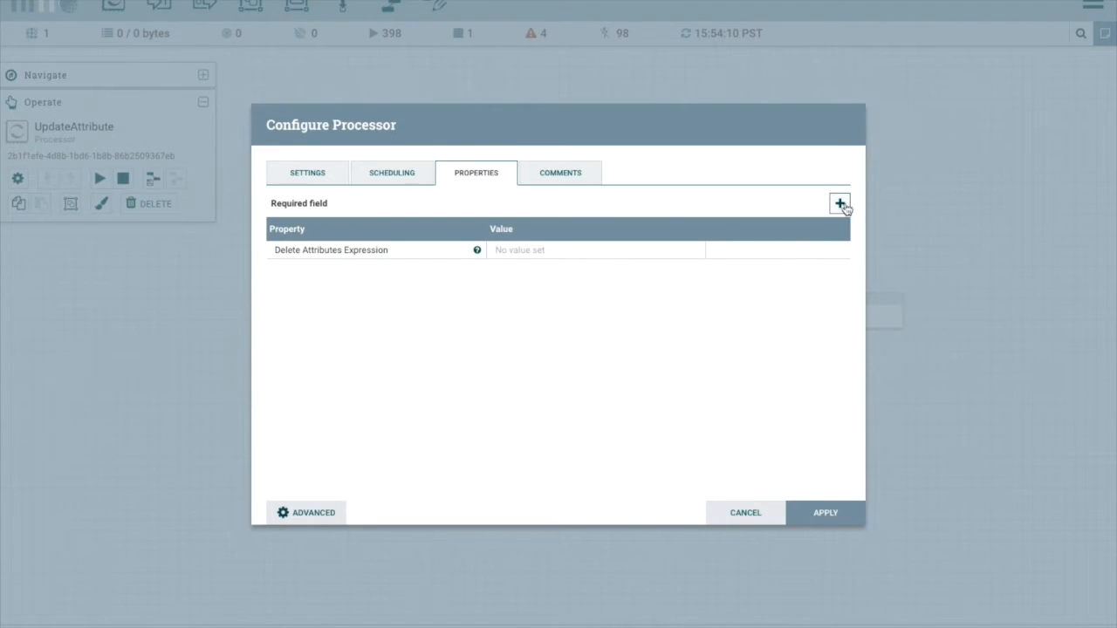
click(837, 204)
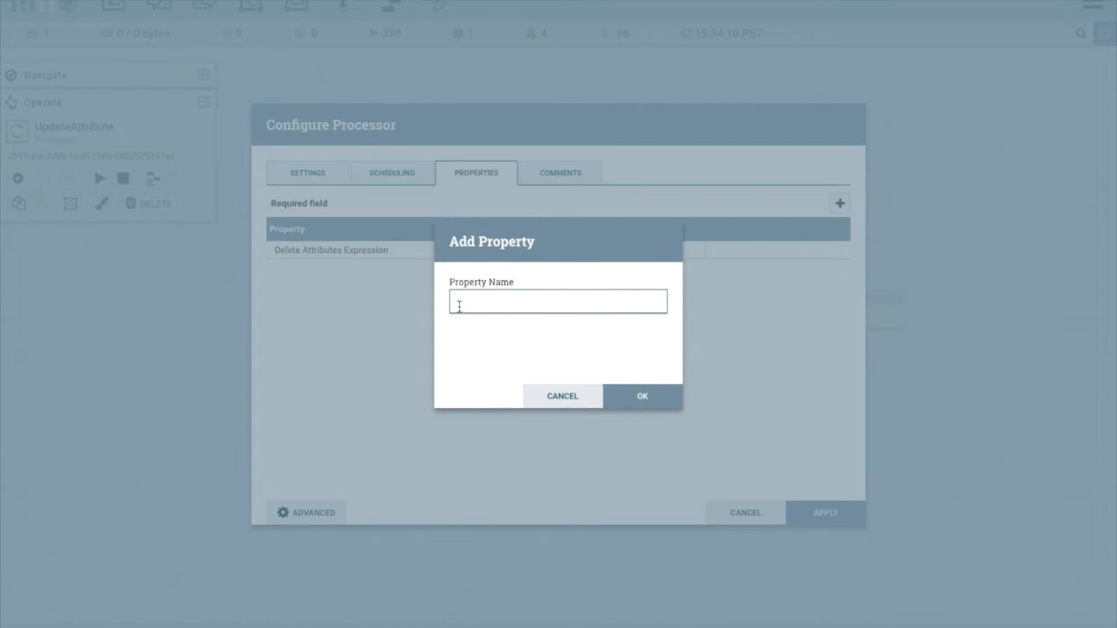
text(category)
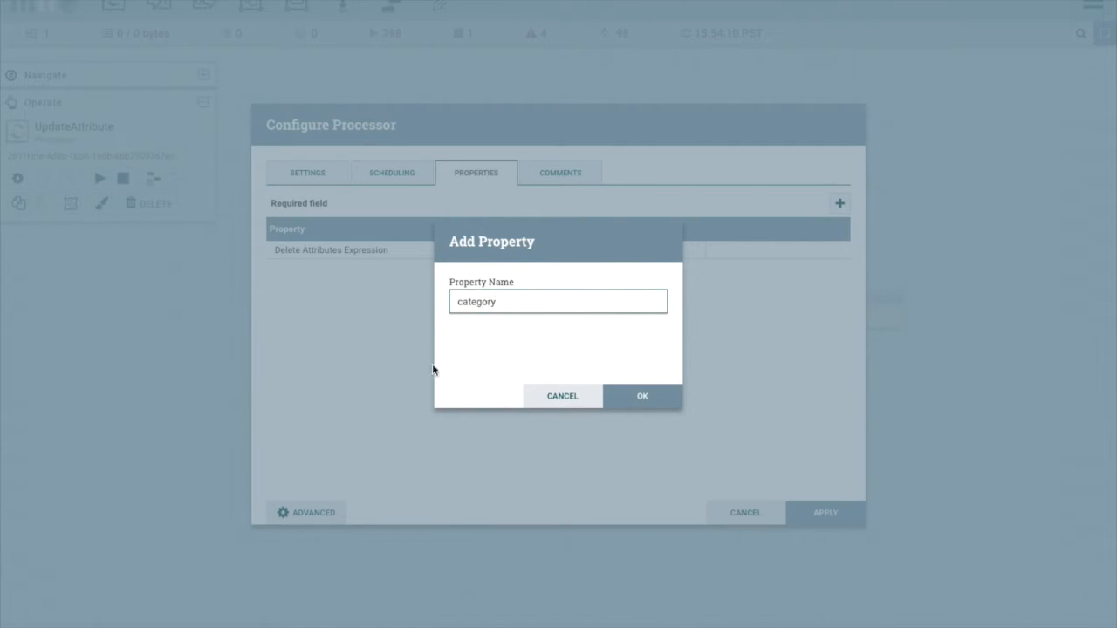
click(642, 396)
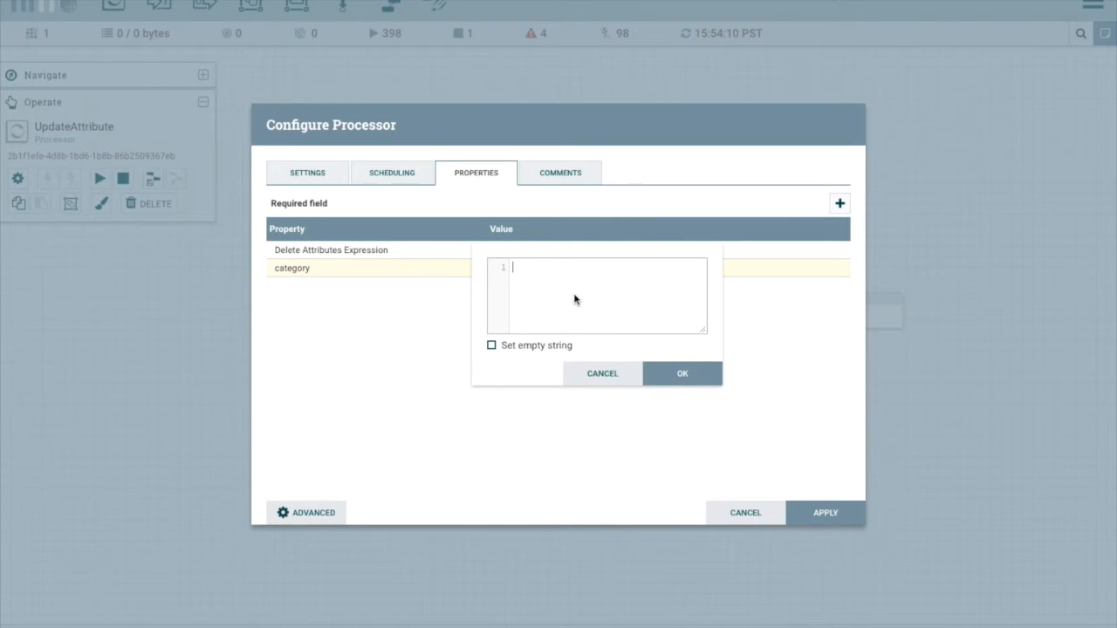
text(${m)
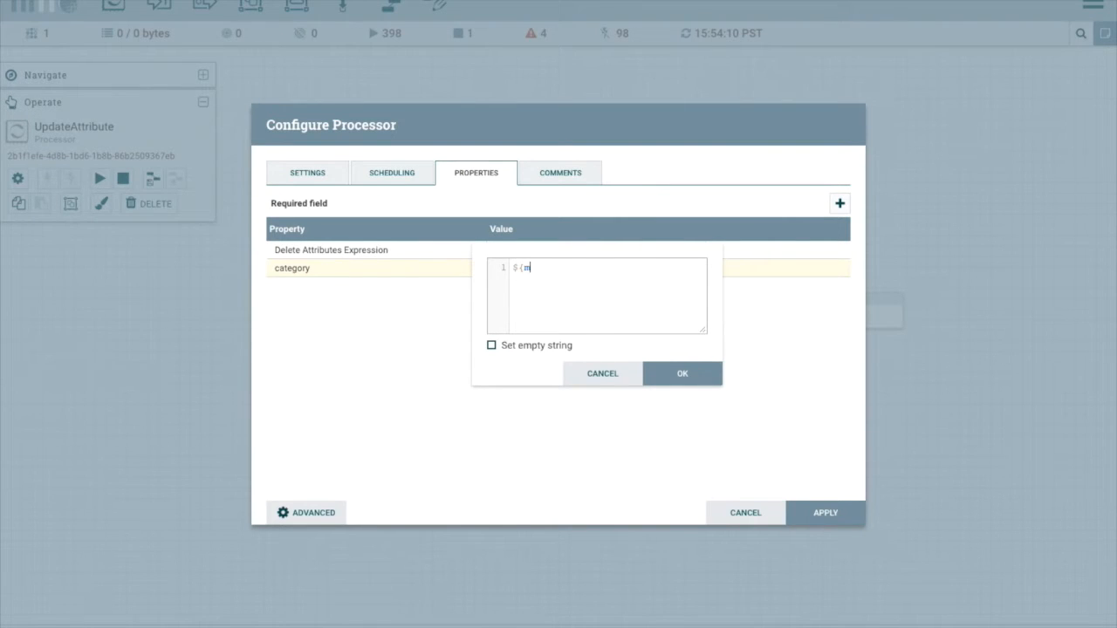
text(eta)
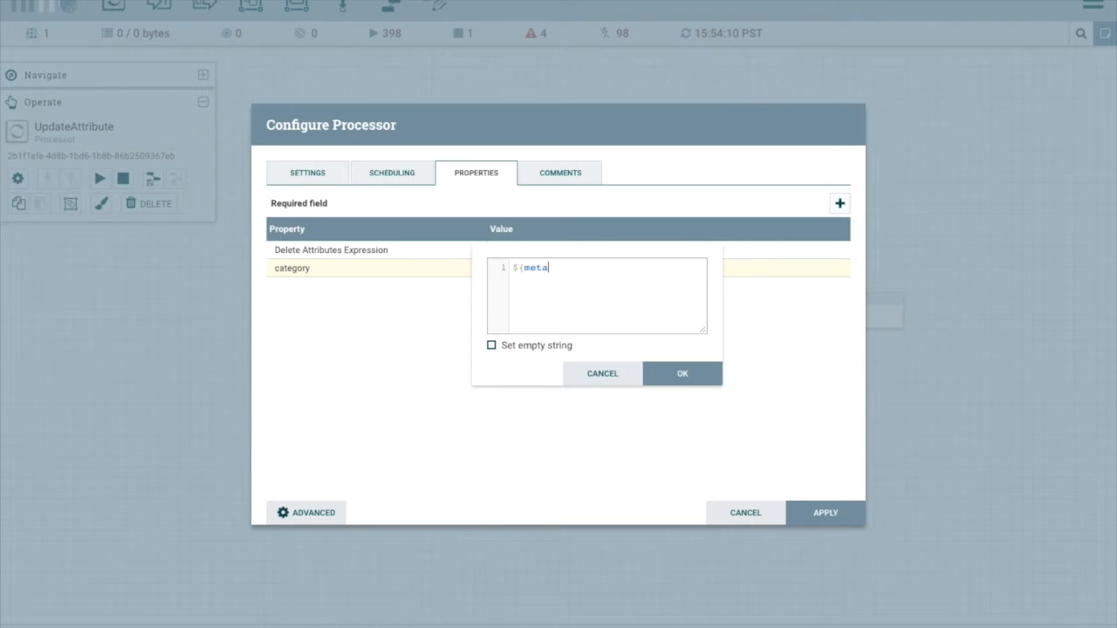
text(data.category.systemN)
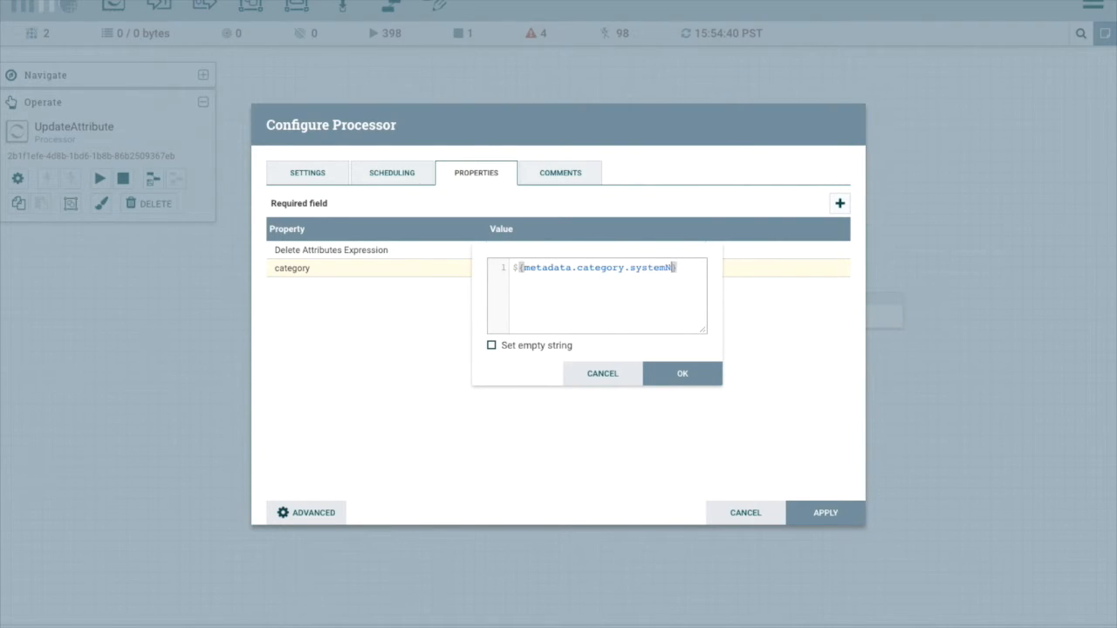
click(681, 373)
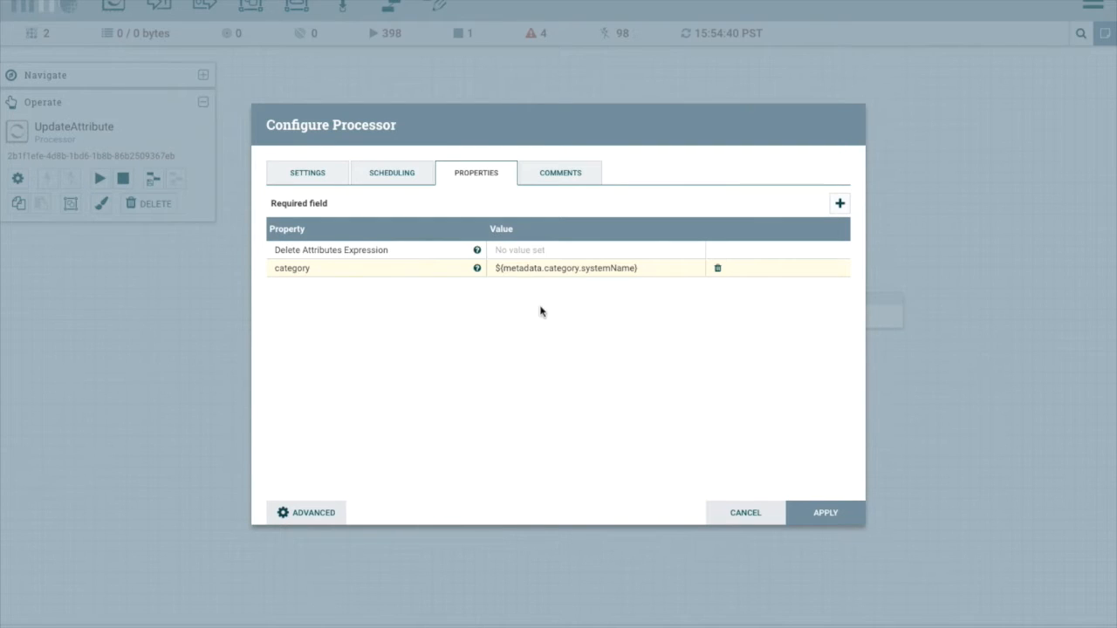
Add property feed = ${metadata.systemFeedName}.
click(838, 204)
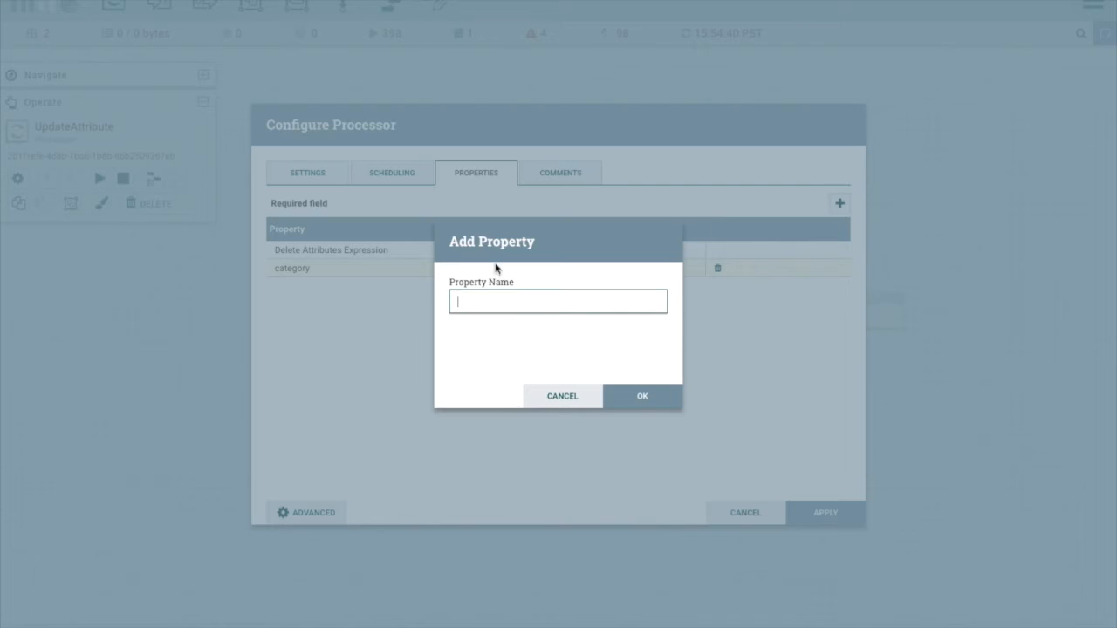
text(fee)
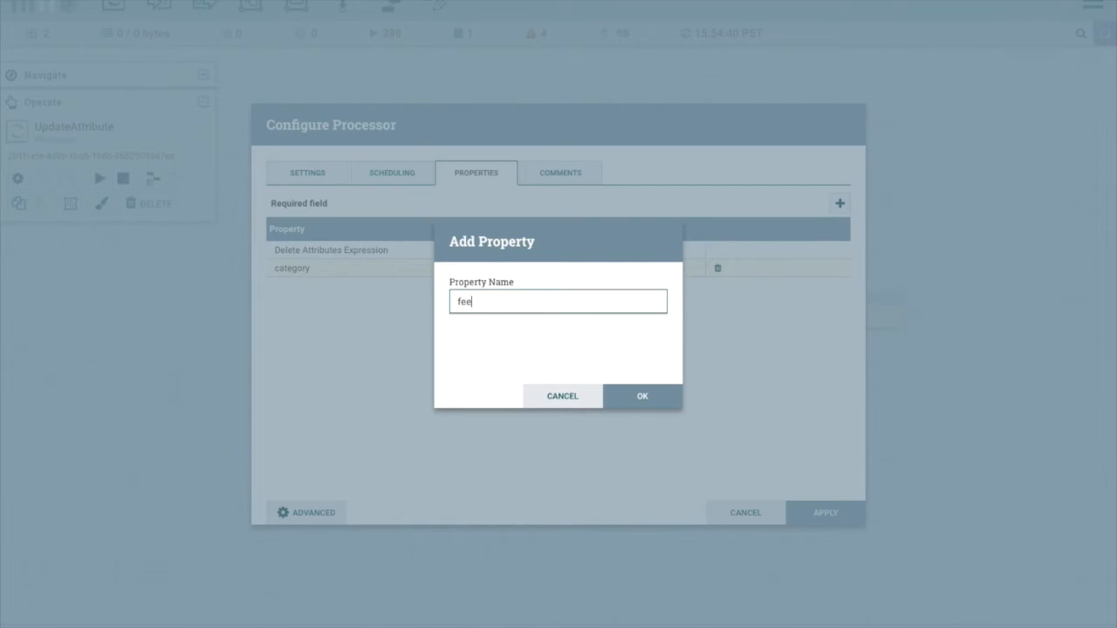
click(642, 396)
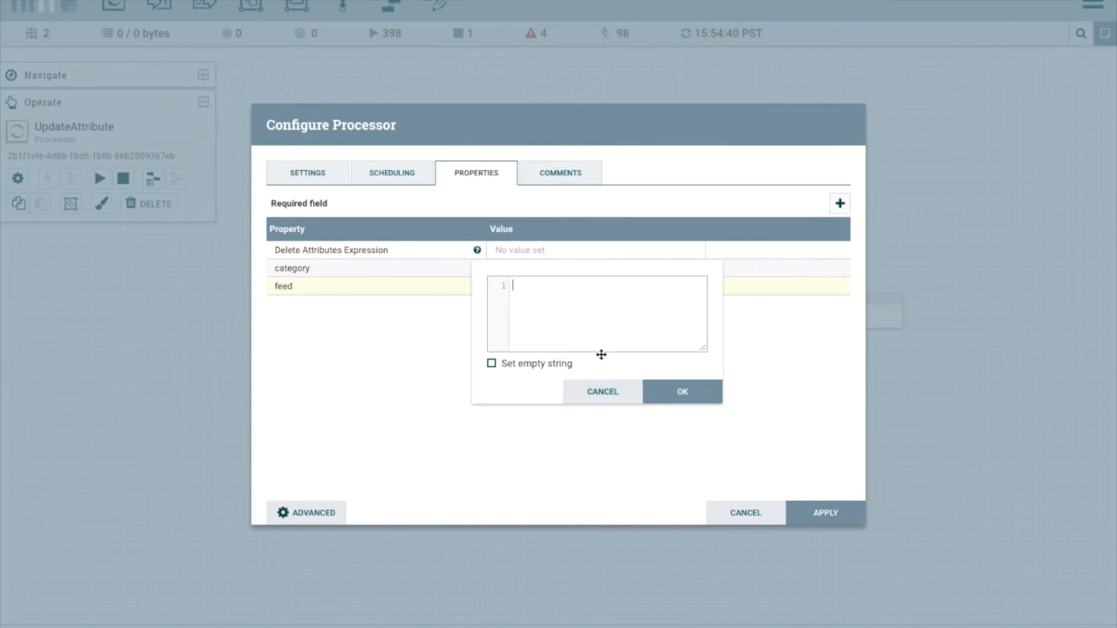
text($)
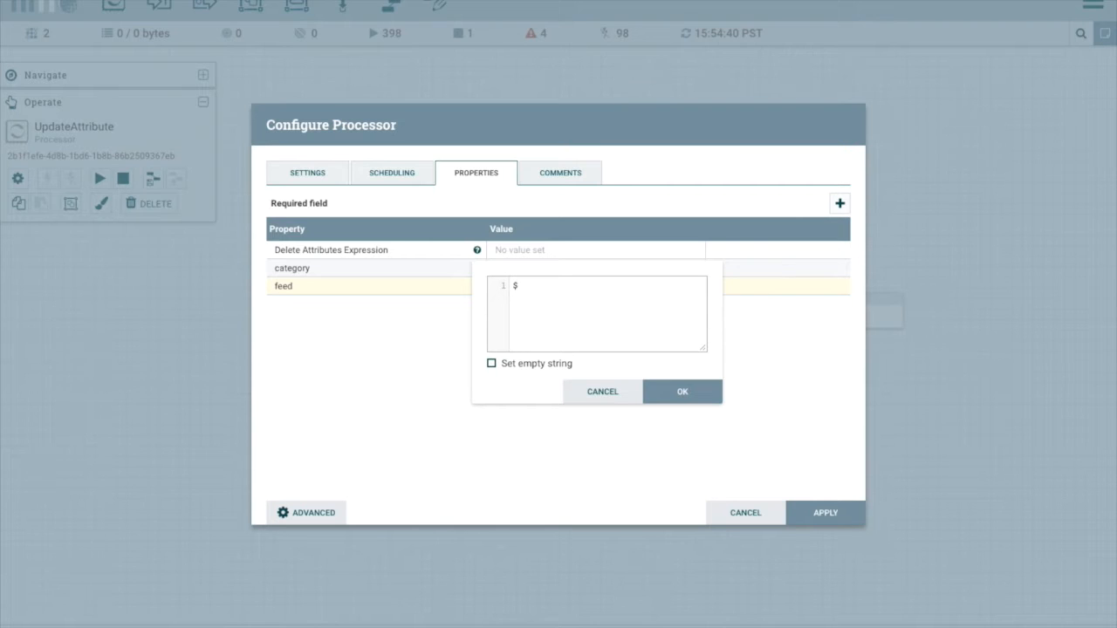
text({metadata.systemFeedN)
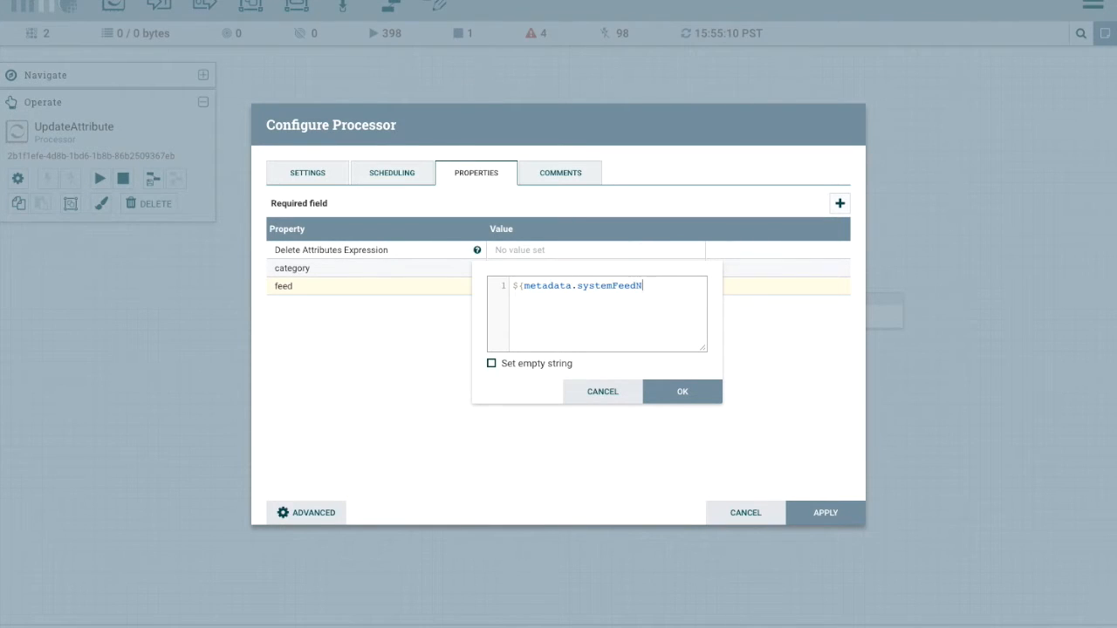
click(682, 392)
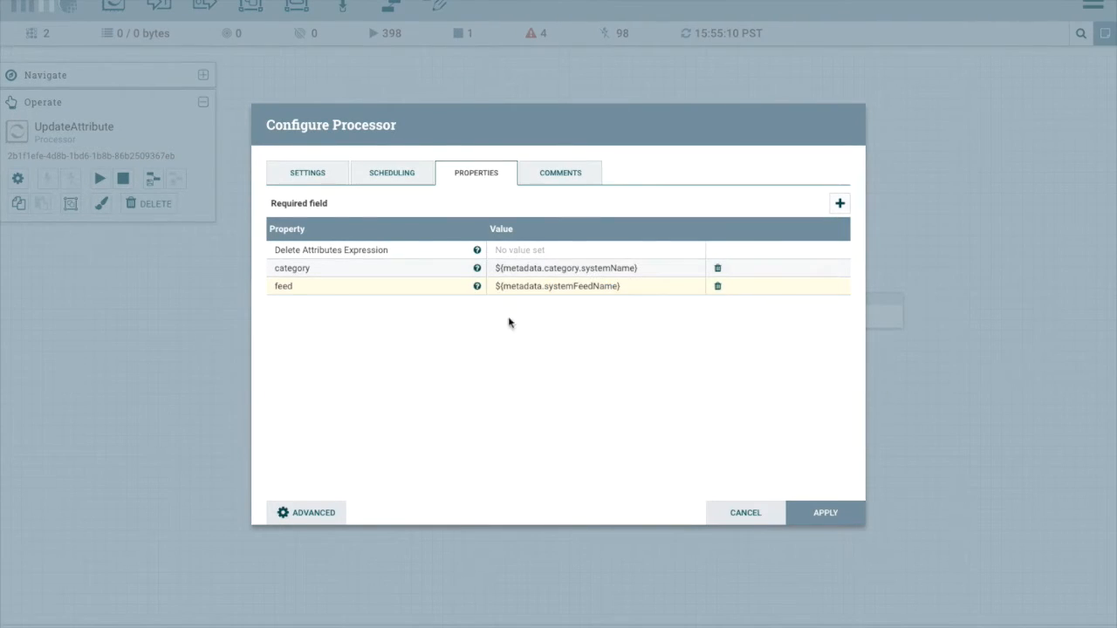
Add property location = /tmp and confirm the properties.
click(839, 204)
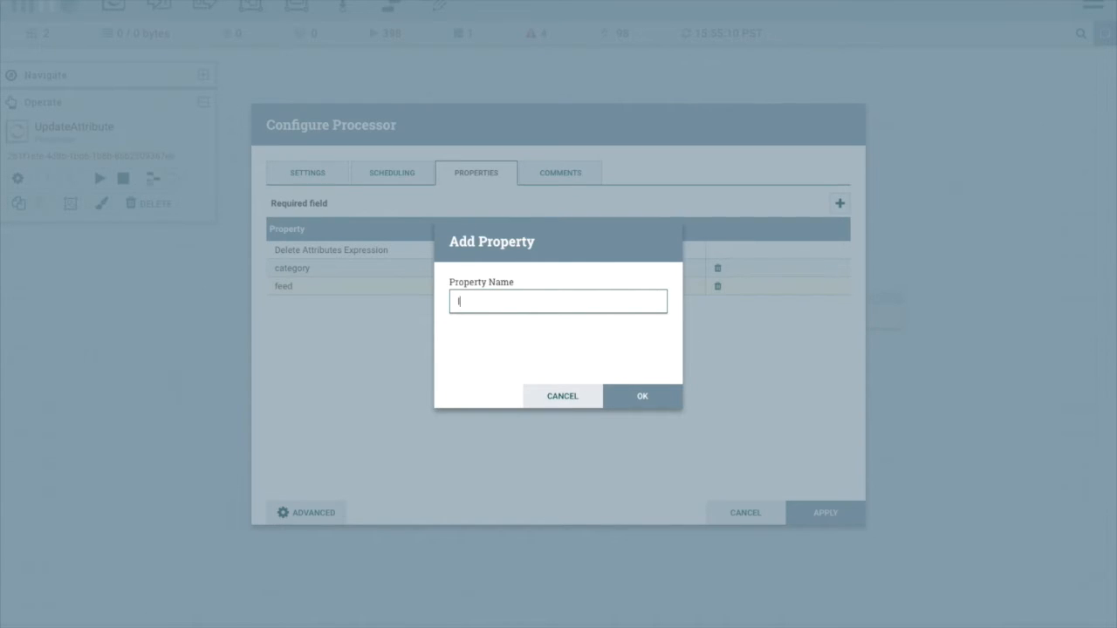
text(location)
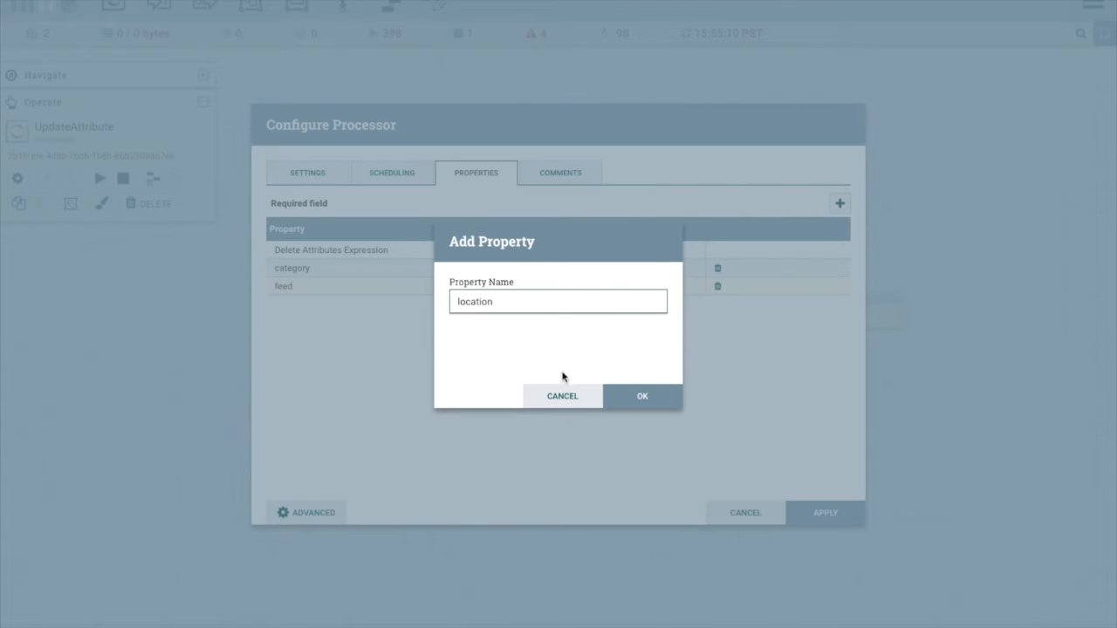
click(642, 396)
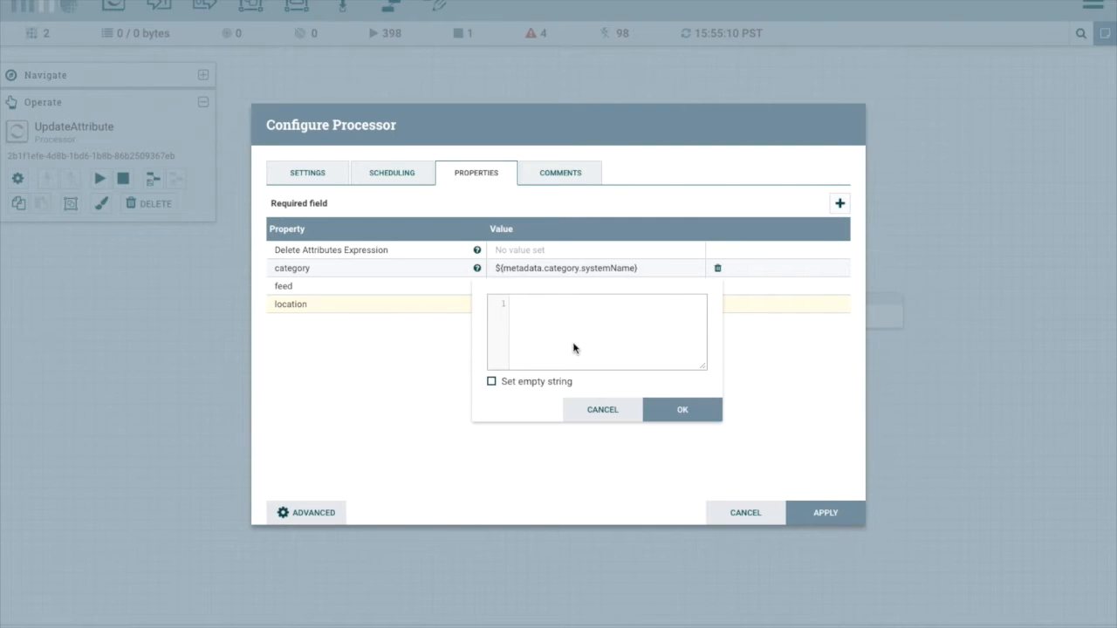
text(/tmp)
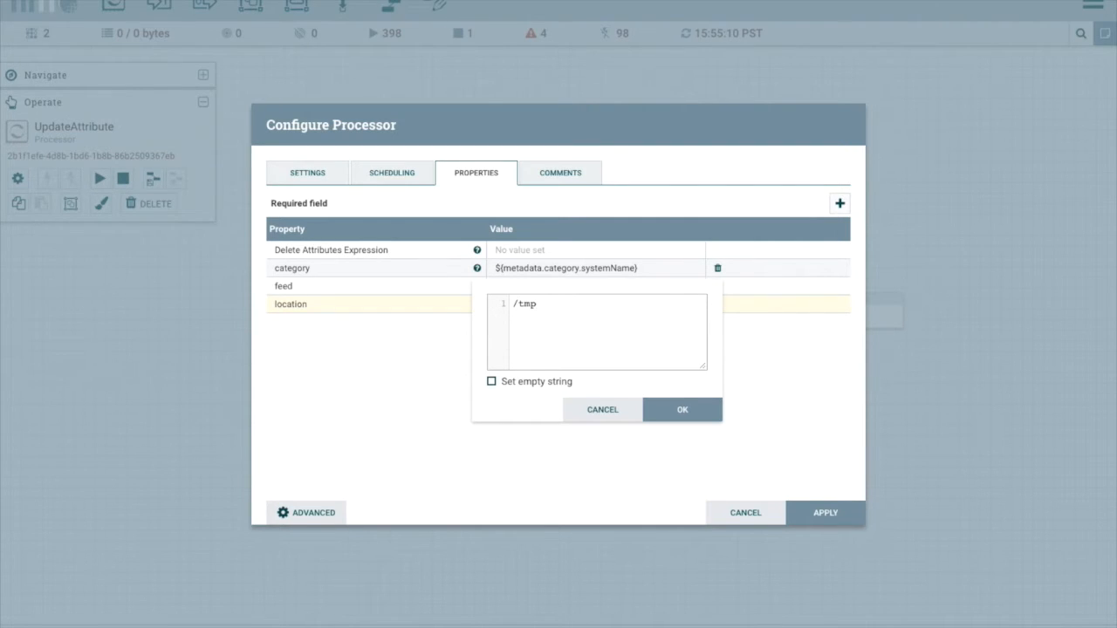
click(682, 409)
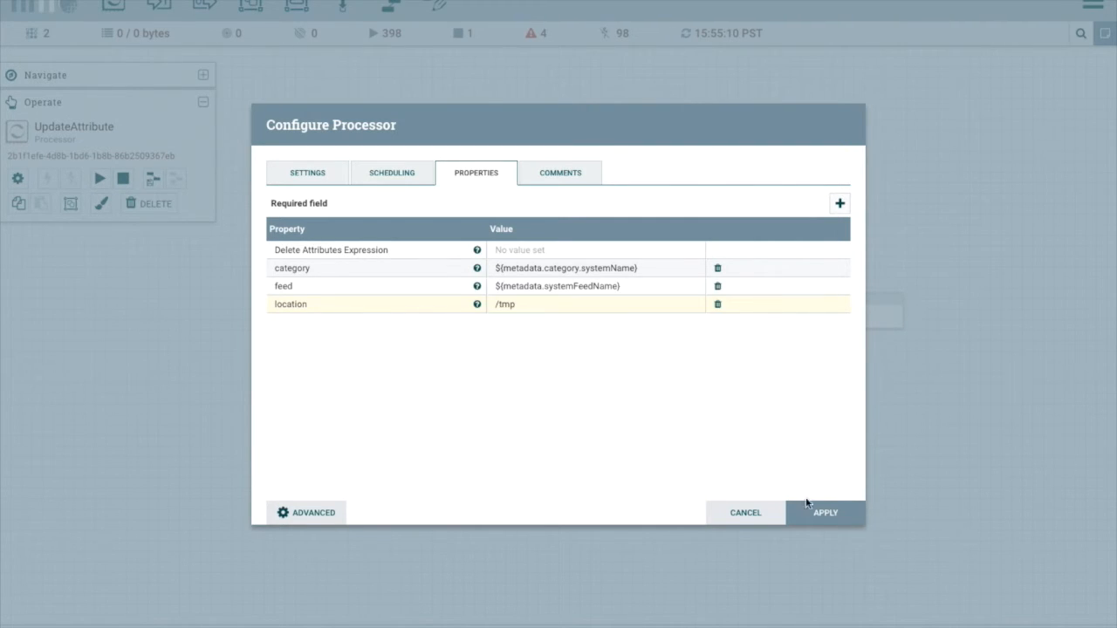
click(828, 512)
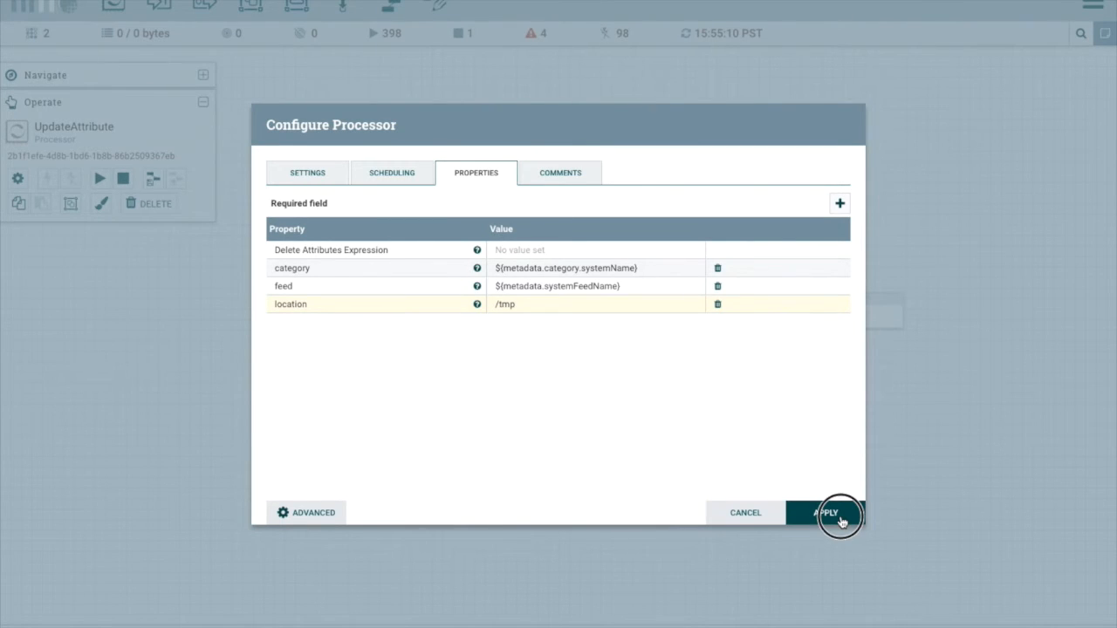
Apply UpdateAttribute's properties, then review and apply PutFile's Properties and Settings.
click(827, 513)
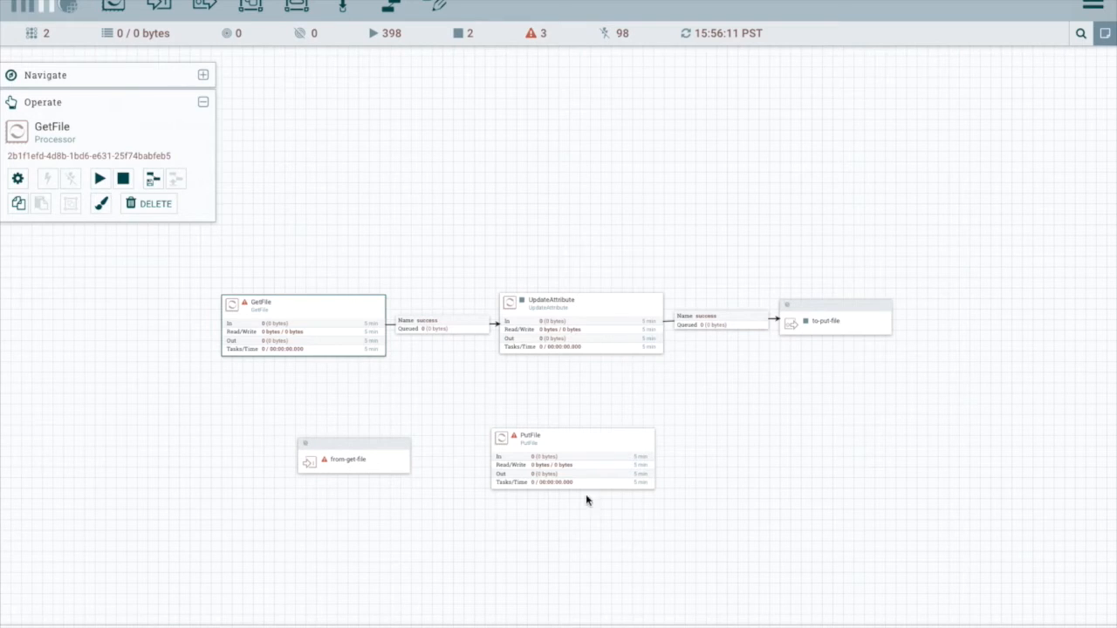
mouse_move(432, 448)
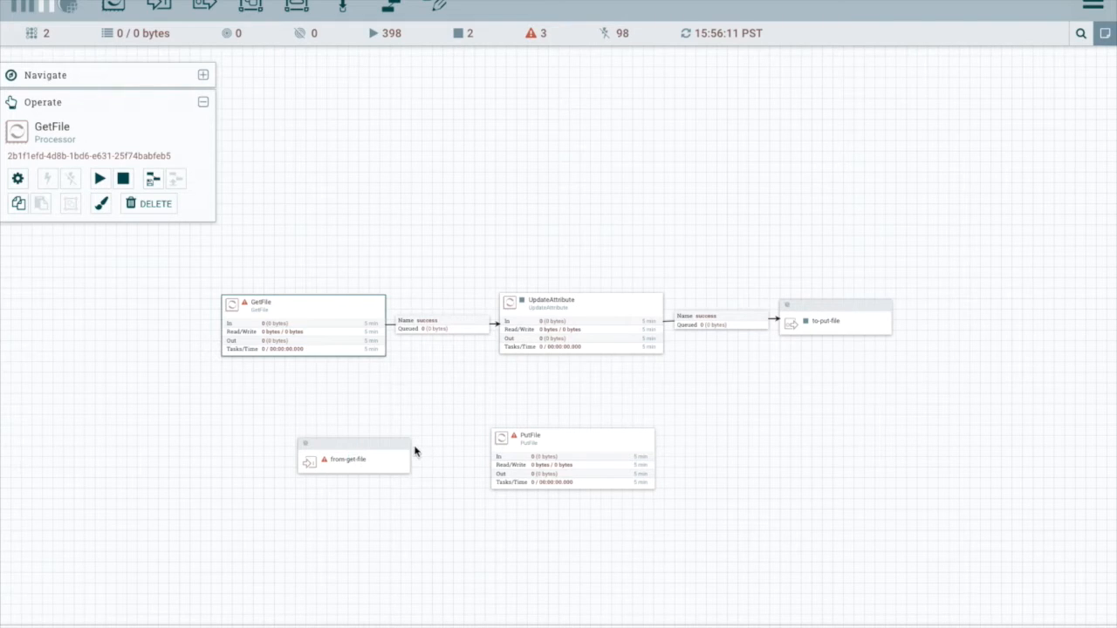
mouse_move(624, 396)
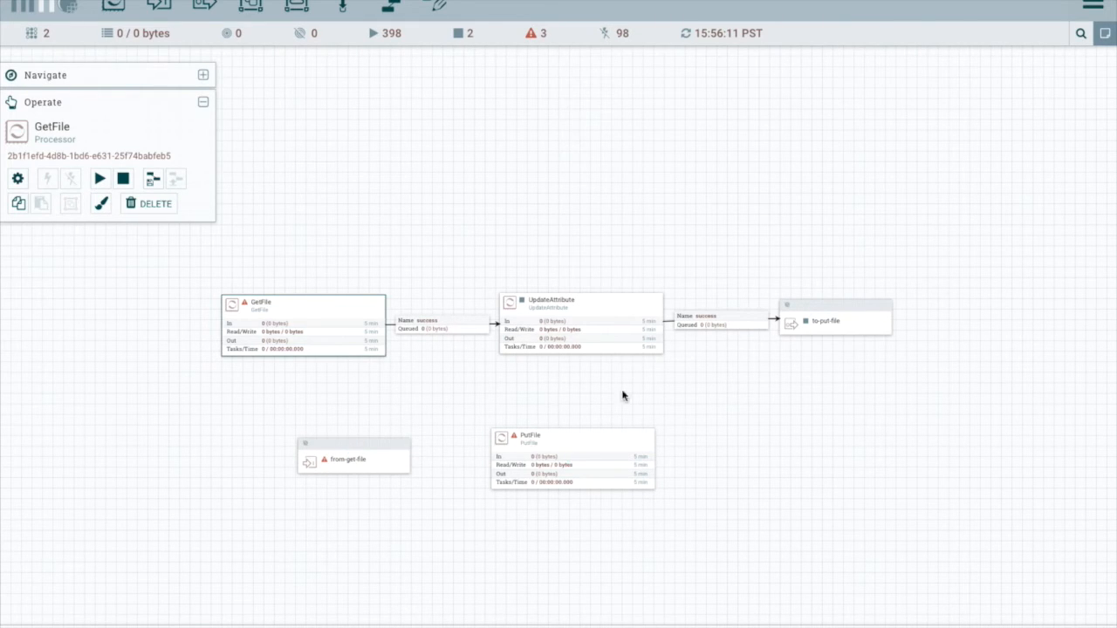
double_click(527, 453)
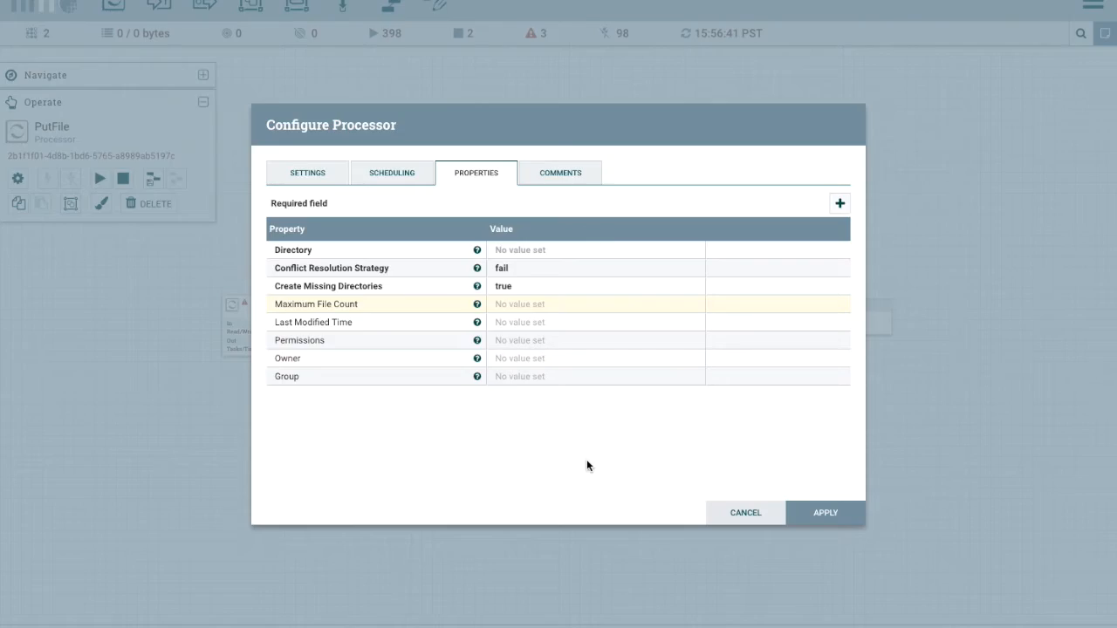
click(744, 513)
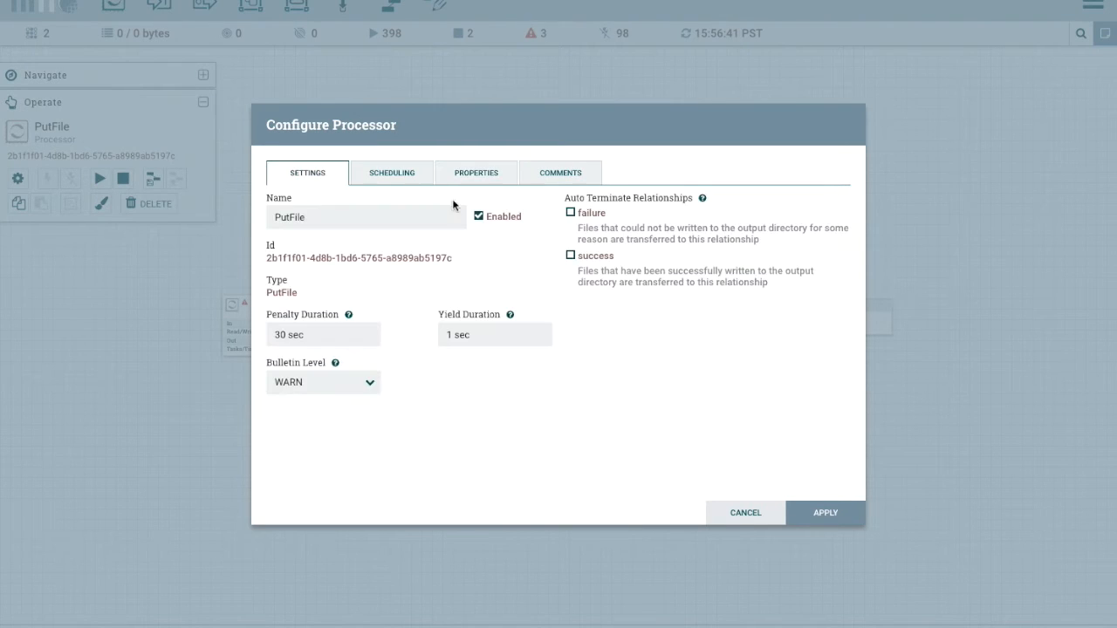
click(744, 512)
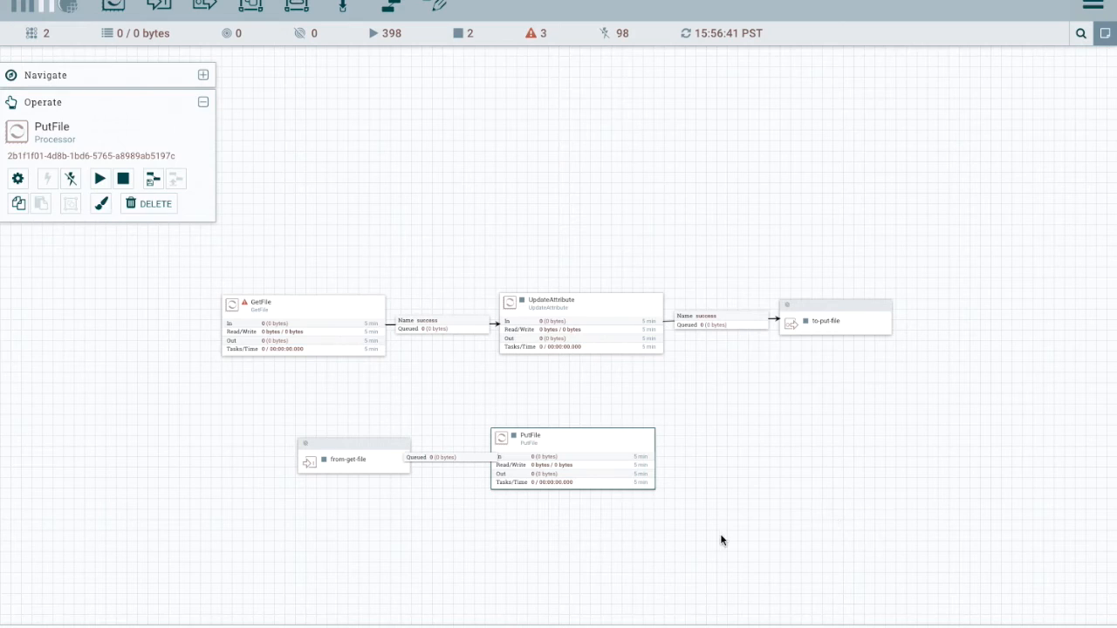
click(268, 413)
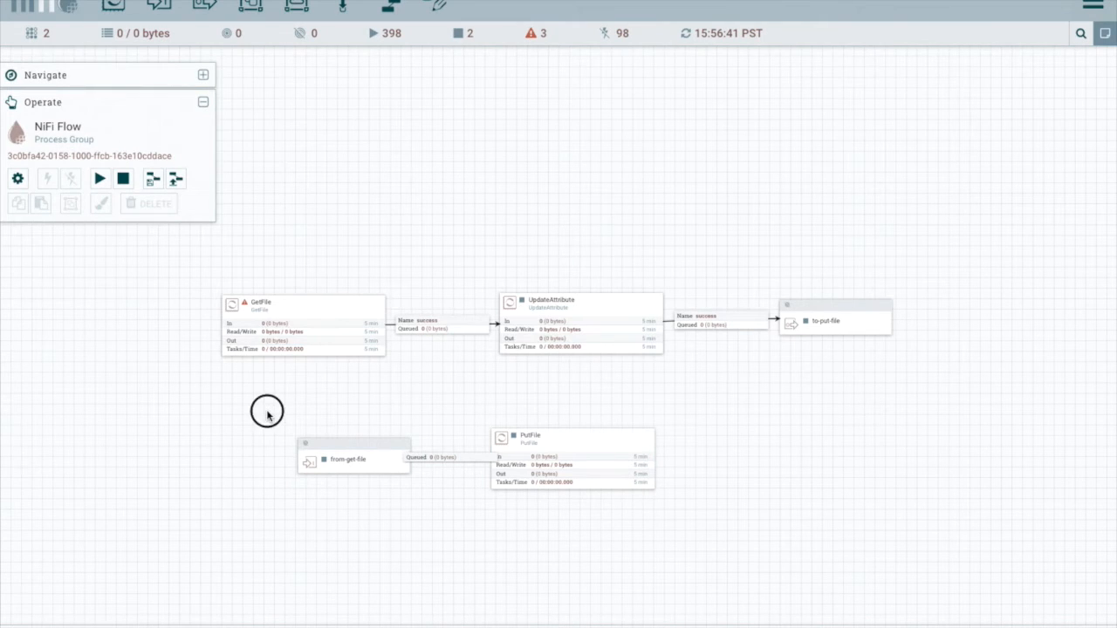
Select the flow components and create a template named get-feed-template.
drag(268, 410, 718, 515)
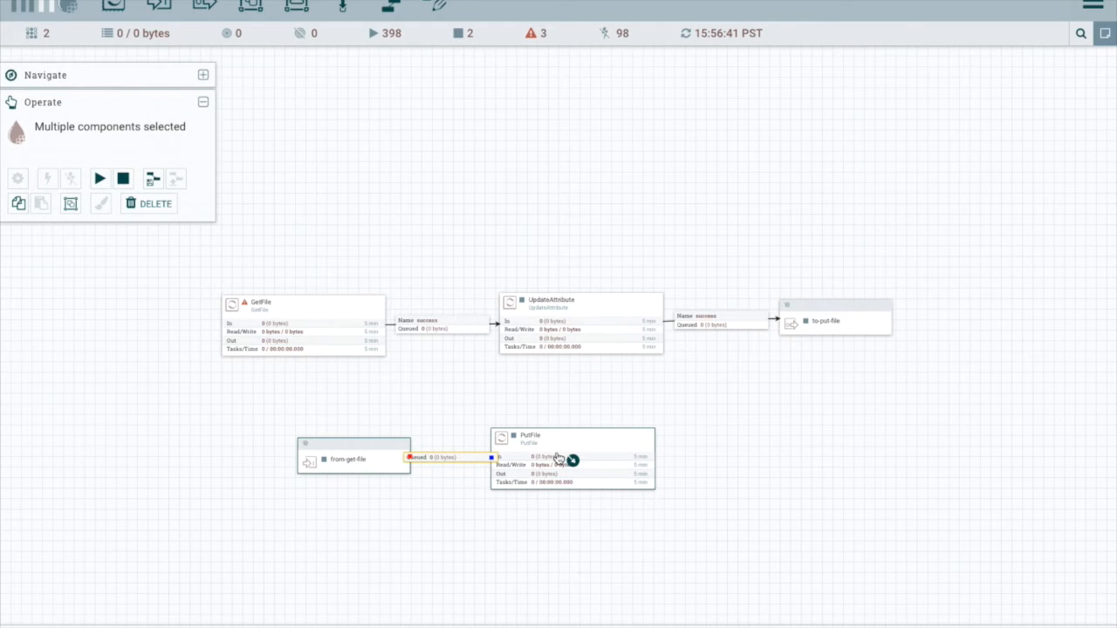
click(154, 179)
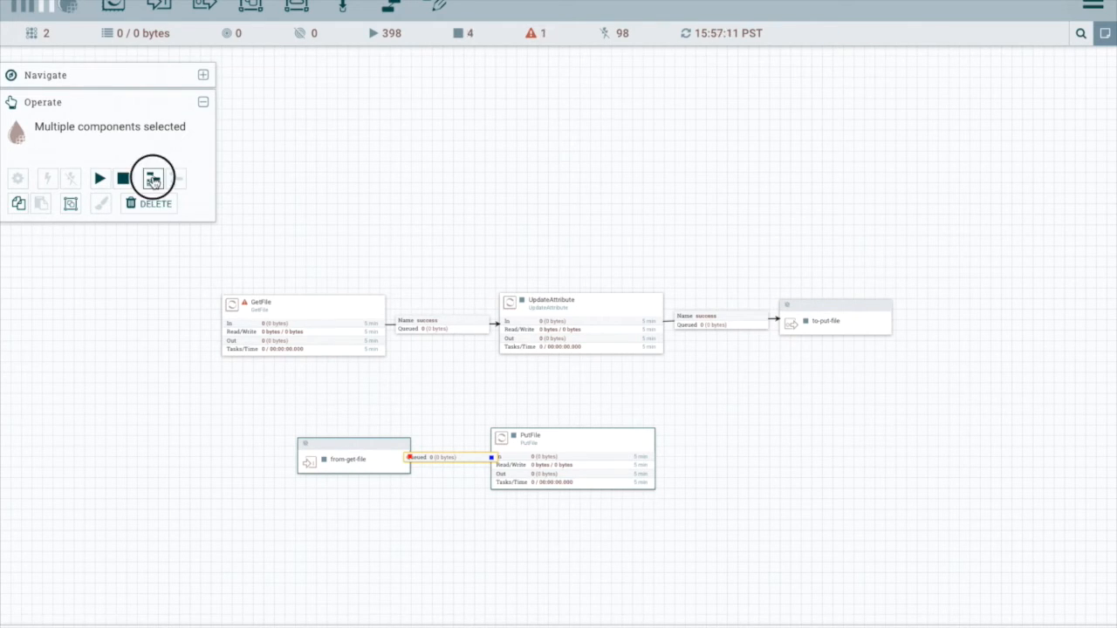
click(152, 178)
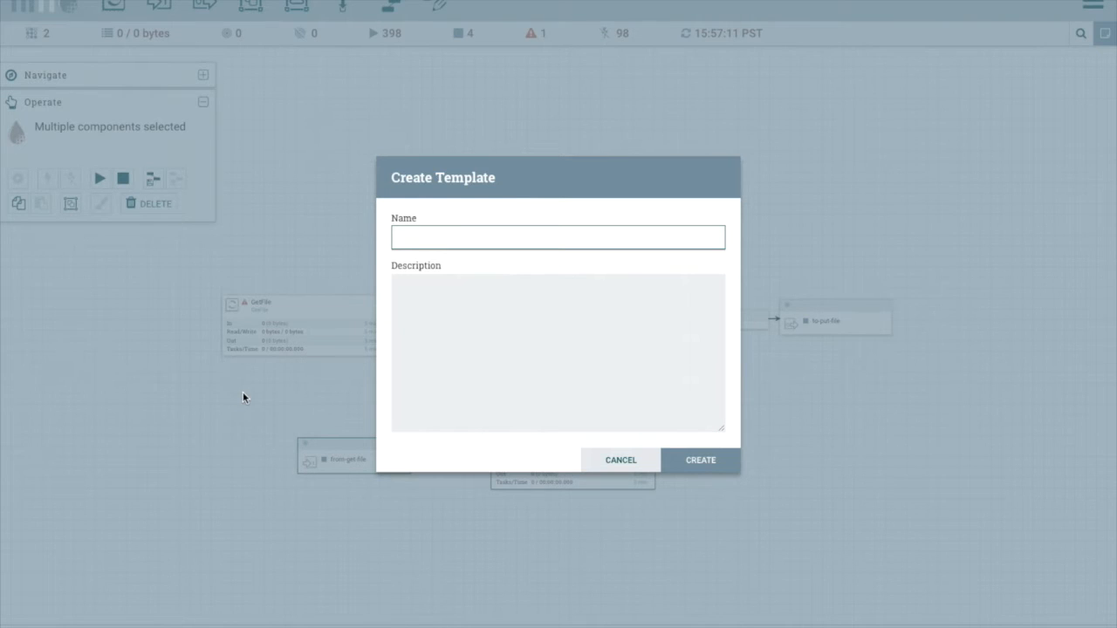
text(put-r)
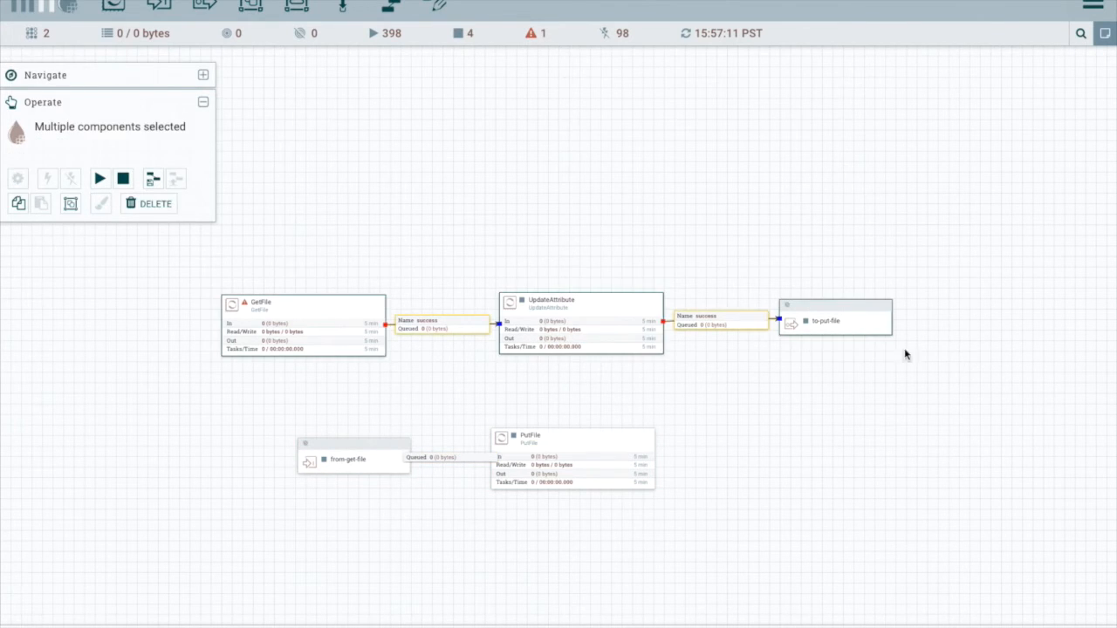
drag(905, 355, 927, 384)
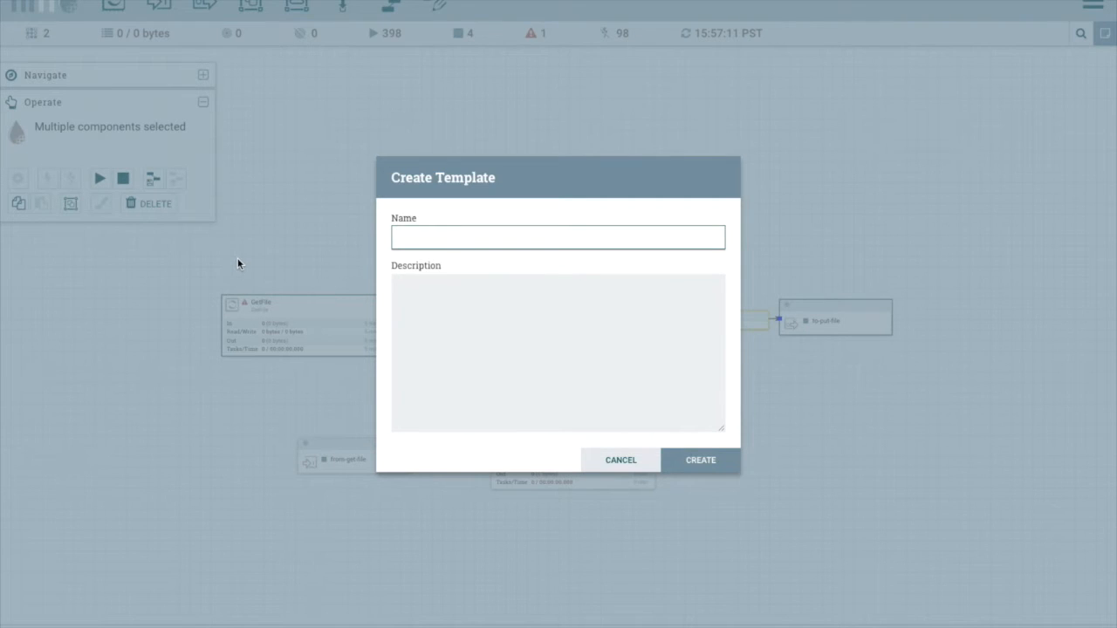
text(get-)
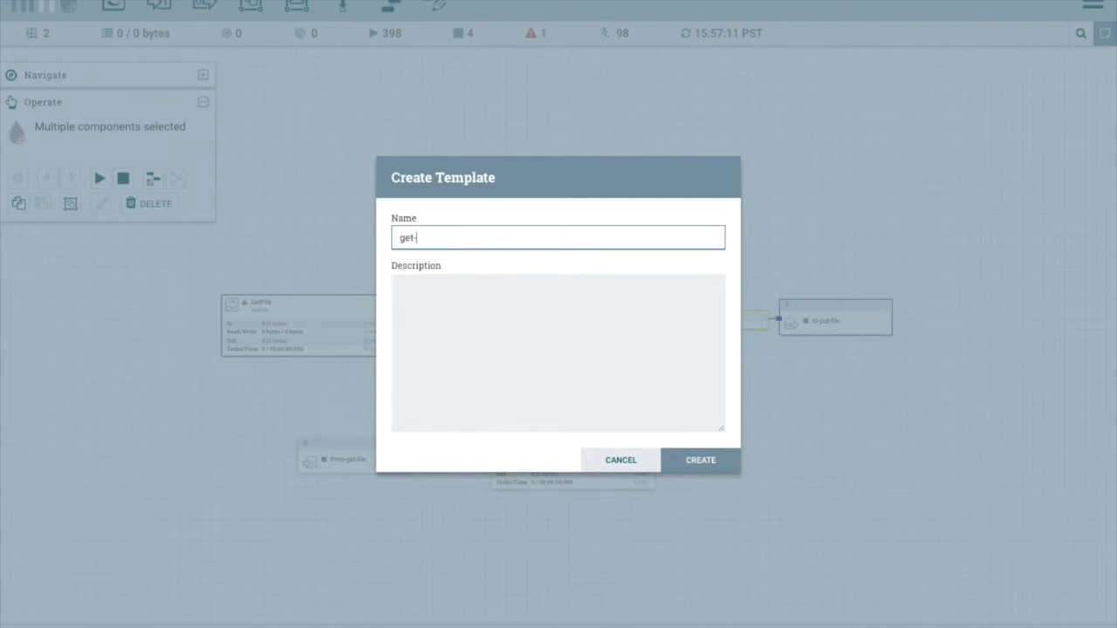
text(template)
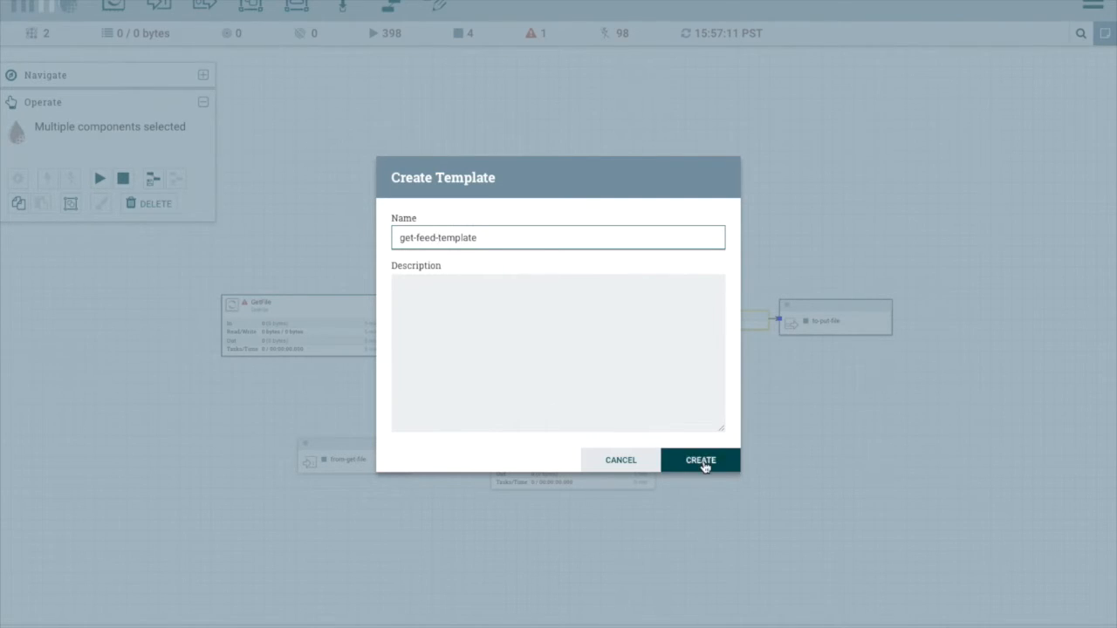
click(701, 460)
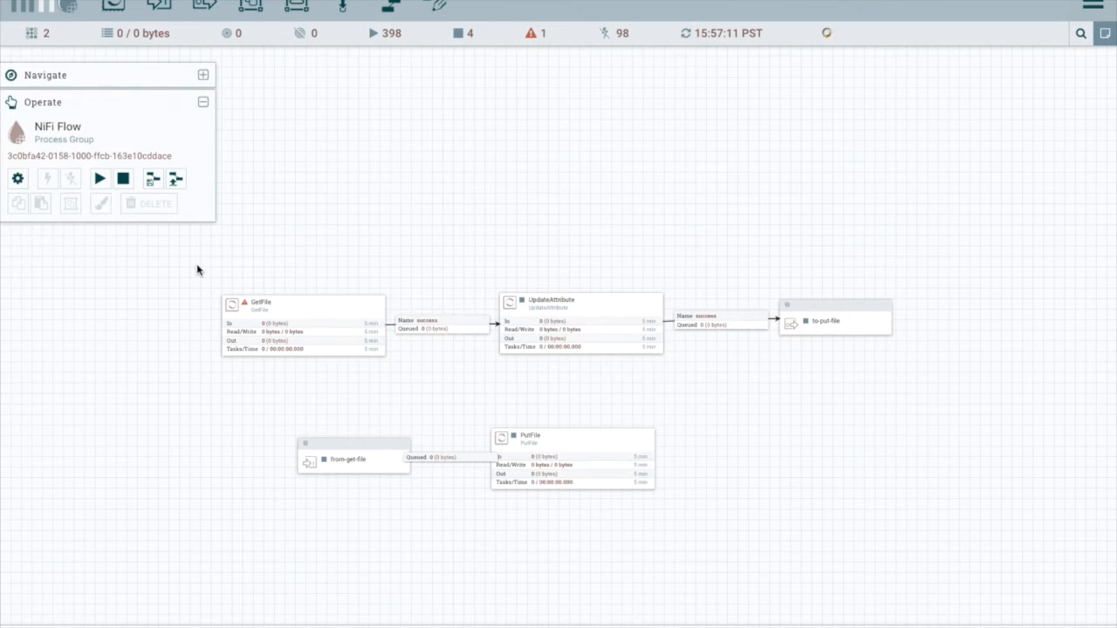
Go up to the root flow, check get-feed-template in the Templates list, then close it.
right_click(846, 327)
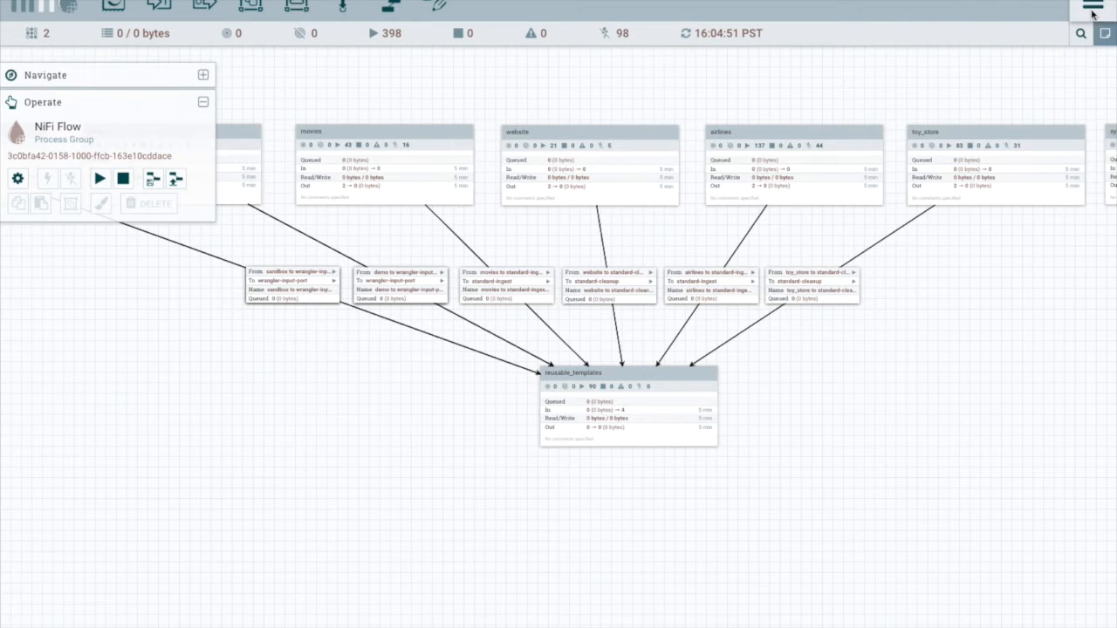
click(1090, 6)
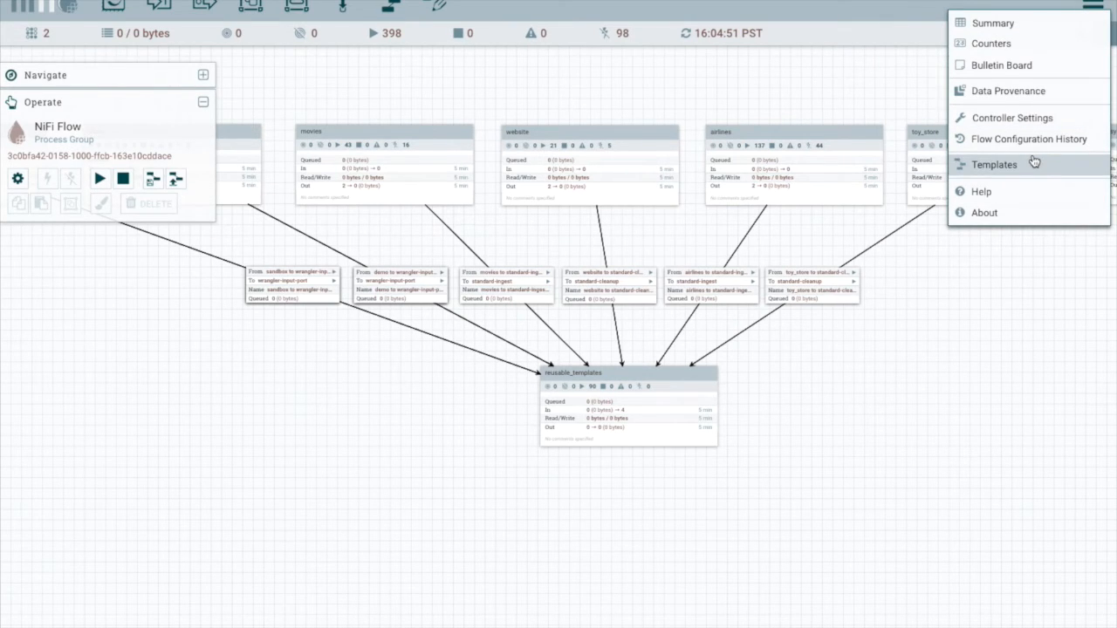
click(994, 165)
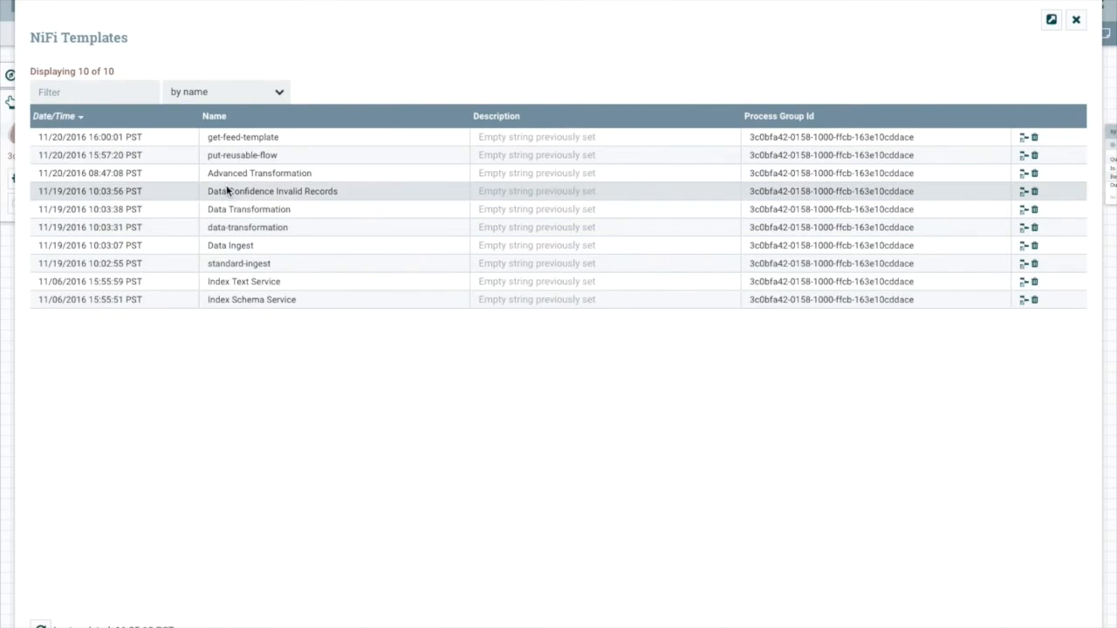
mouse_move(1021, 157)
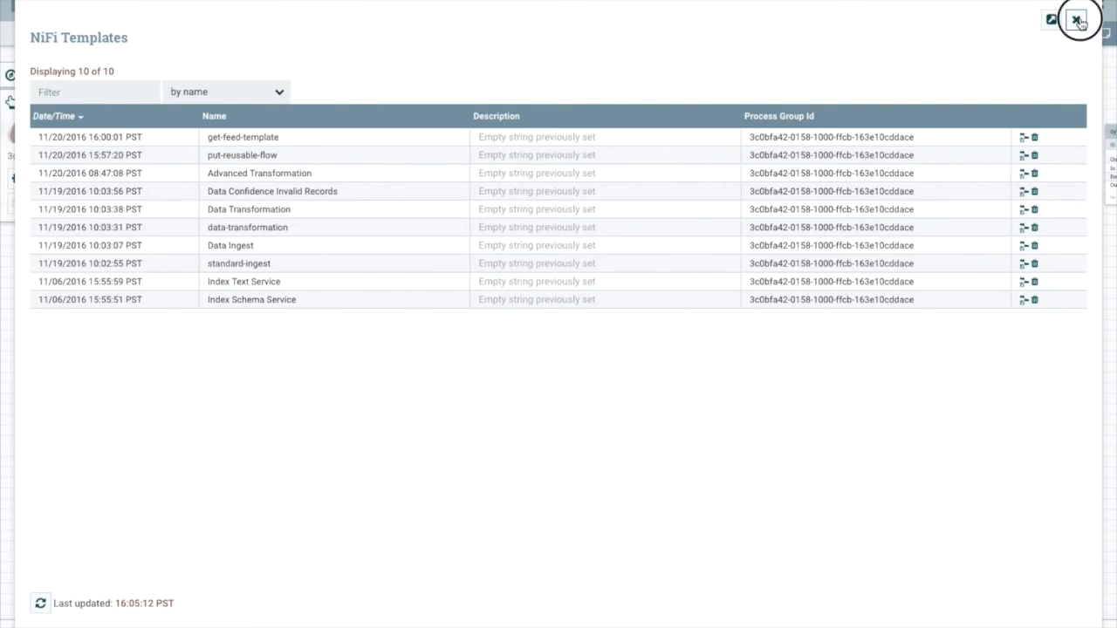
click(1077, 19)
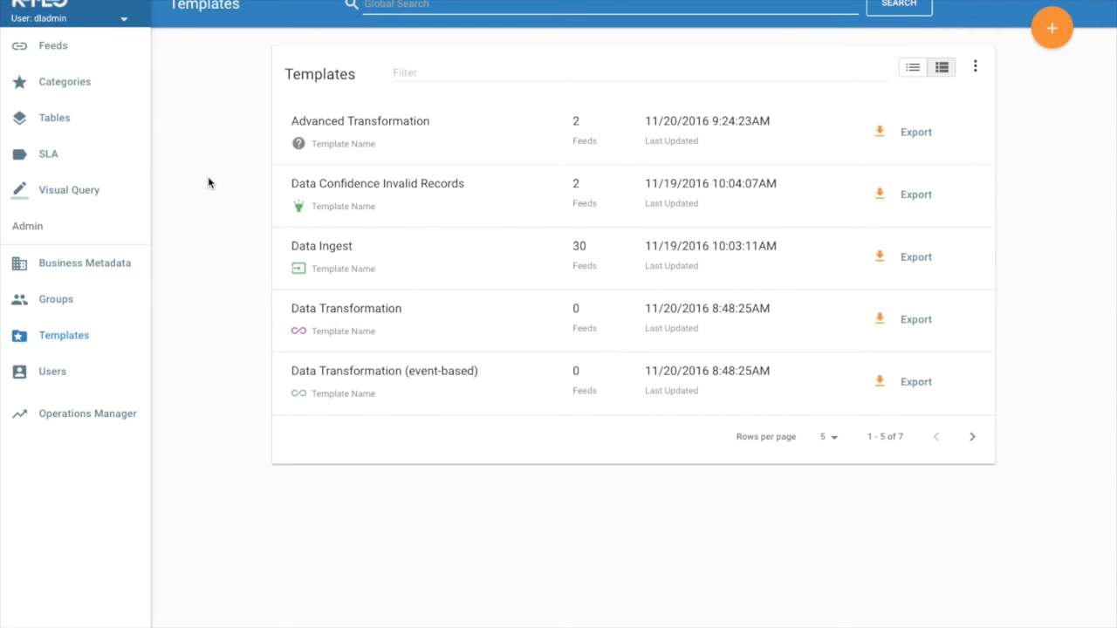
mouse_move(1054, 29)
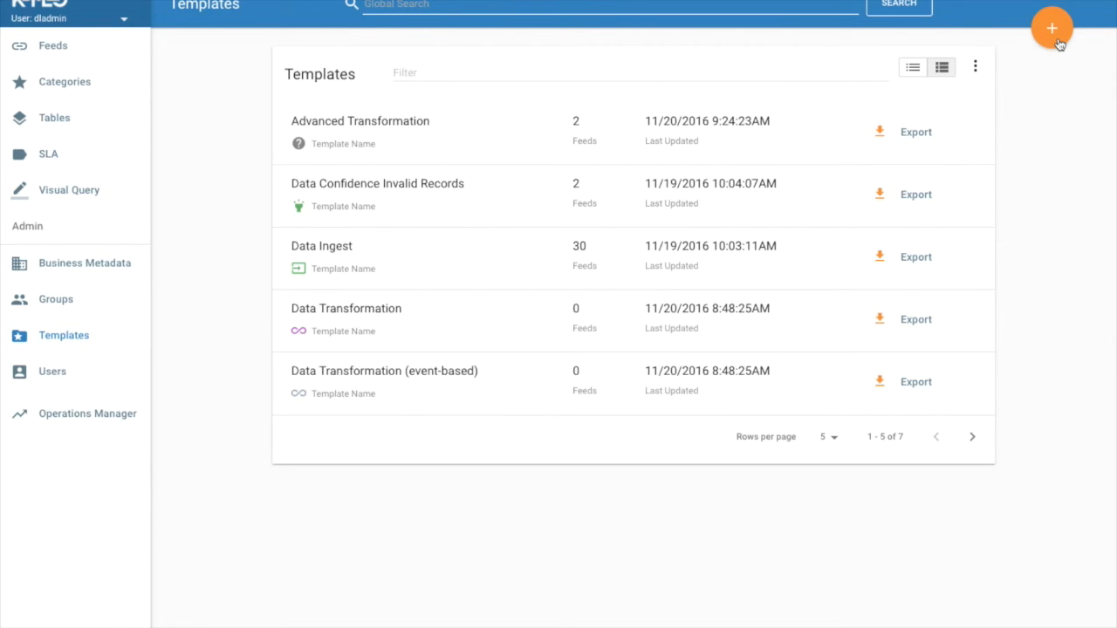
Import put-reusable-flow.xml into Kylo with Overwrite and Create Reusable Flow enabled.
click(1053, 28)
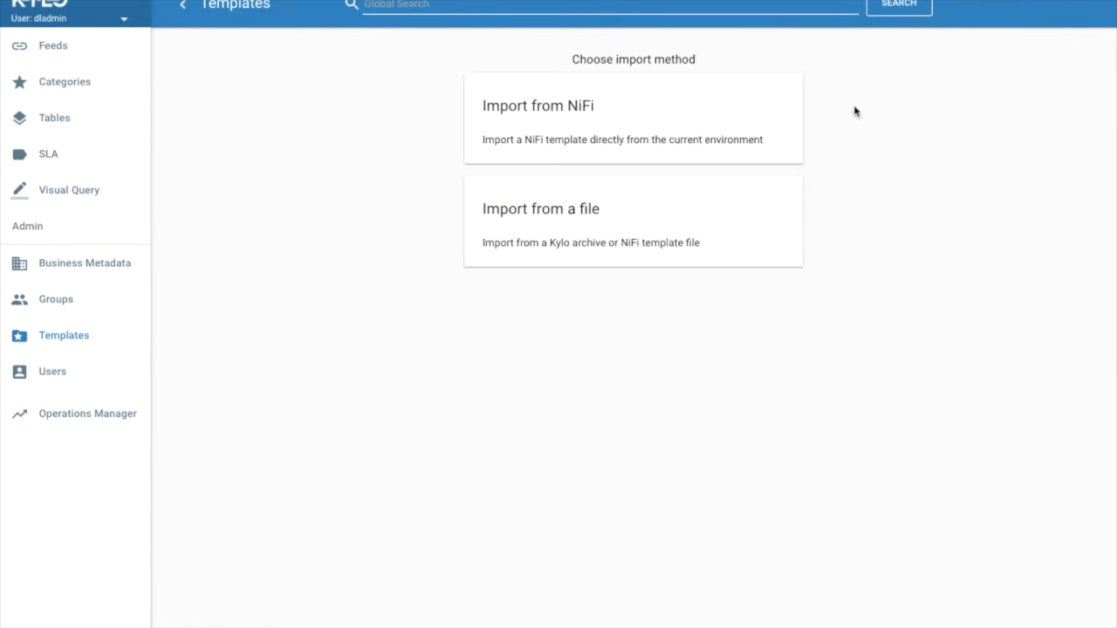
mouse_move(511, 121)
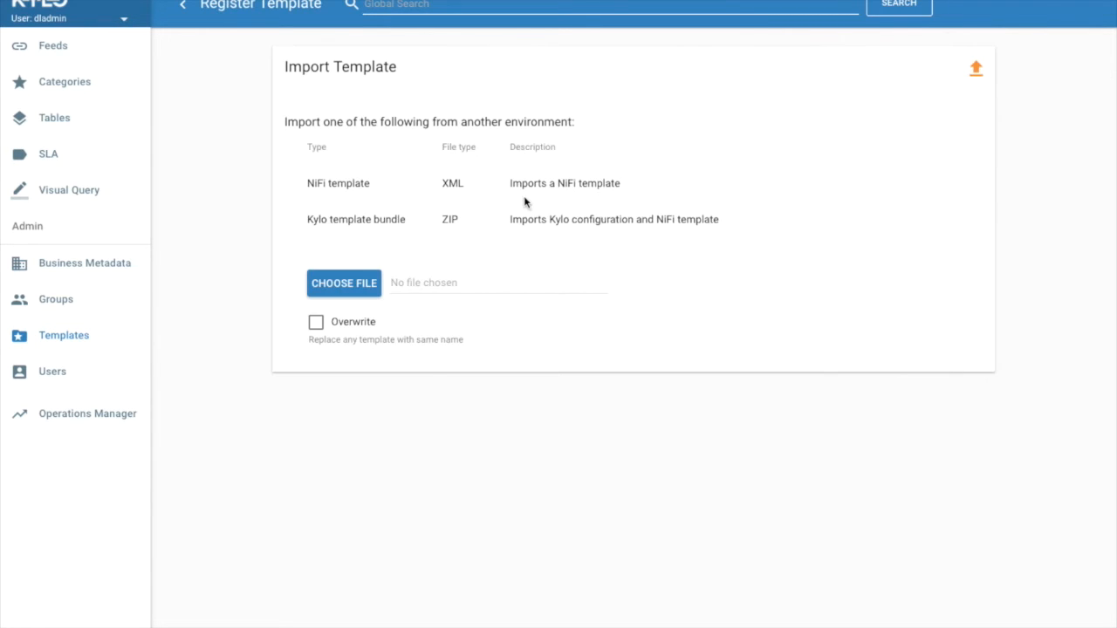
click(344, 283)
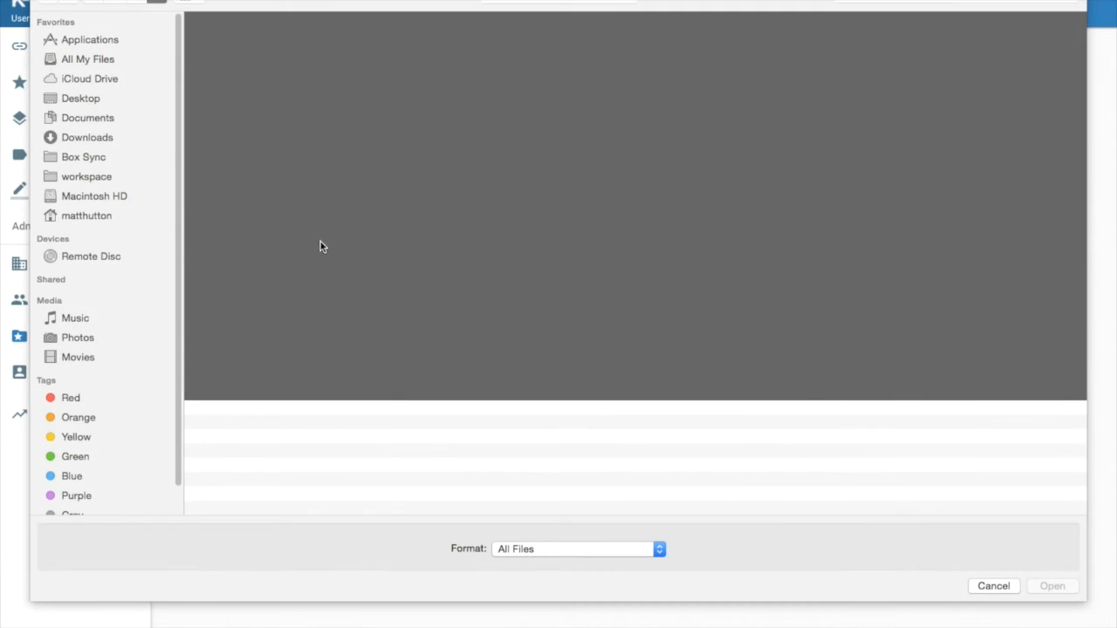
click(86, 137)
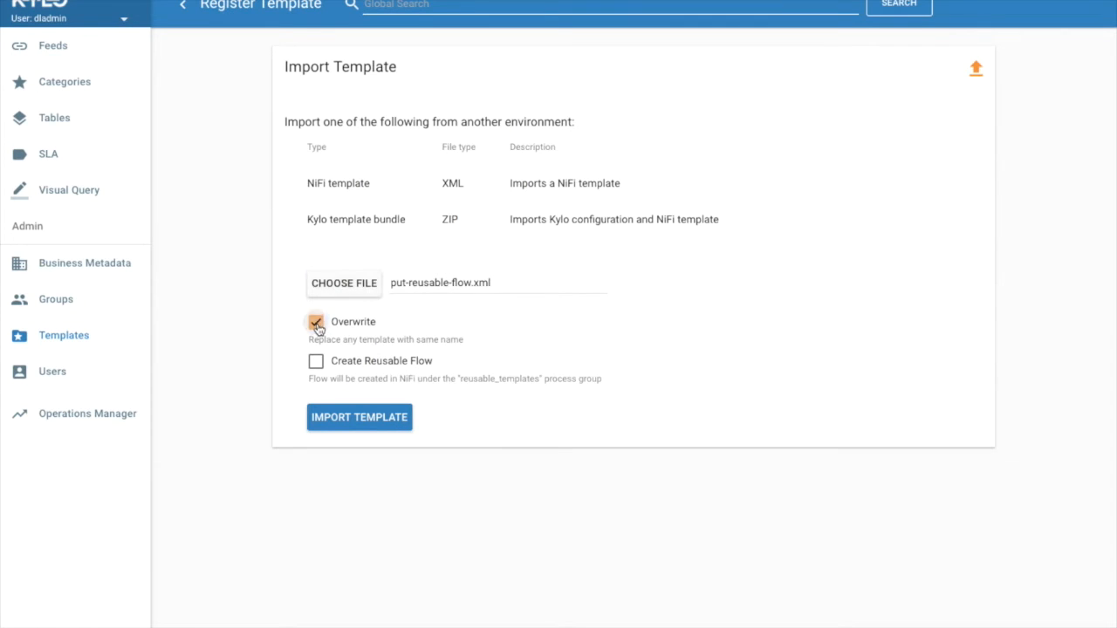
click(316, 322)
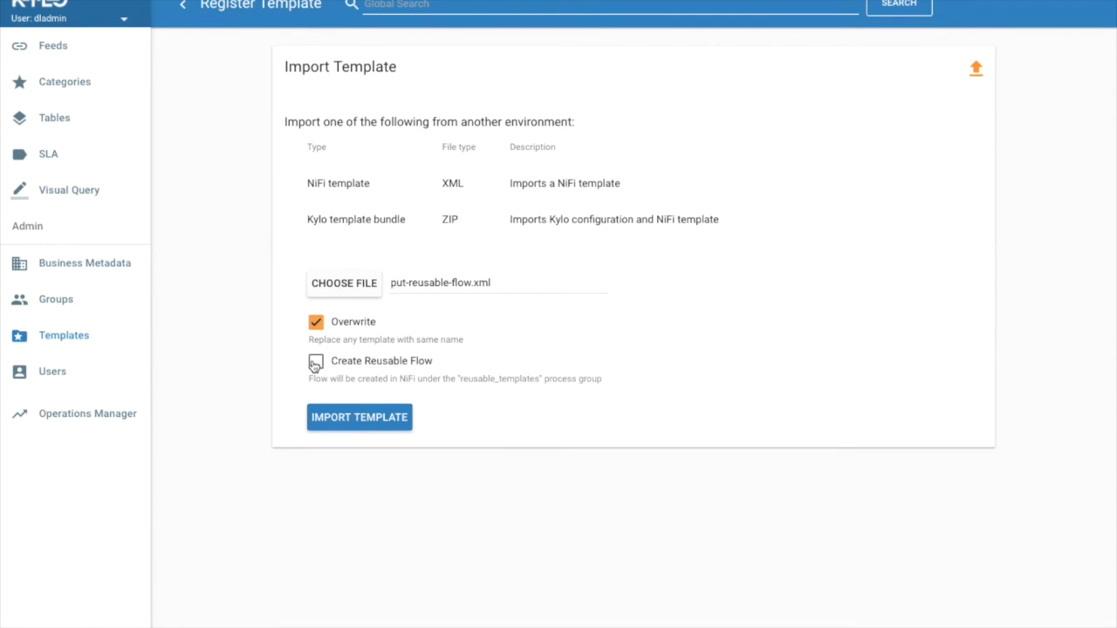
click(316, 361)
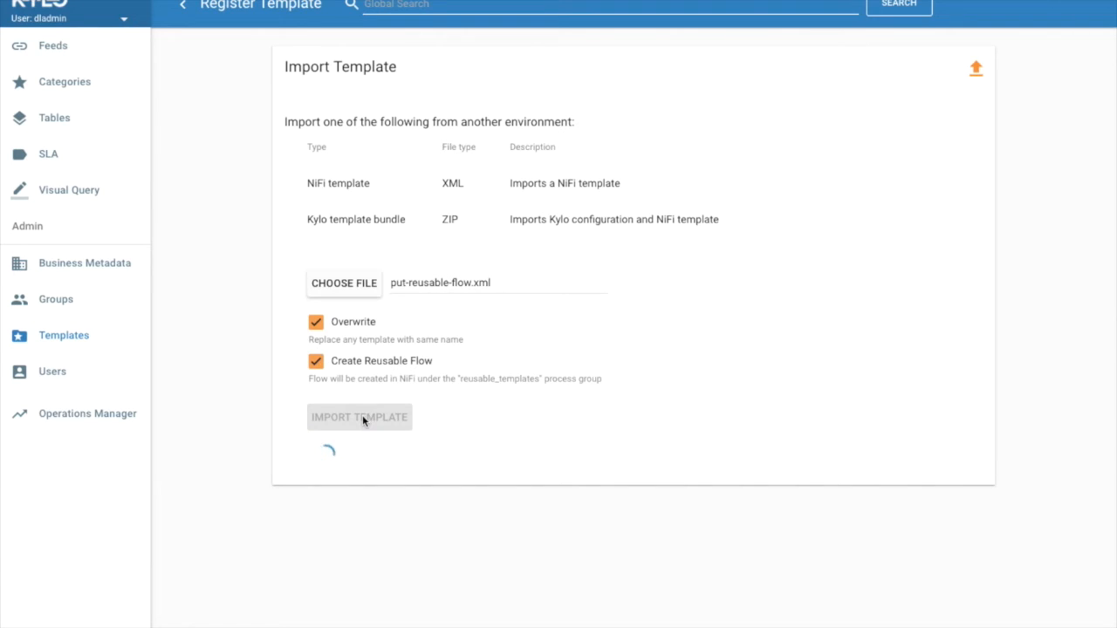
click(360, 417)
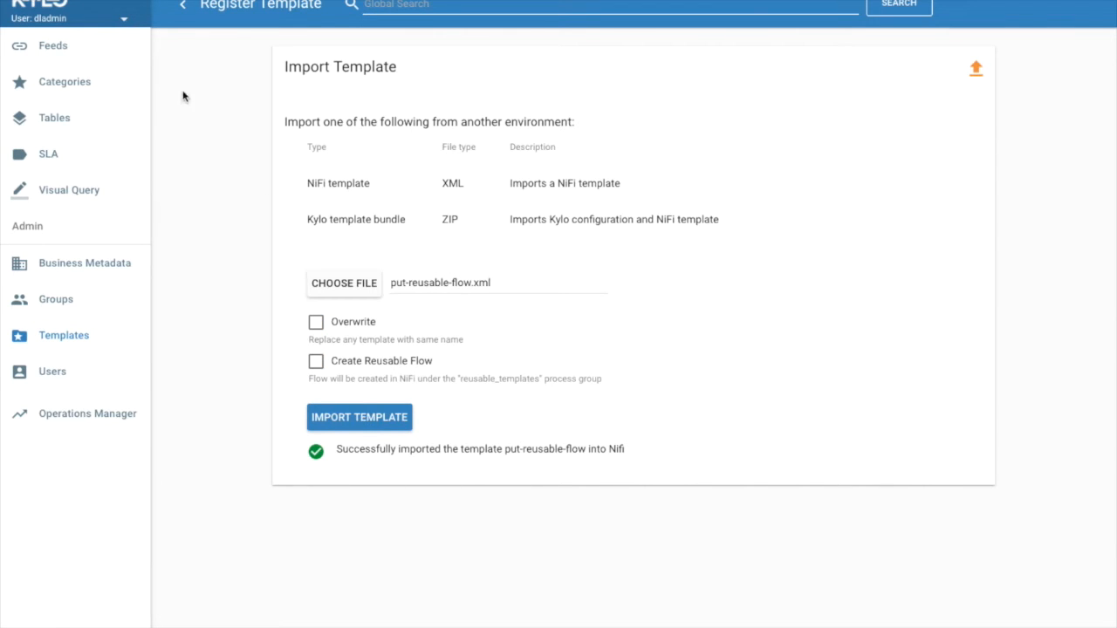
mouse_move(182, 7)
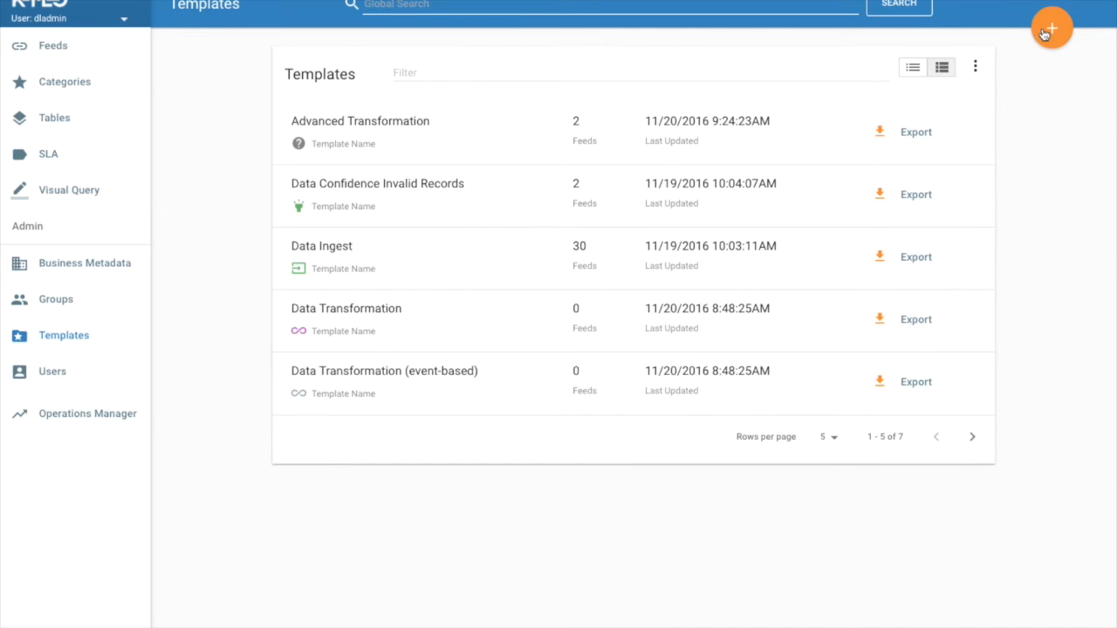
Start registering get-feed-template directly from NiFi and advance to input properties.
click(1053, 22)
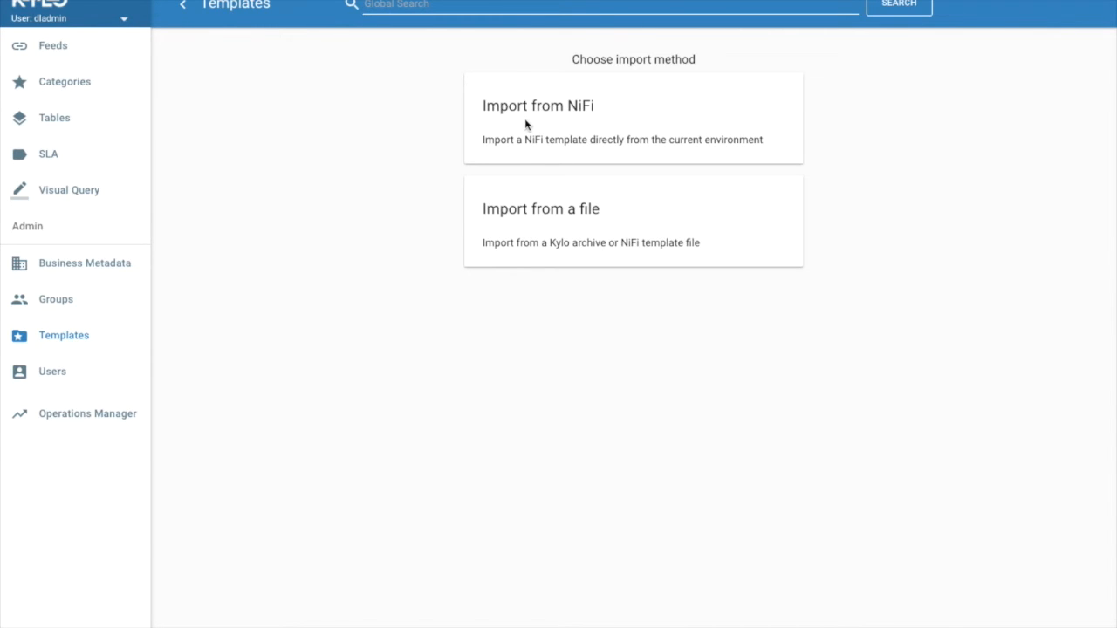
mouse_move(528, 90)
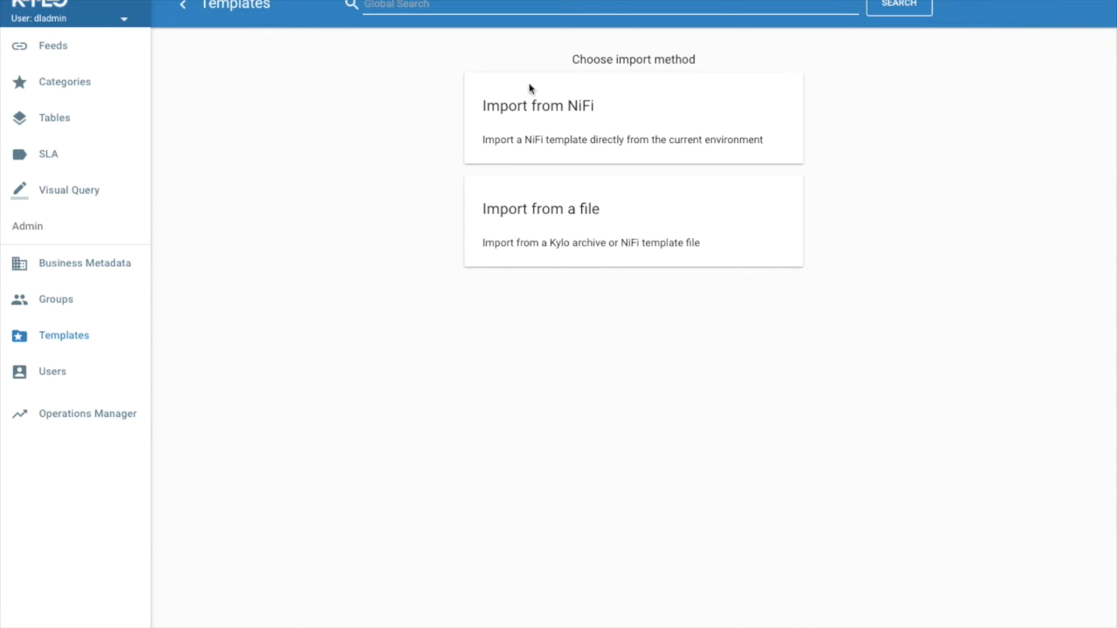
mouse_move(523, 113)
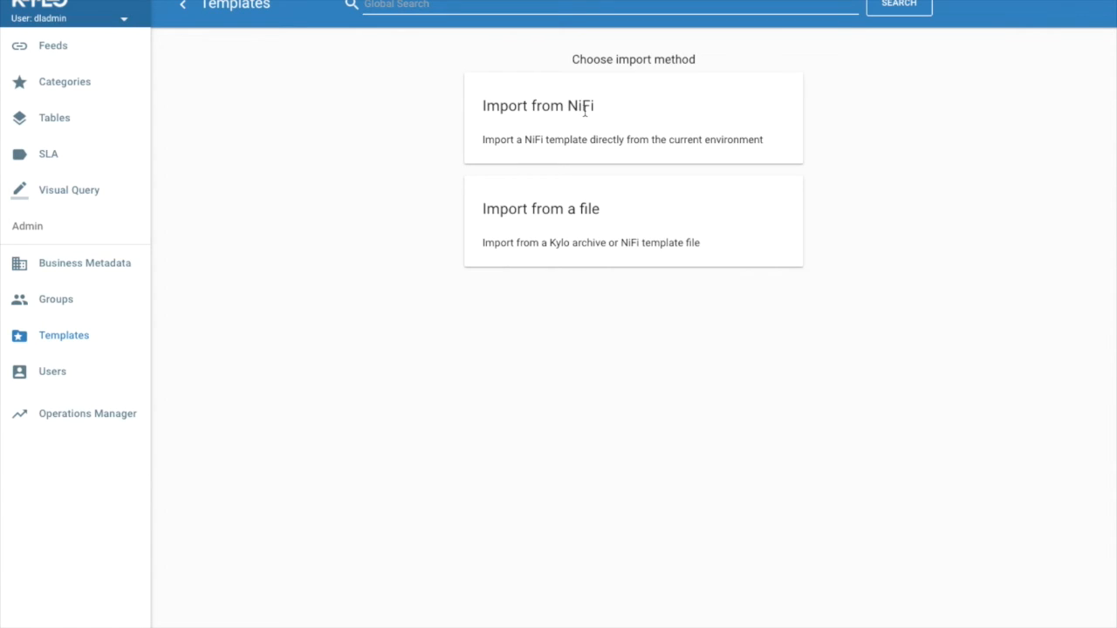
click(559, 105)
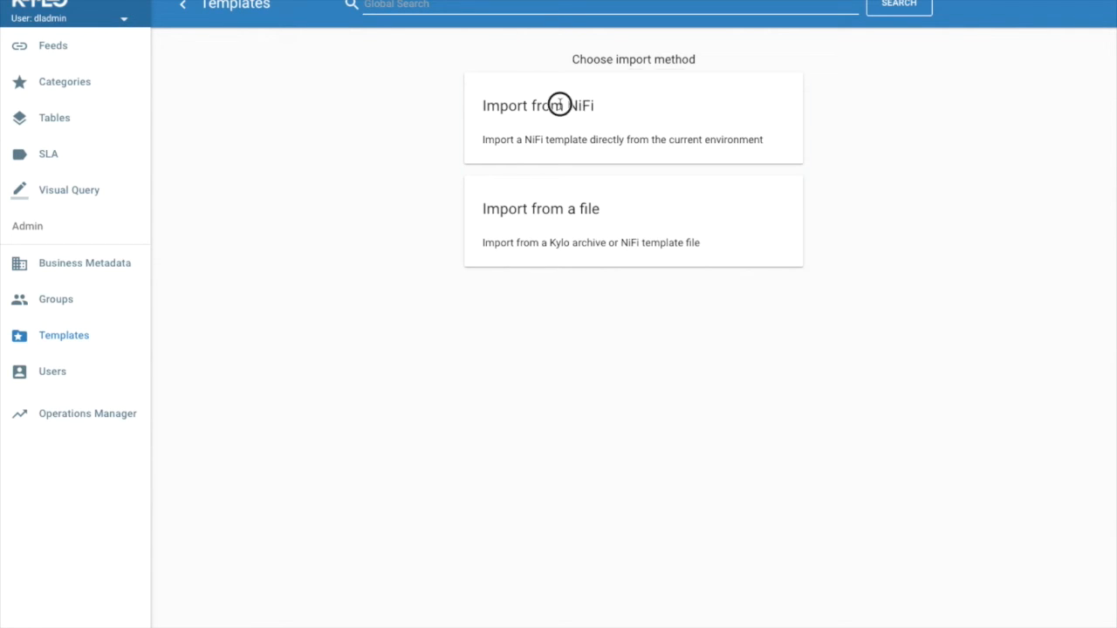
click(555, 105)
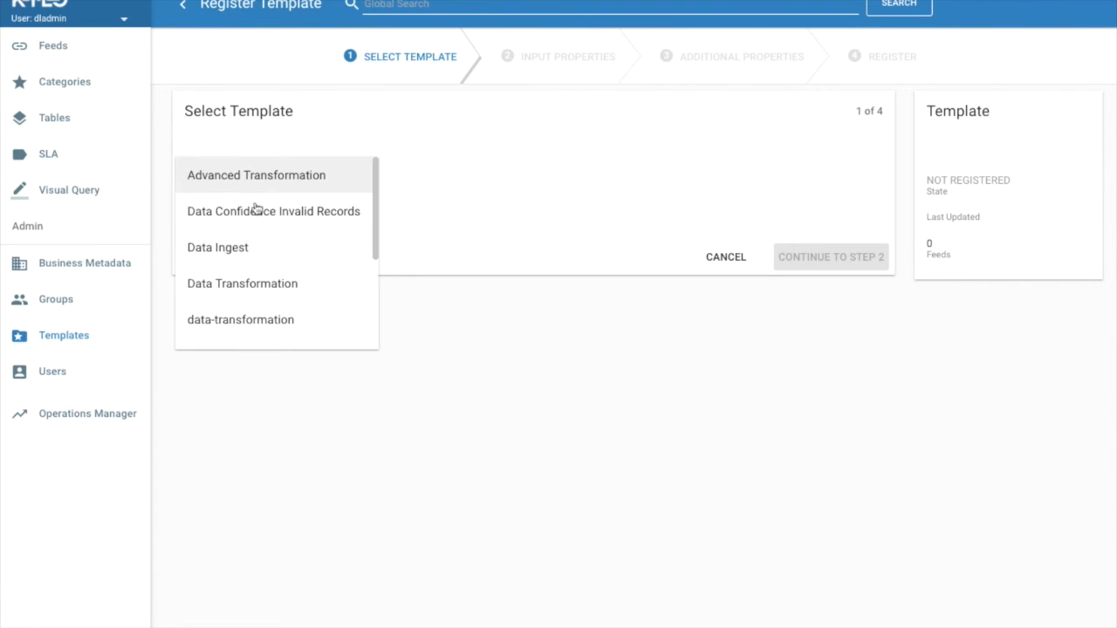
scroll(down, 3)
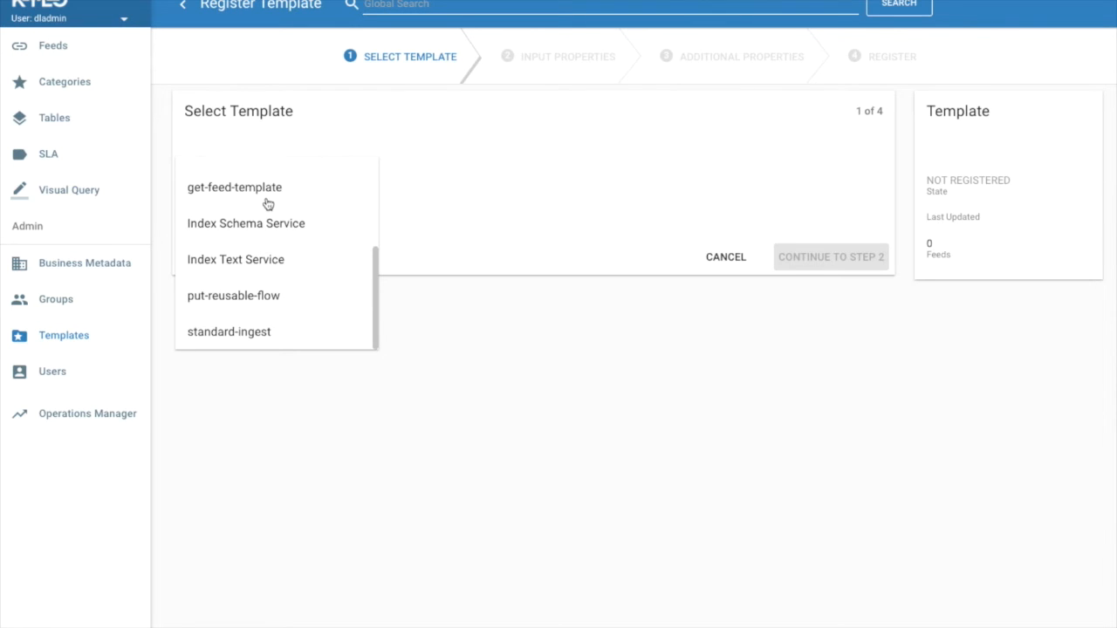
click(234, 187)
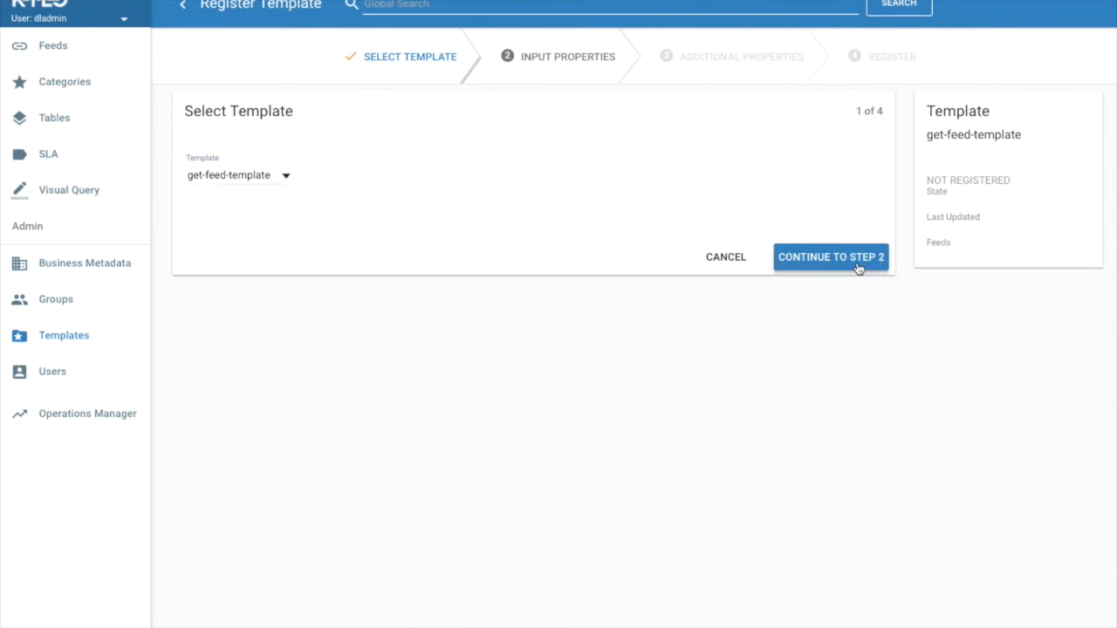
click(833, 256)
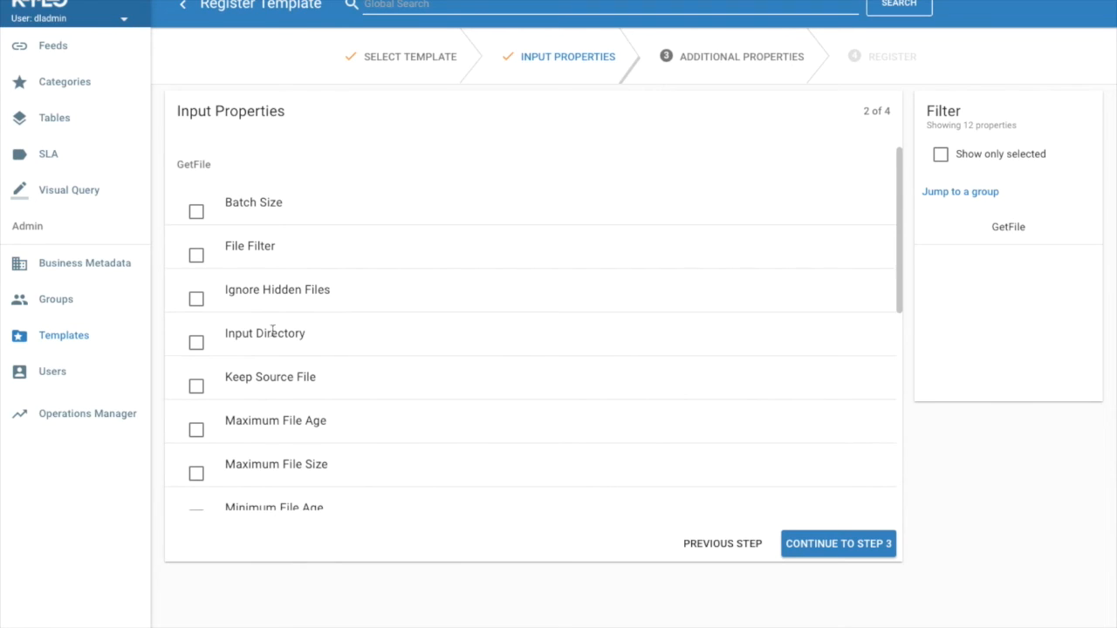
mouse_move(230, 348)
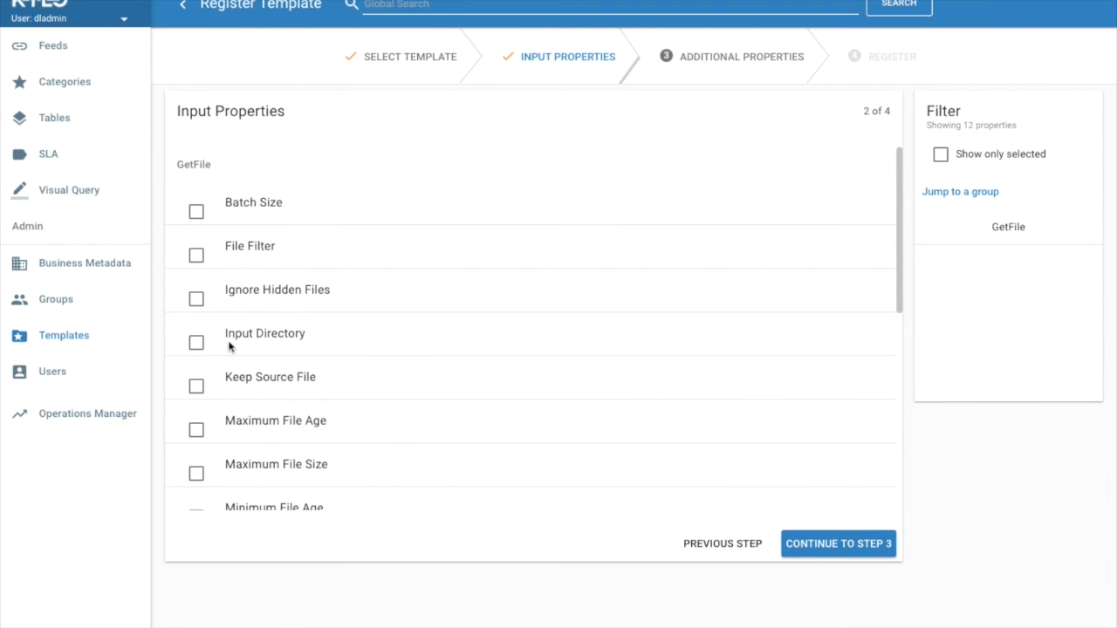
Make Input Directory and File Filter user-suppliable, then continue to Additional Properties.
click(195, 343)
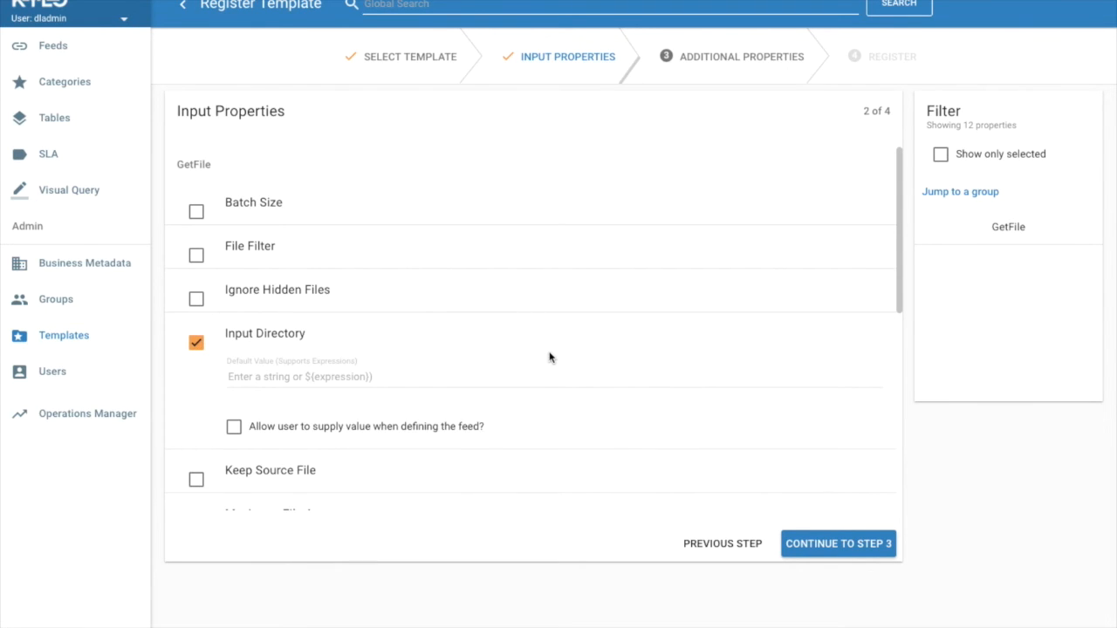
scroll(down, 3)
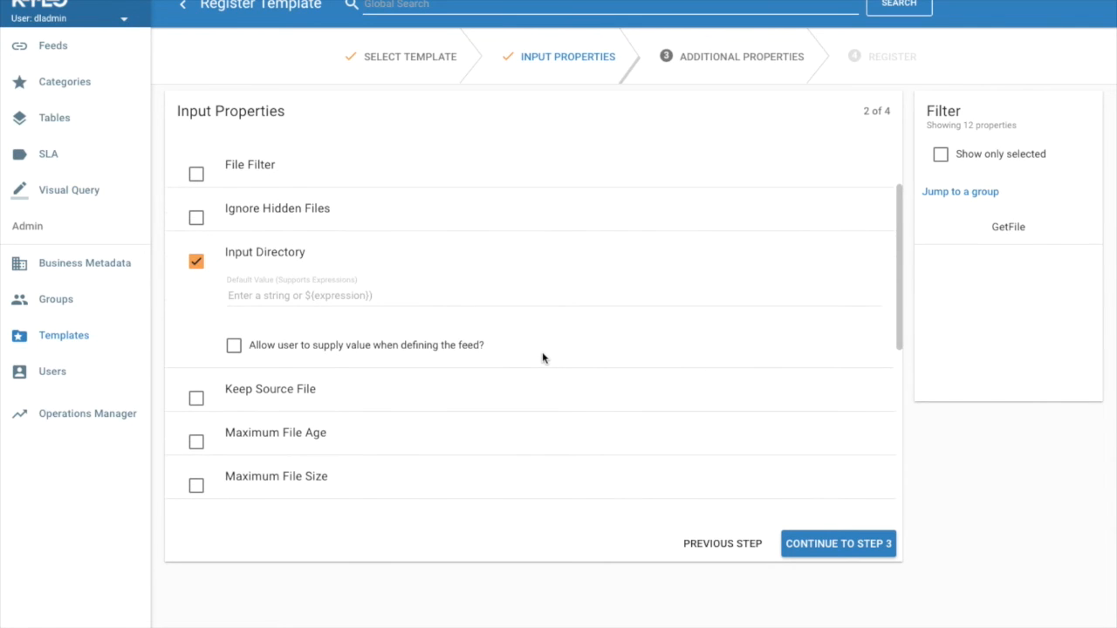
mouse_move(236, 349)
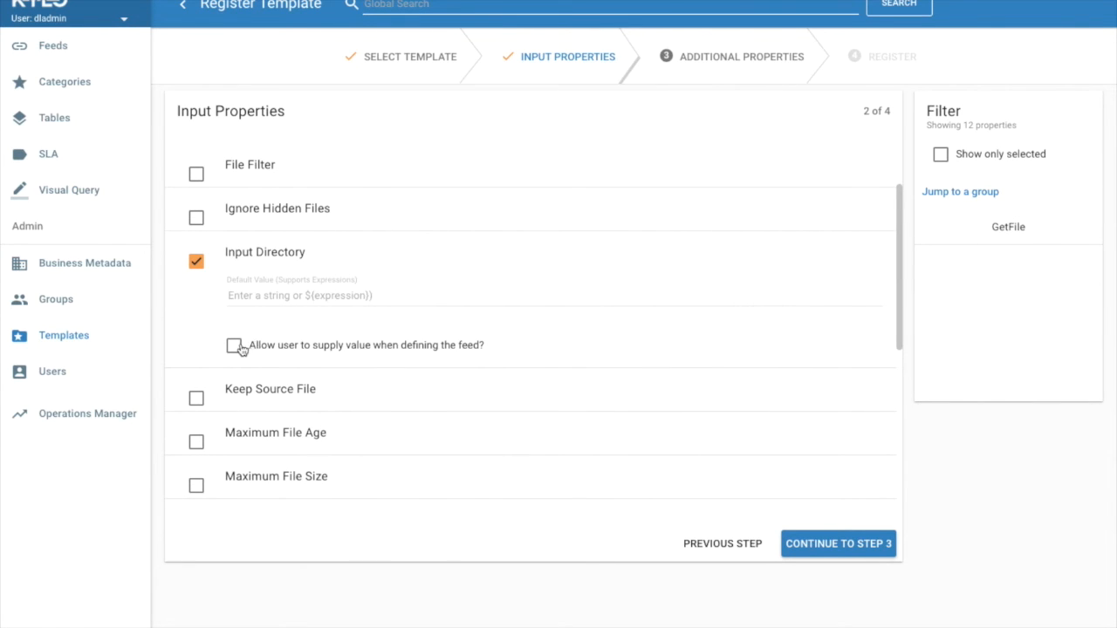
click(234, 345)
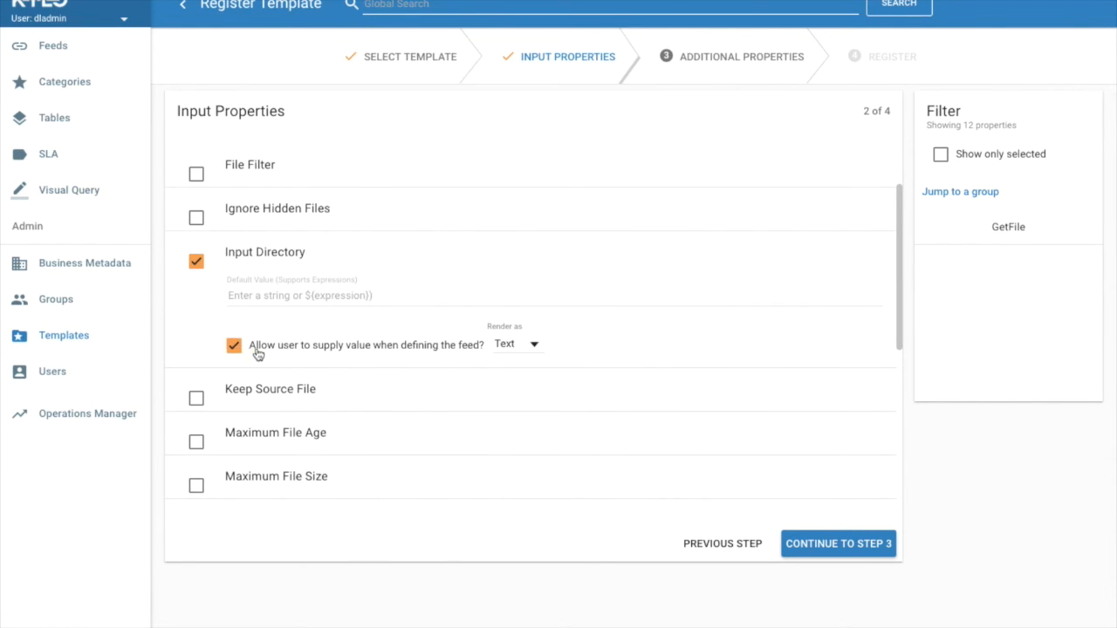
mouse_move(516, 355)
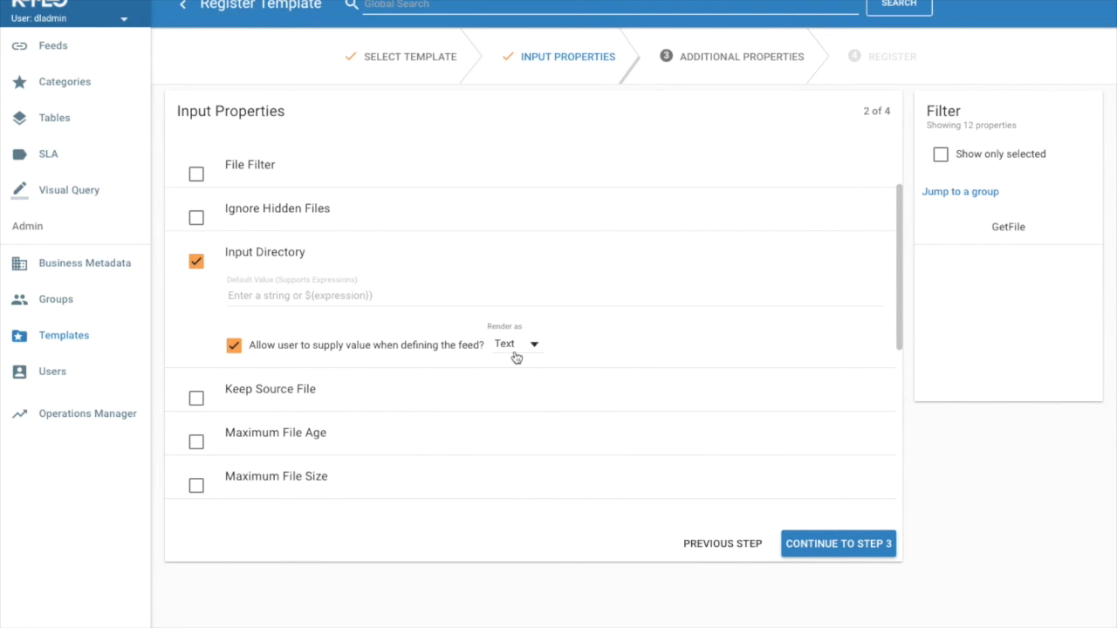
mouse_move(196, 174)
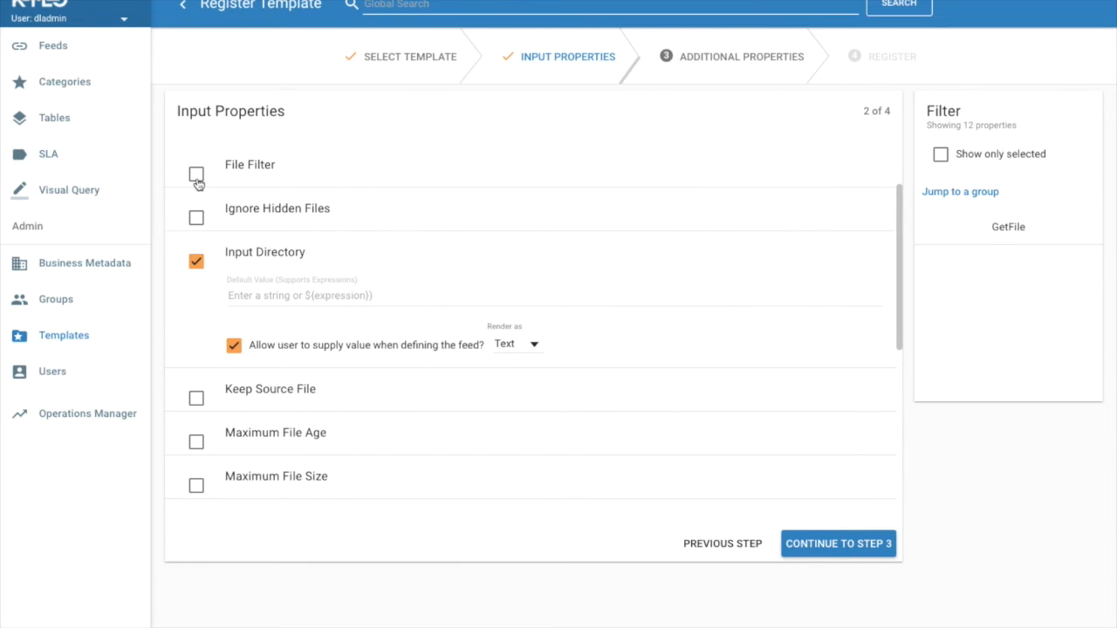
click(196, 174)
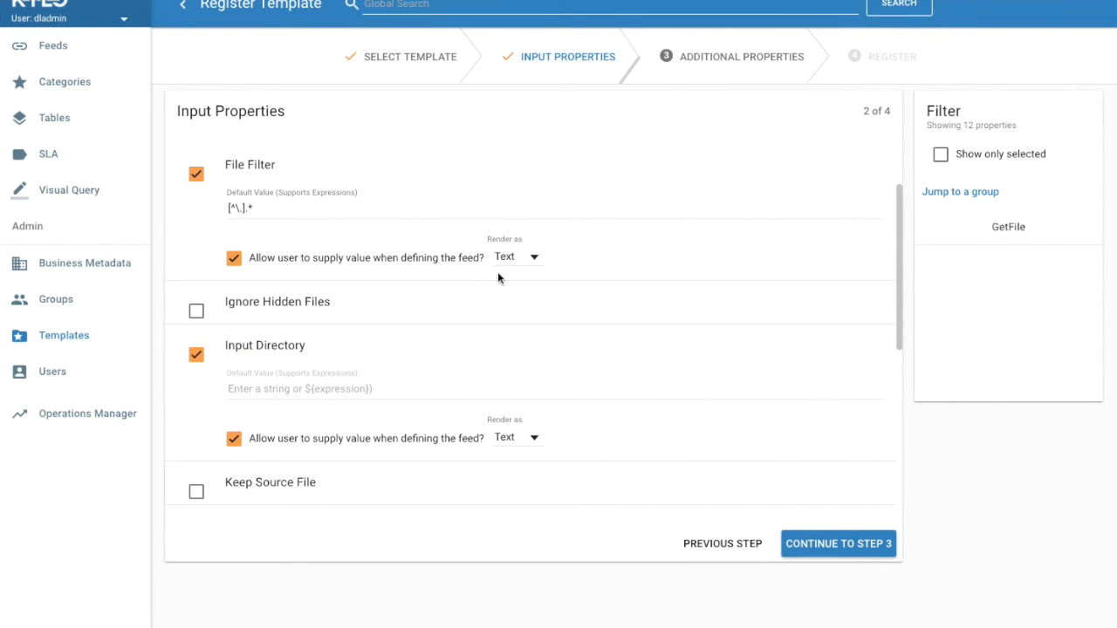
click(838, 544)
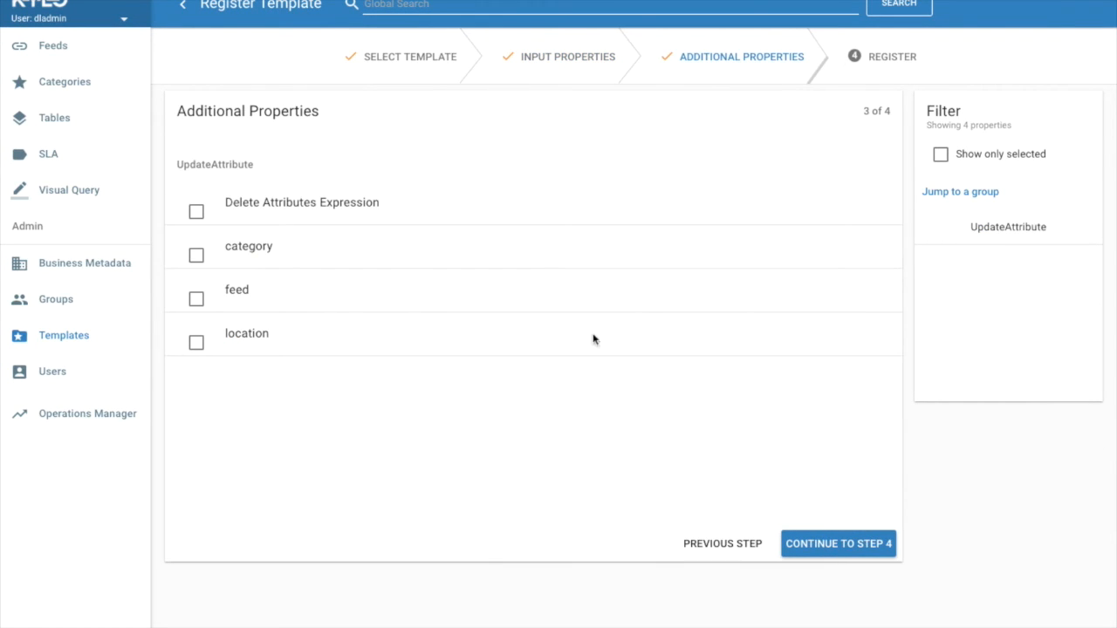
mouse_move(202, 343)
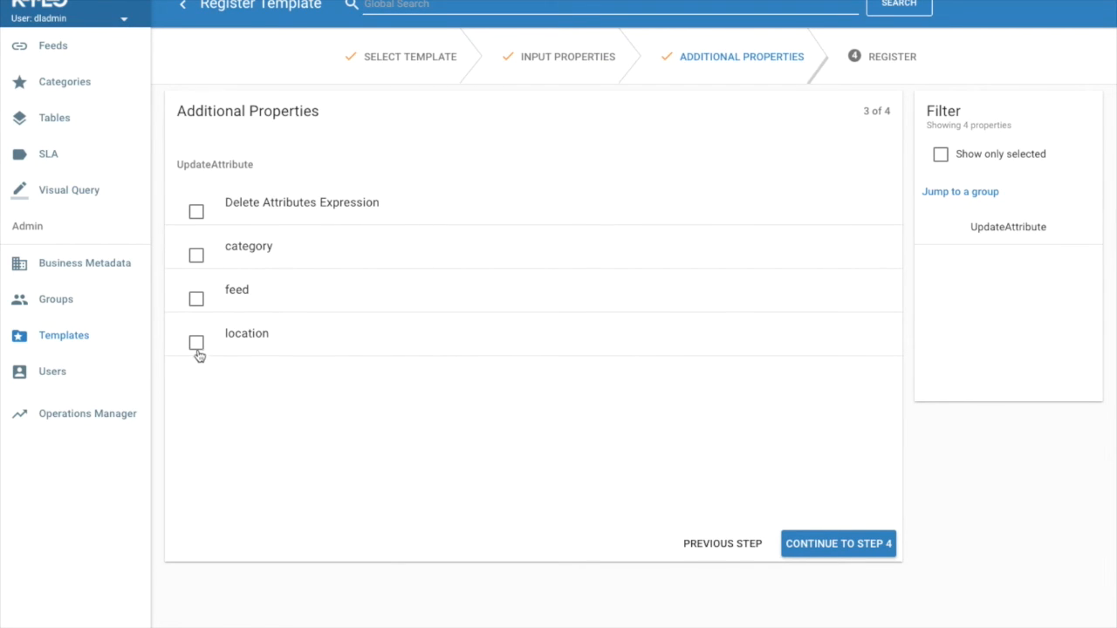
Check the location attribute (/tmp) and allow users to supply its value for feeds.
click(195, 343)
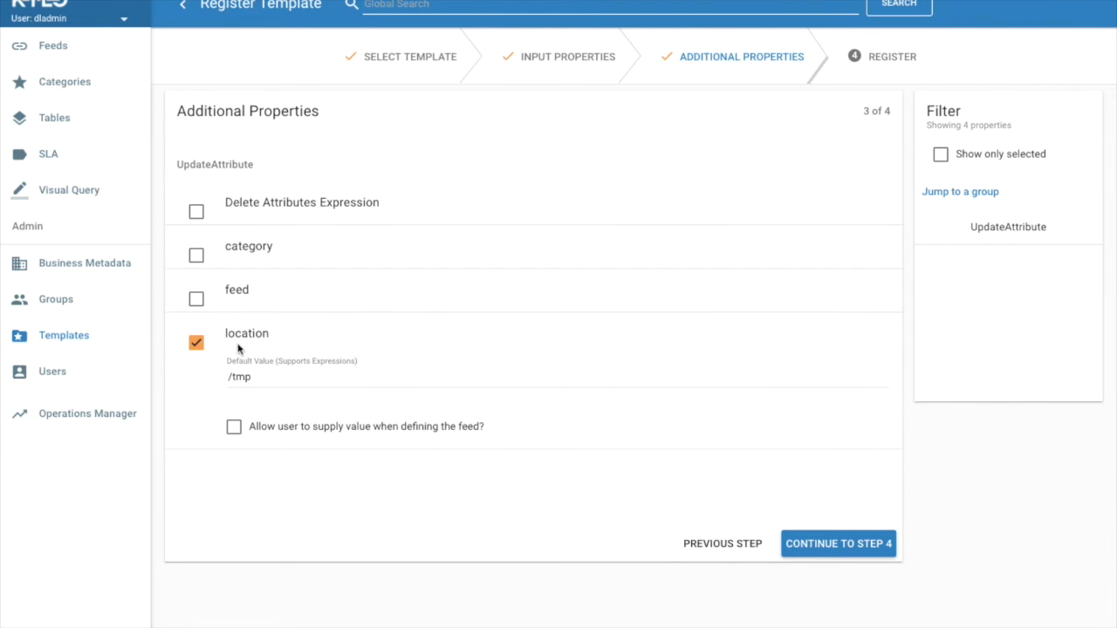
mouse_move(246, 346)
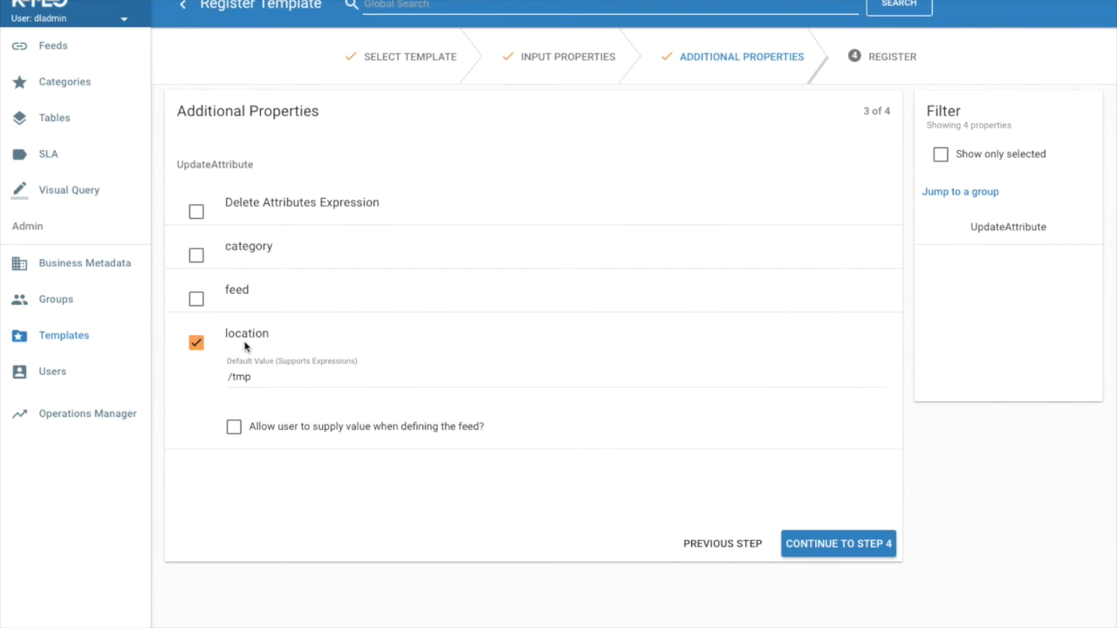
mouse_move(233, 435)
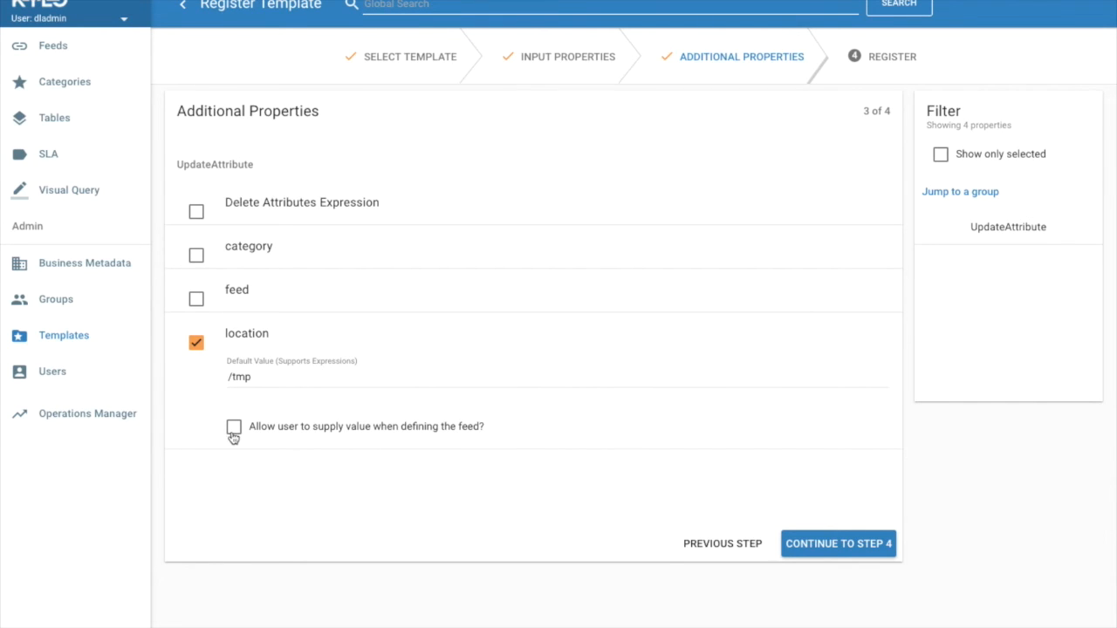
click(233, 427)
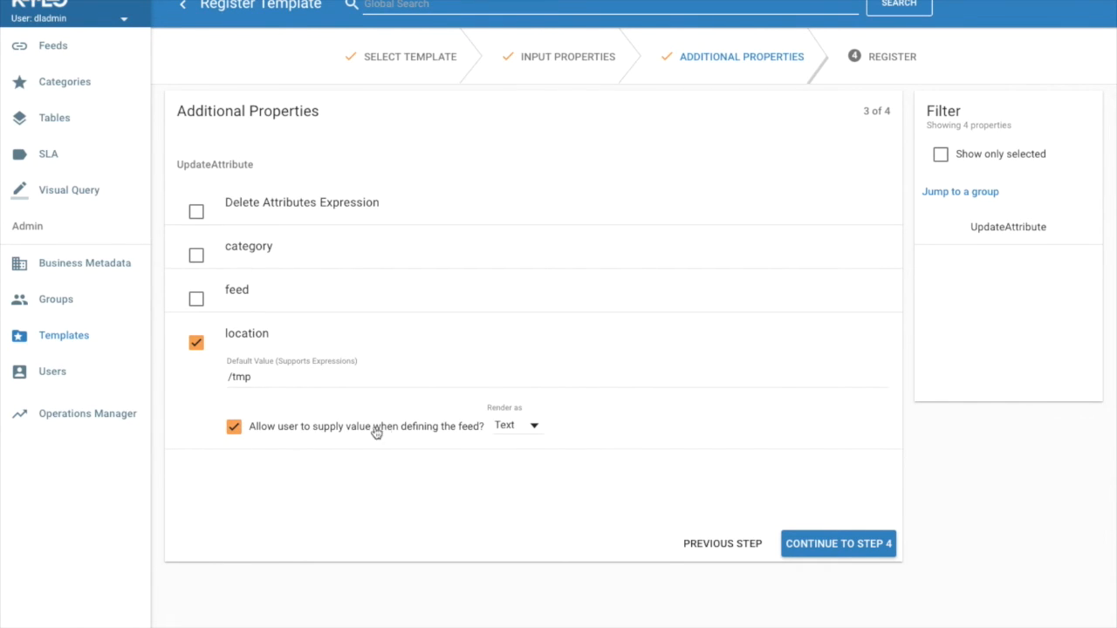
mouse_move(392, 341)
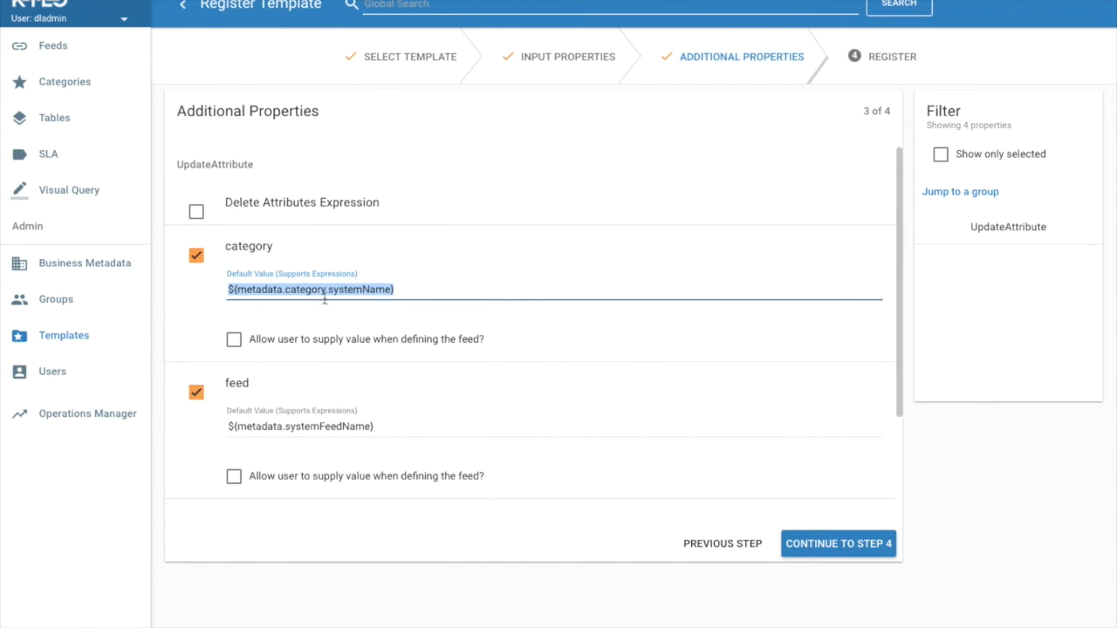
mouse_move(440, 299)
text($)
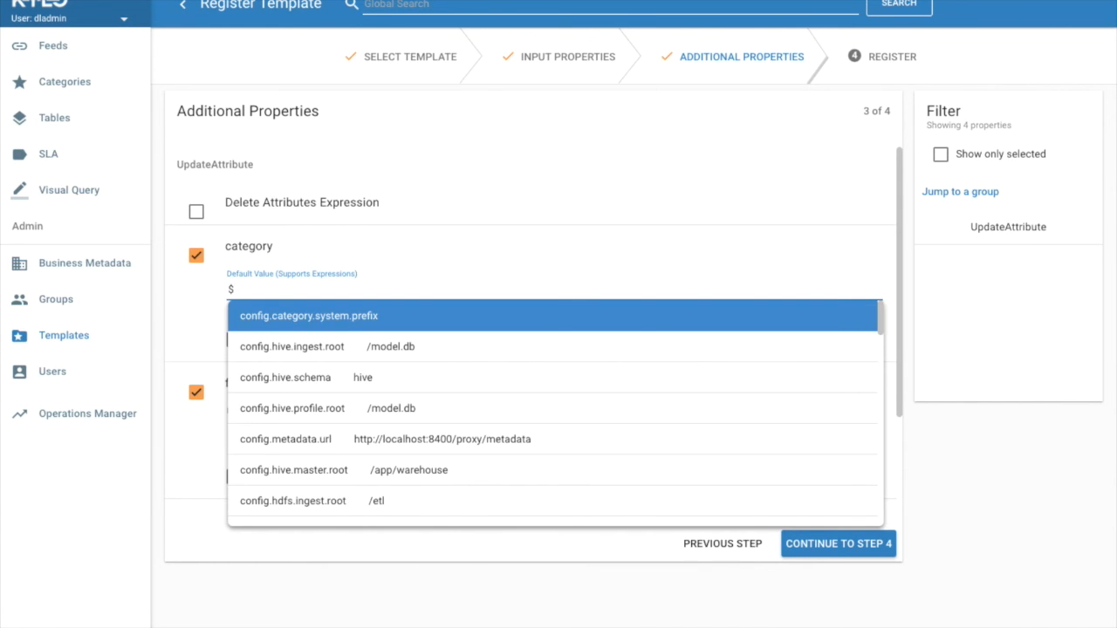
mouse_move(306, 447)
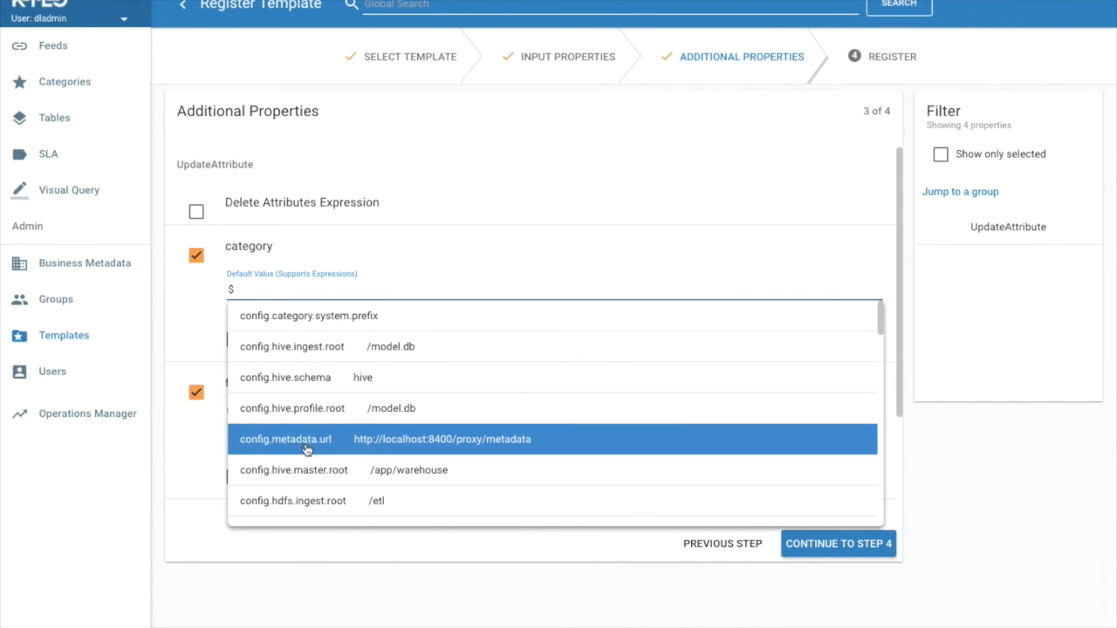
mouse_move(292, 471)
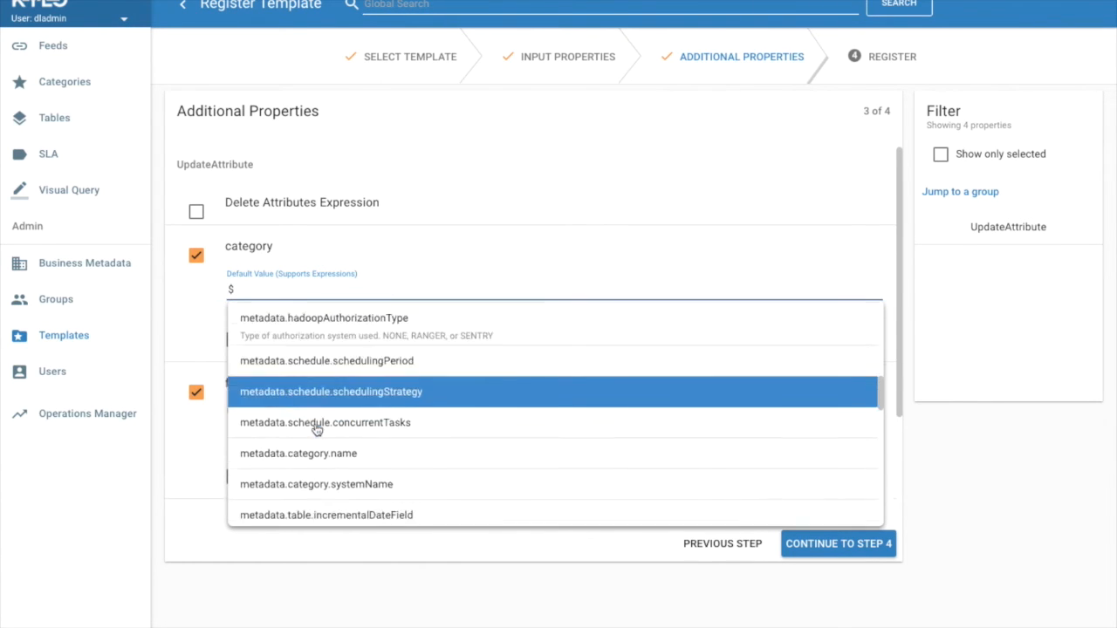
Set the category attribute to ${metadata.category.systemName}, keeping feed as ${metadata.systemFeedName}.
scroll(down, 3)
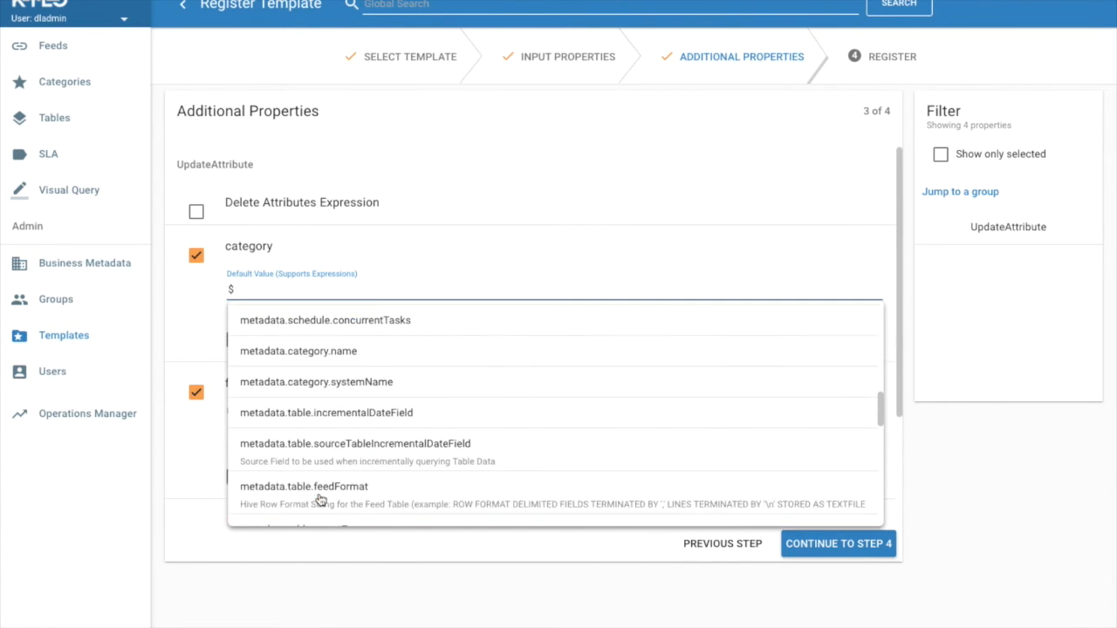
mouse_move(343, 382)
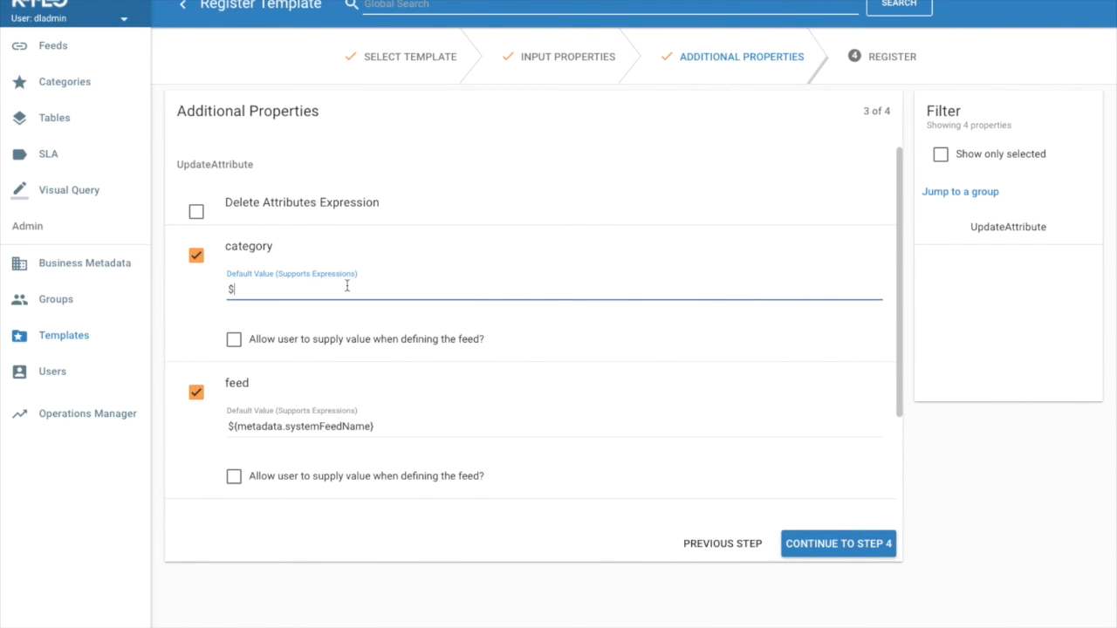
text(categ)
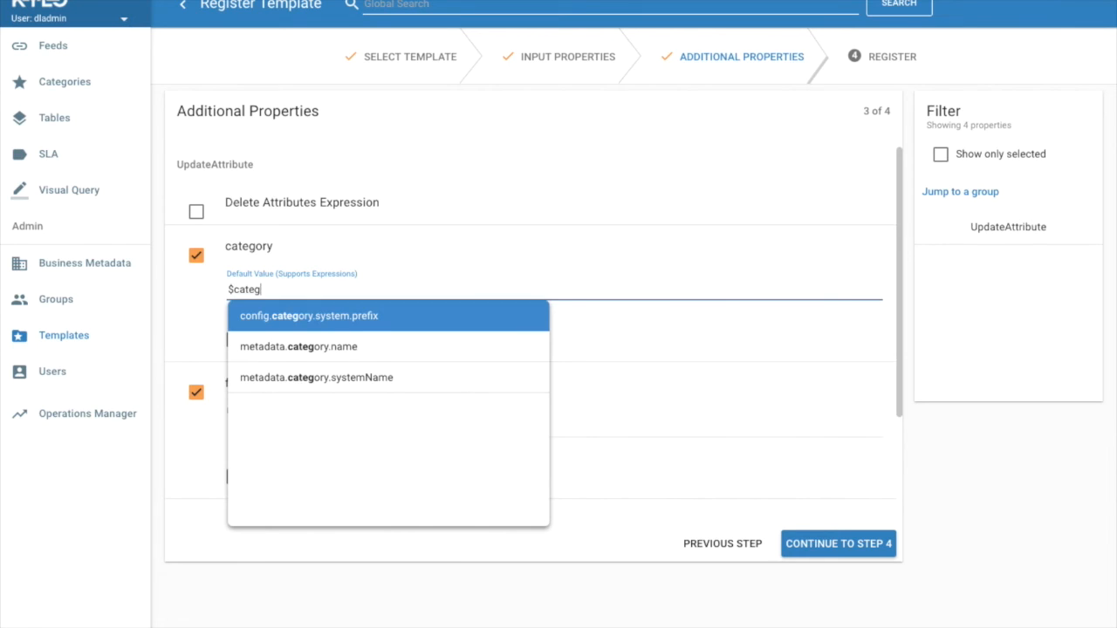
mouse_move(253, 382)
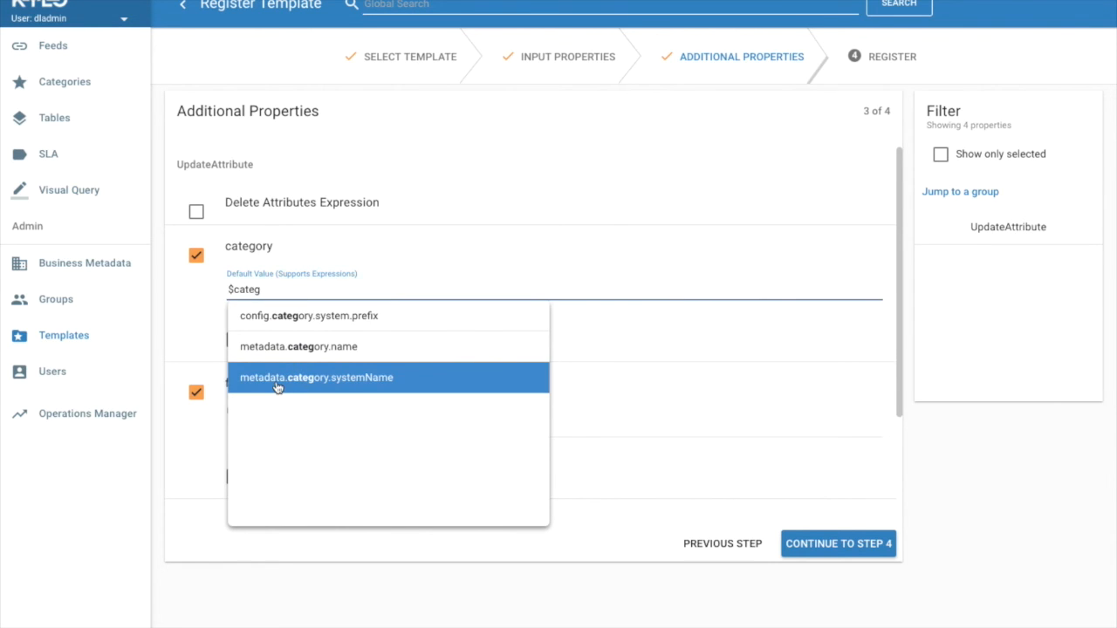
click(316, 378)
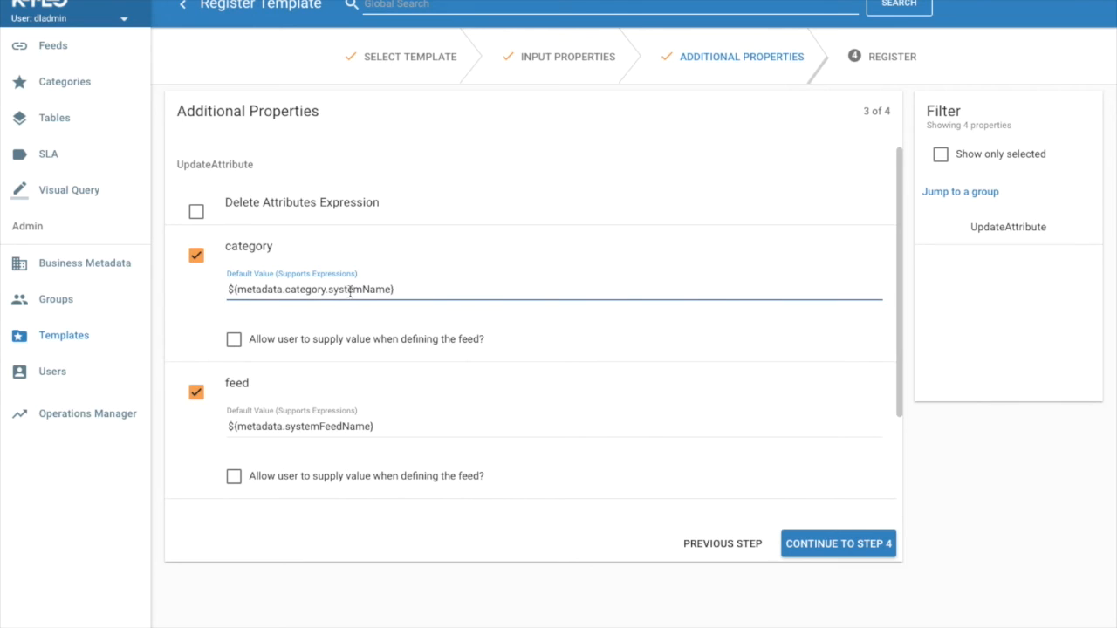
mouse_move(439, 295)
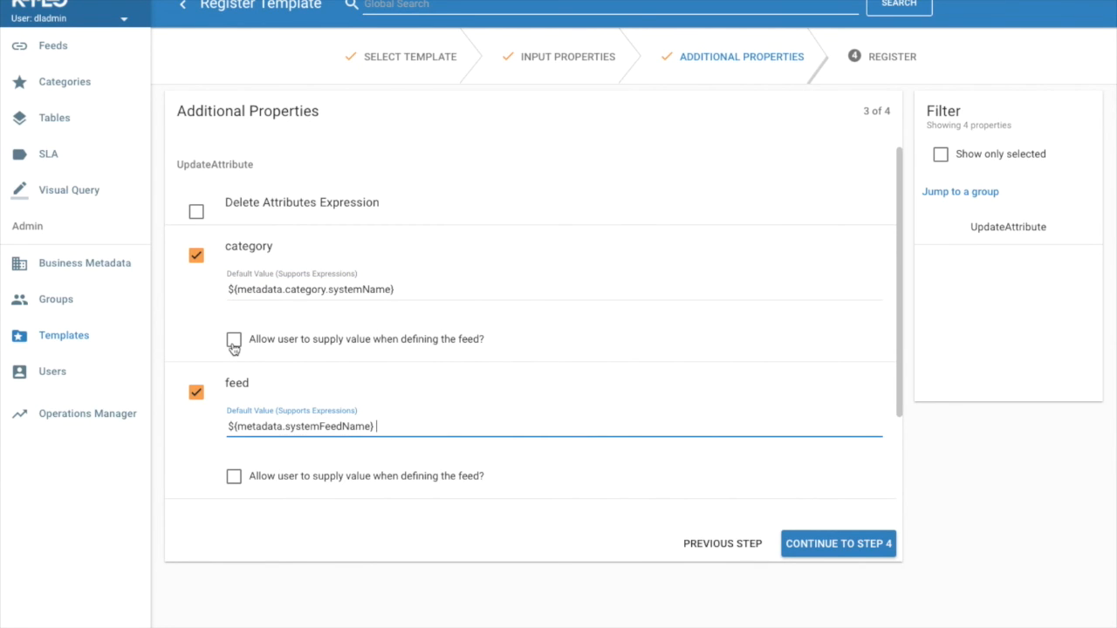
mouse_move(318, 395)
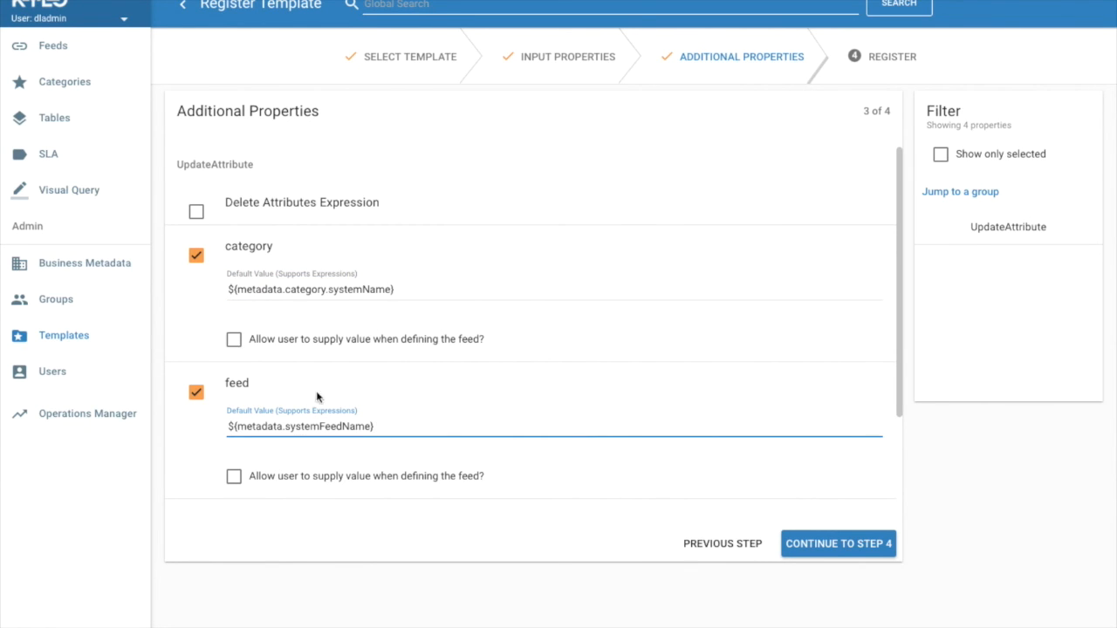
mouse_move(840, 547)
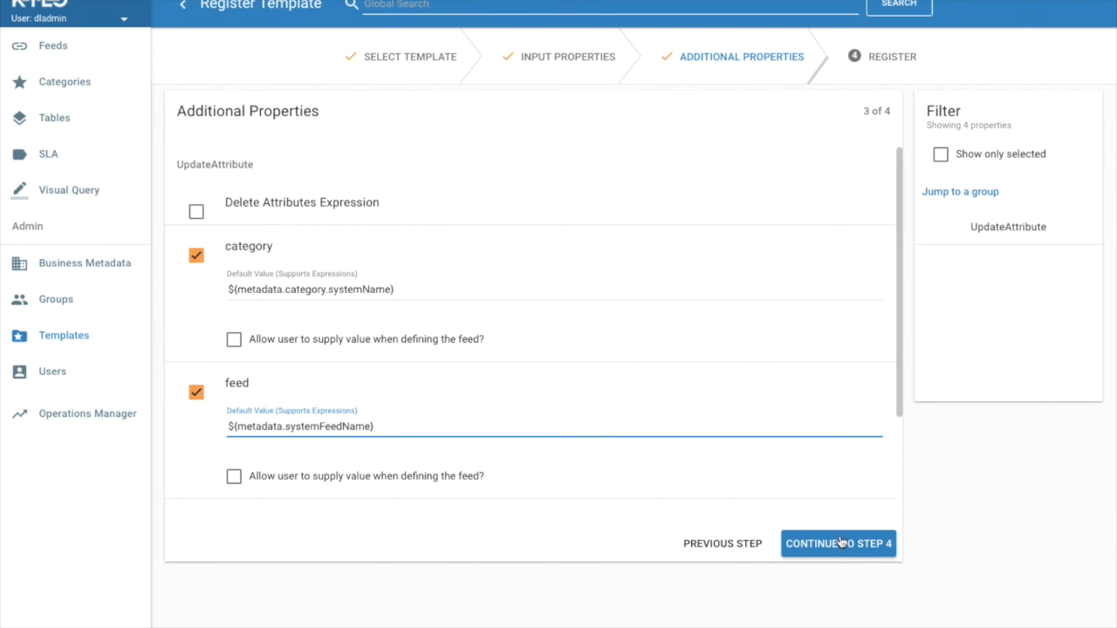
Register get-feed-template with a light blue bell icon and GetFile directory lineage.
click(839, 543)
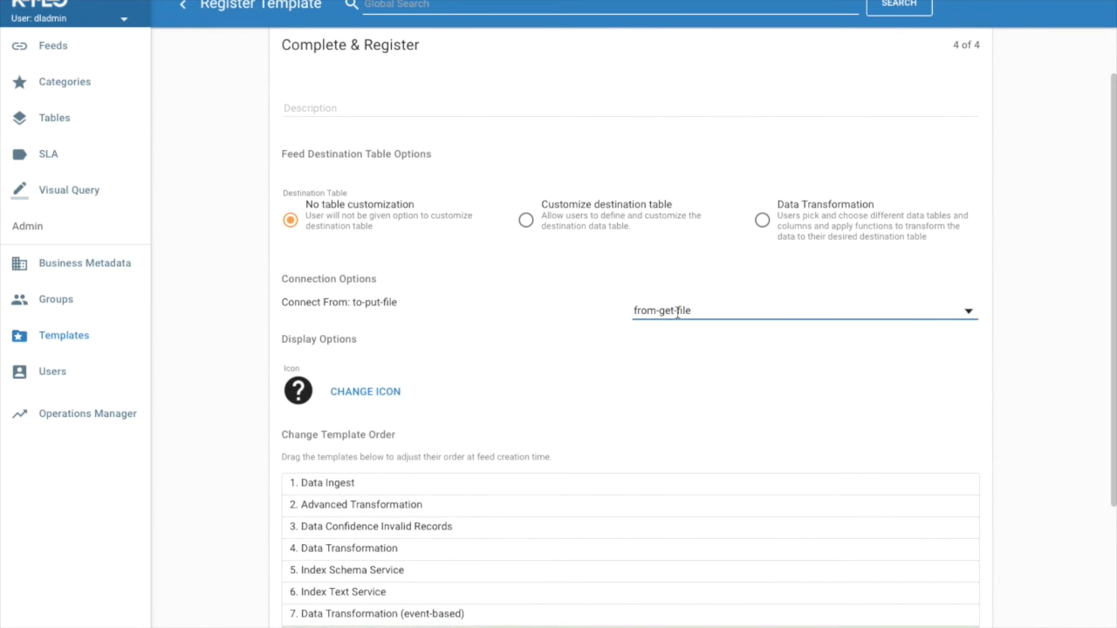
scroll(down, 3)
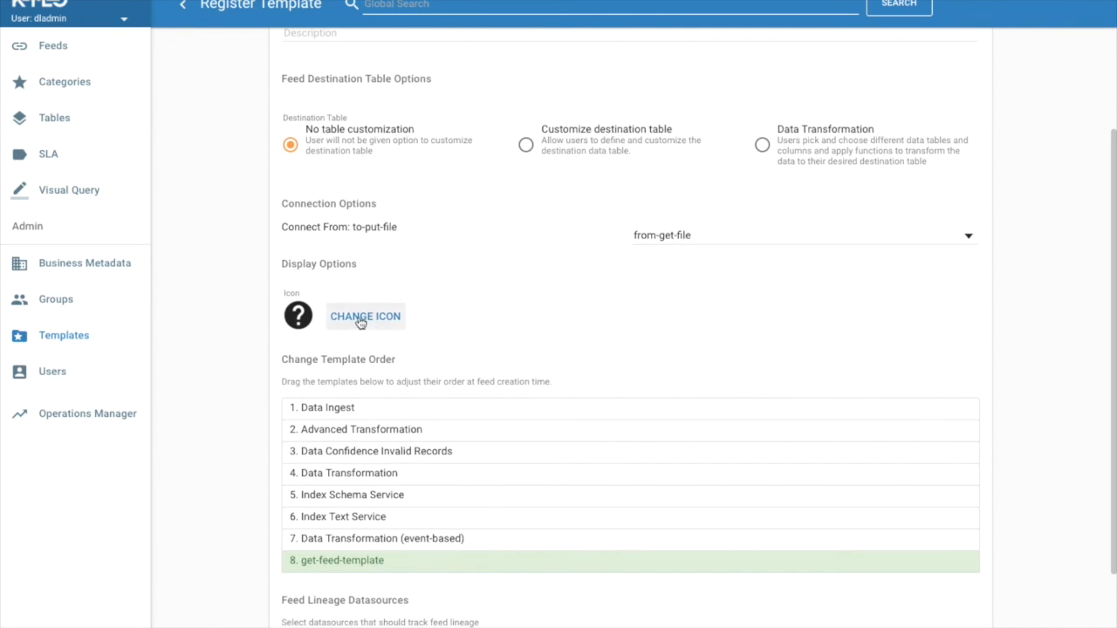
click(365, 316)
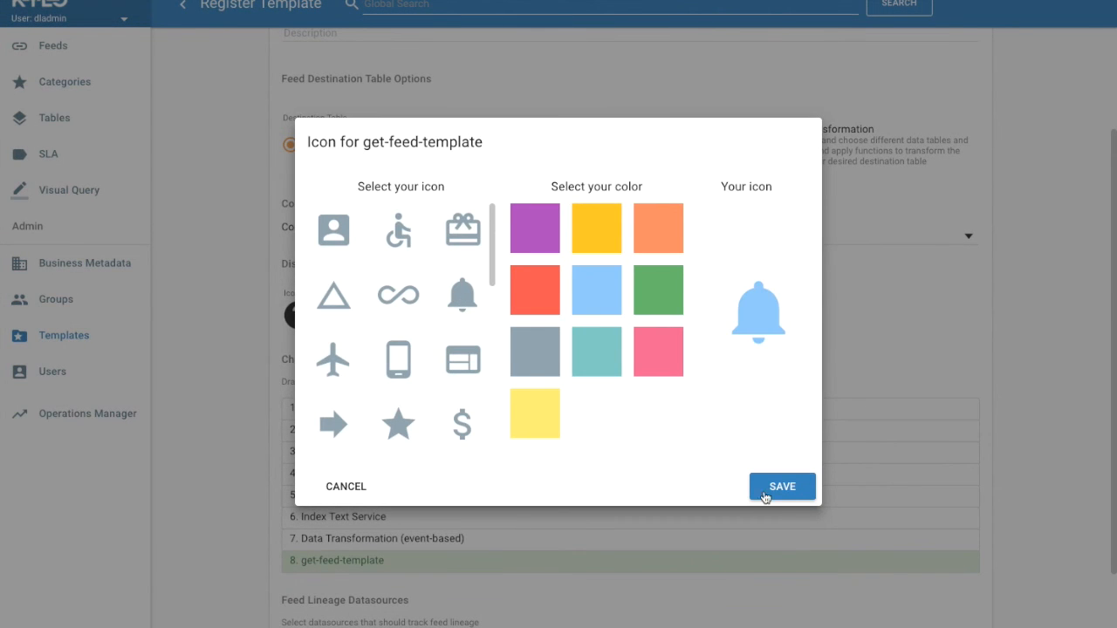
click(782, 487)
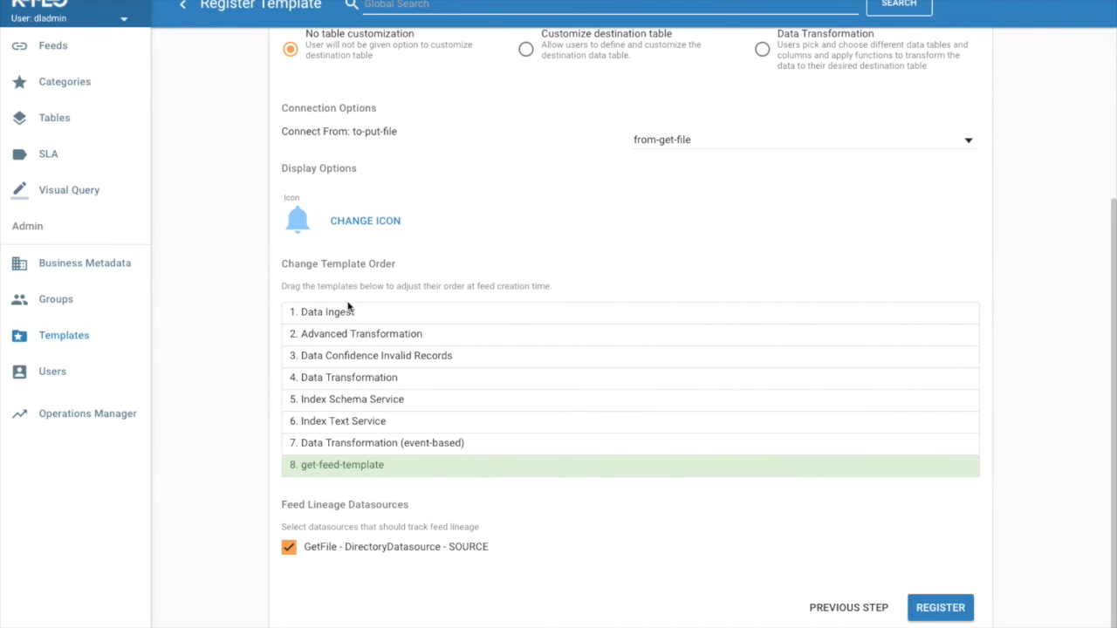
mouse_move(344, 473)
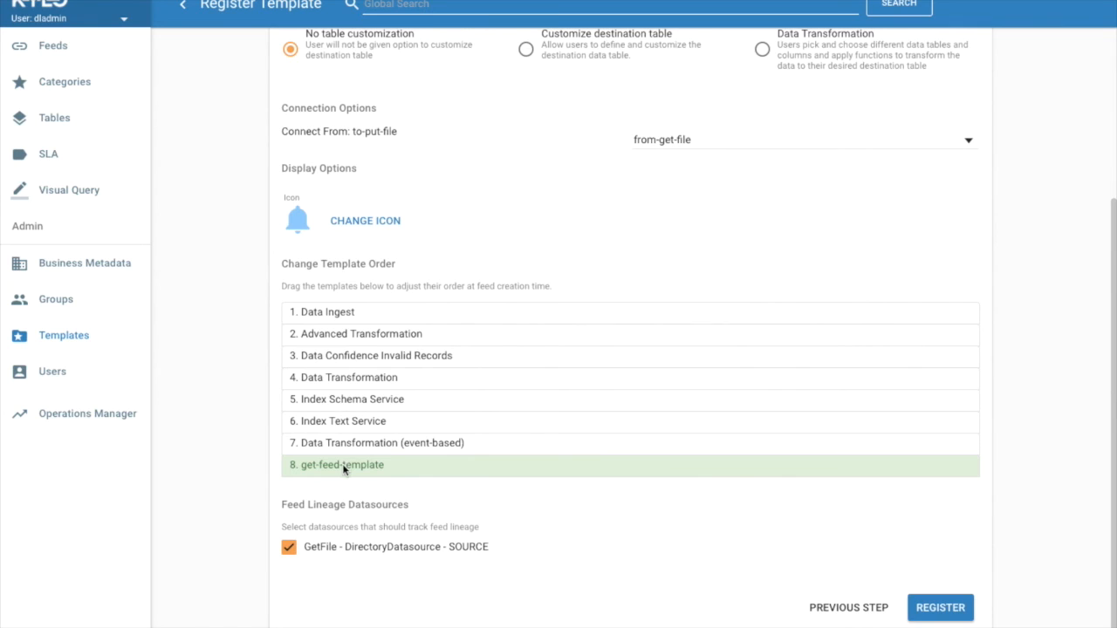
mouse_move(295, 503)
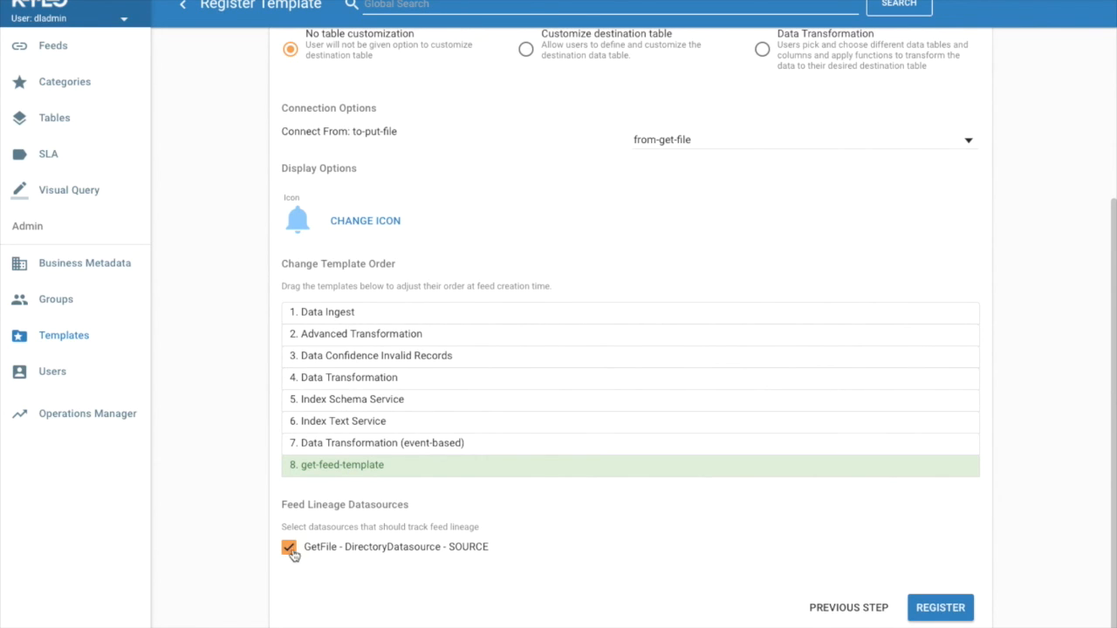
mouse_move(404, 559)
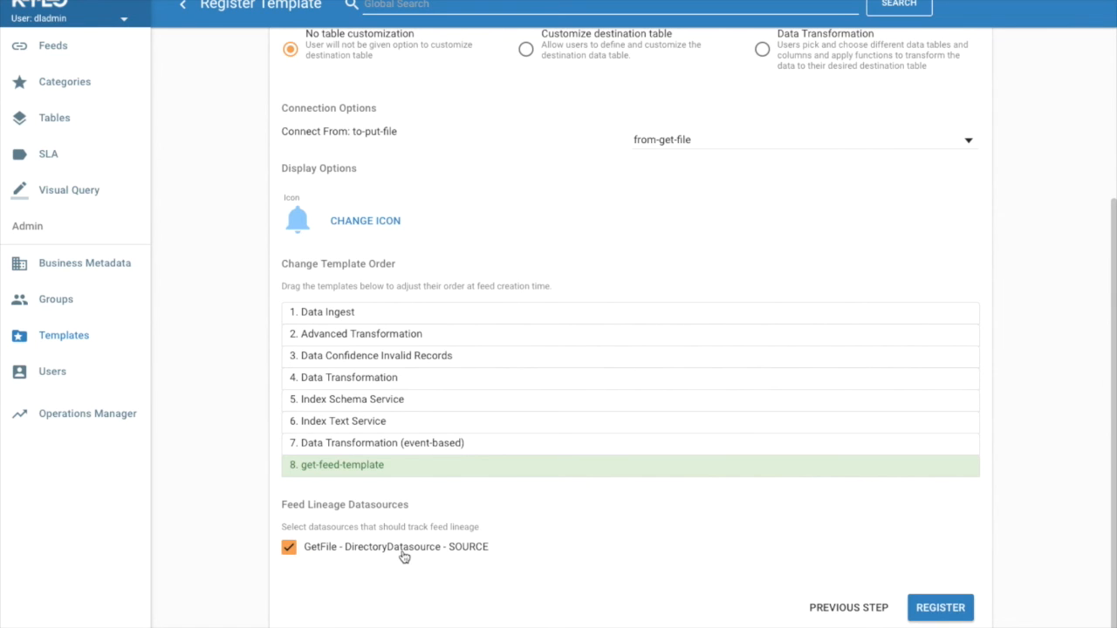
mouse_move(967, 610)
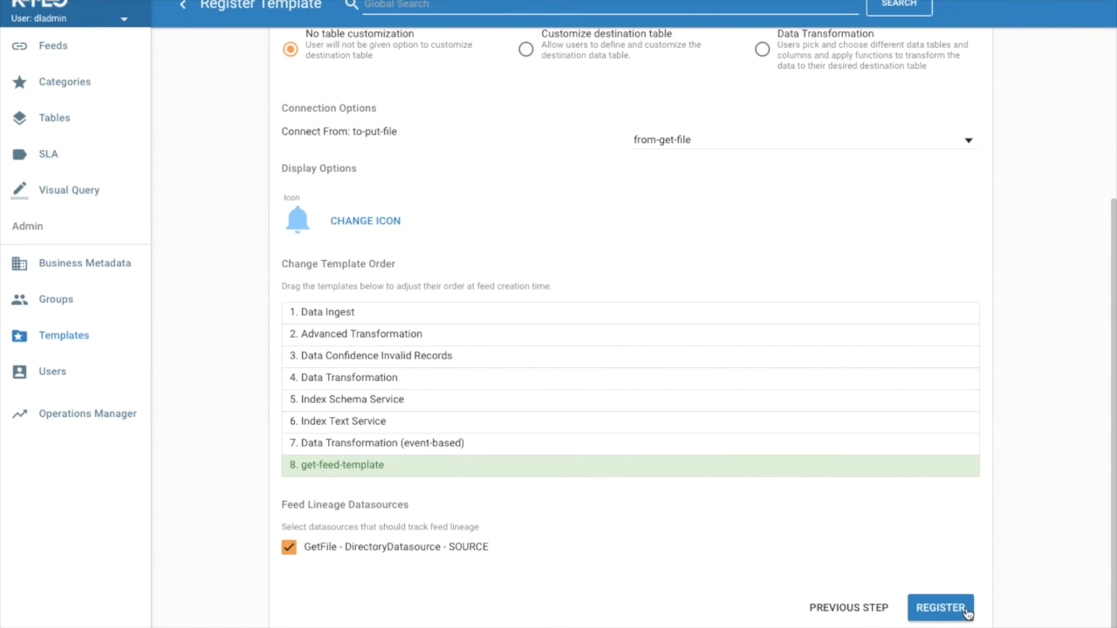
click(941, 607)
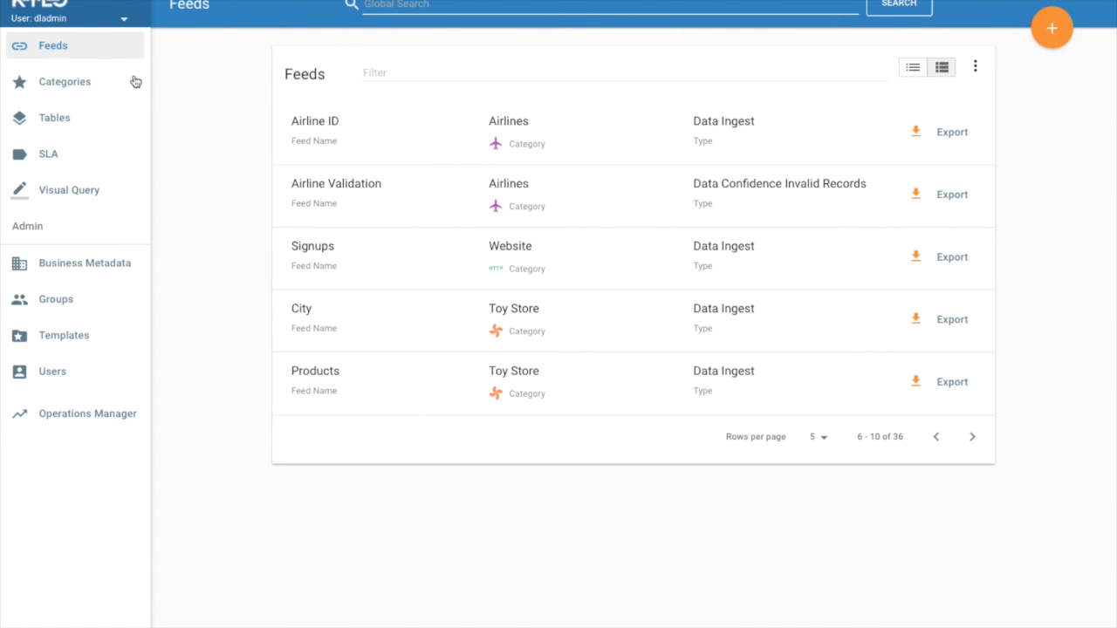
mouse_move(1051, 28)
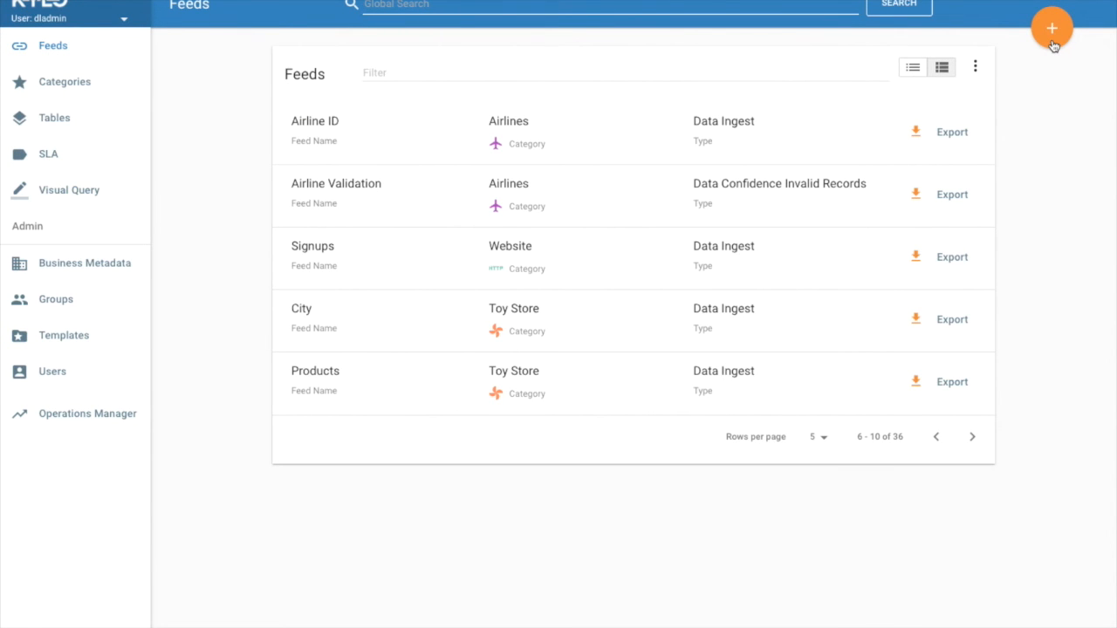
Create the First Feed feed in category Demo, scheduled every 5 seconds.
click(1053, 28)
text(First Fee)
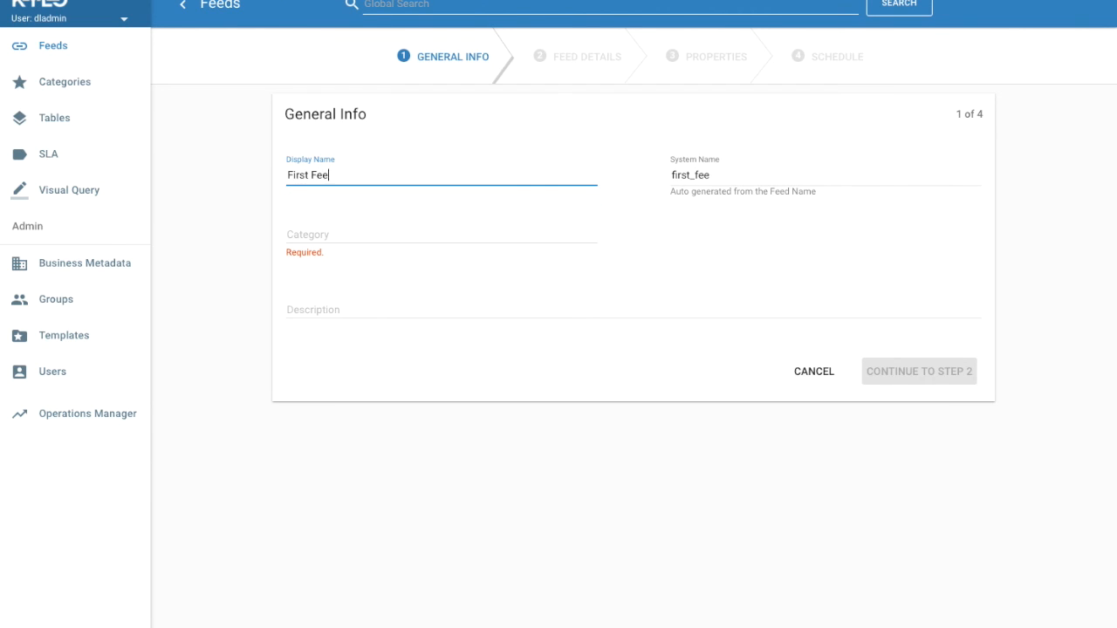
text(Demo)
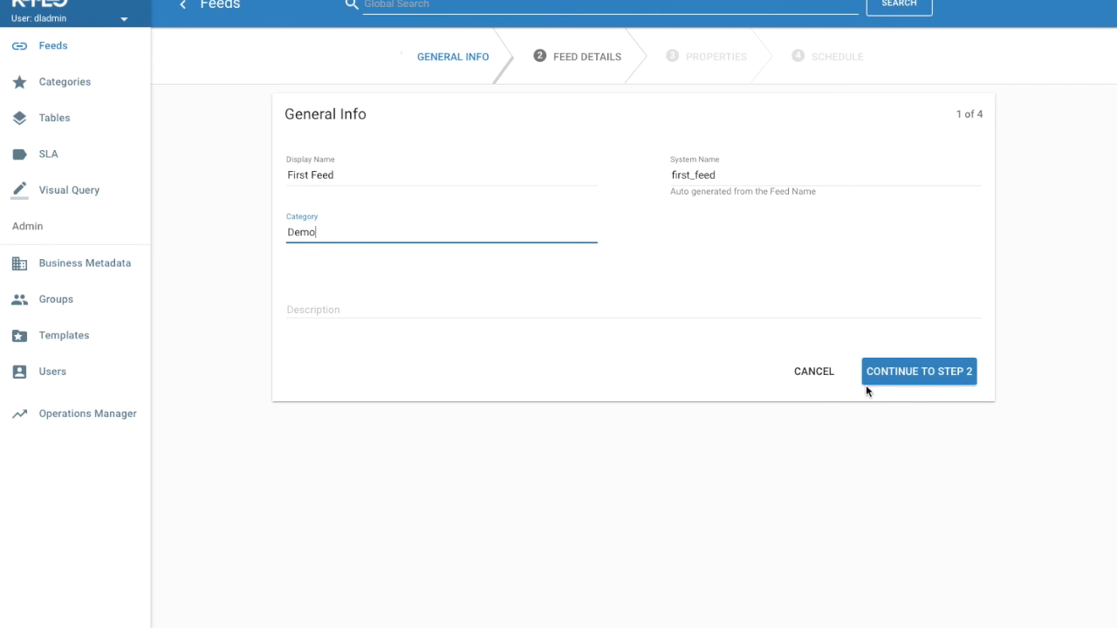
click(919, 372)
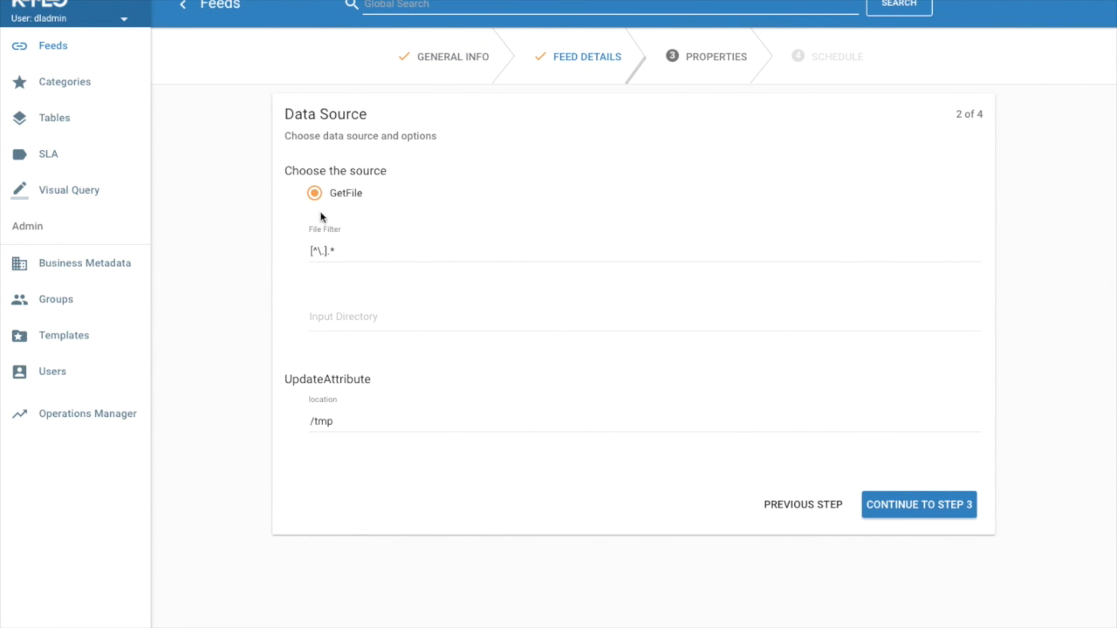
mouse_move(344, 242)
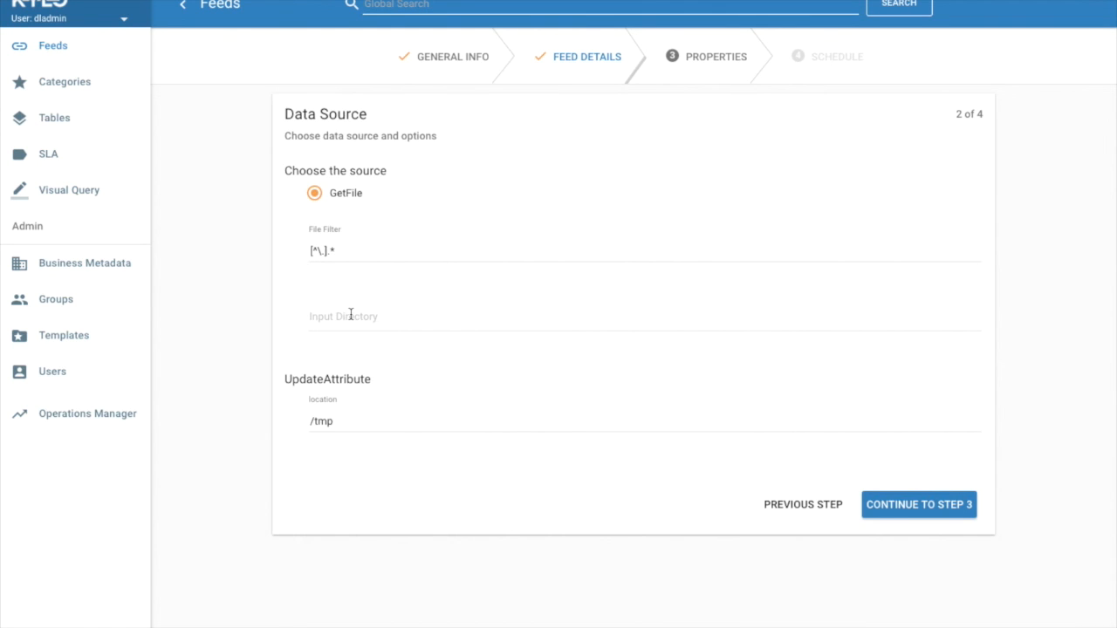
text(\var\sr)
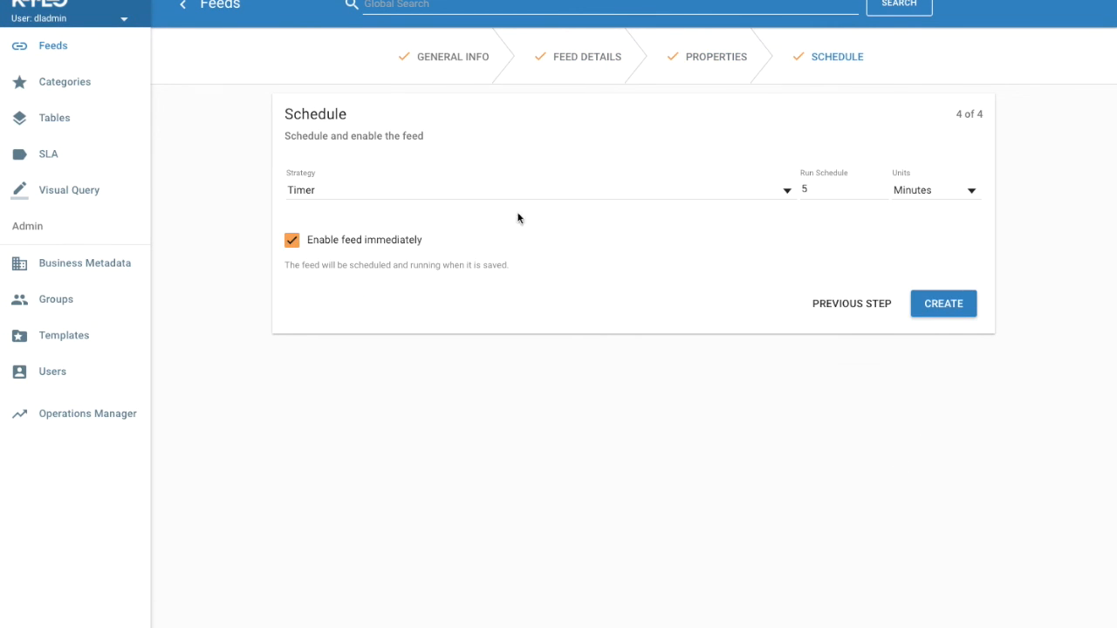
click(934, 190)
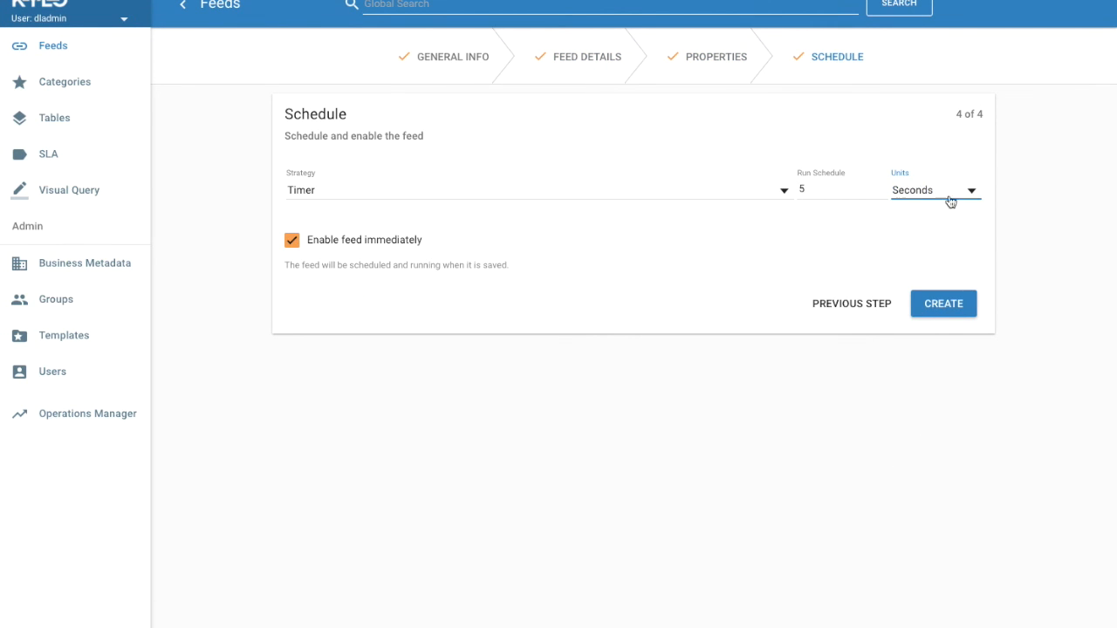
click(943, 303)
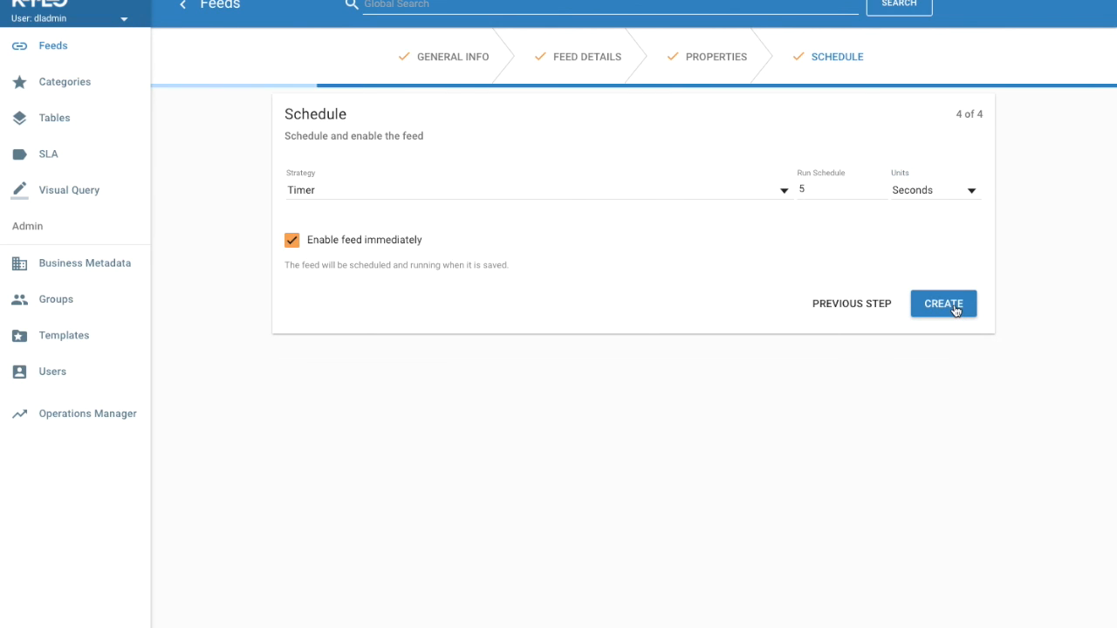
click(943, 303)
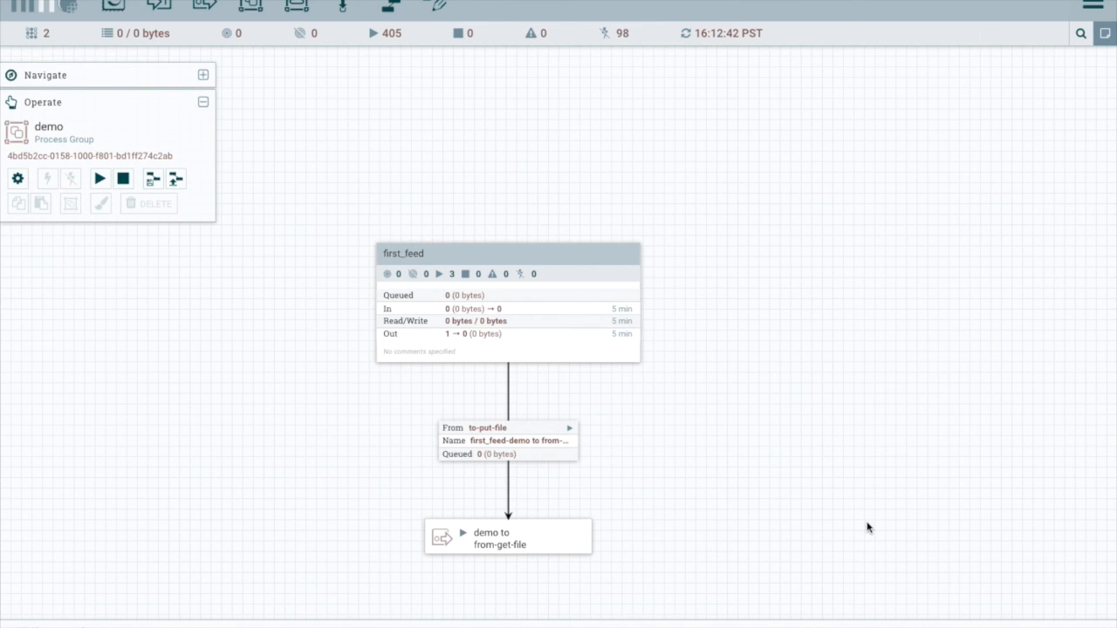
Inside first_feed, check UpdateAttribute (category demo, feed first_feed) and GetFile reading /var/dropzone/demo.
click(493, 262)
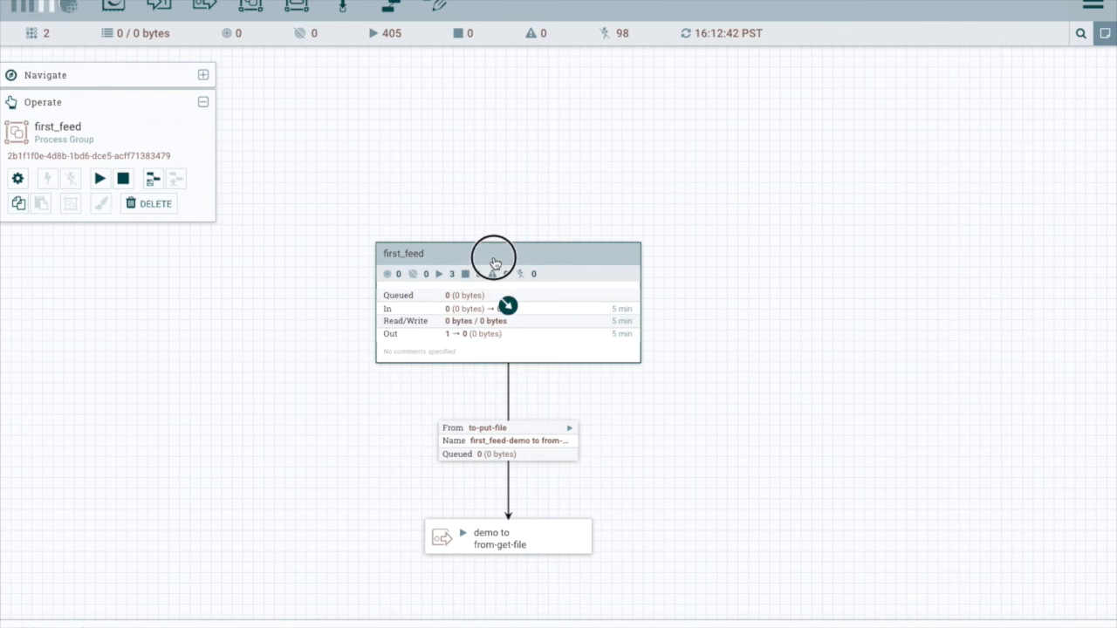
double_click(497, 257)
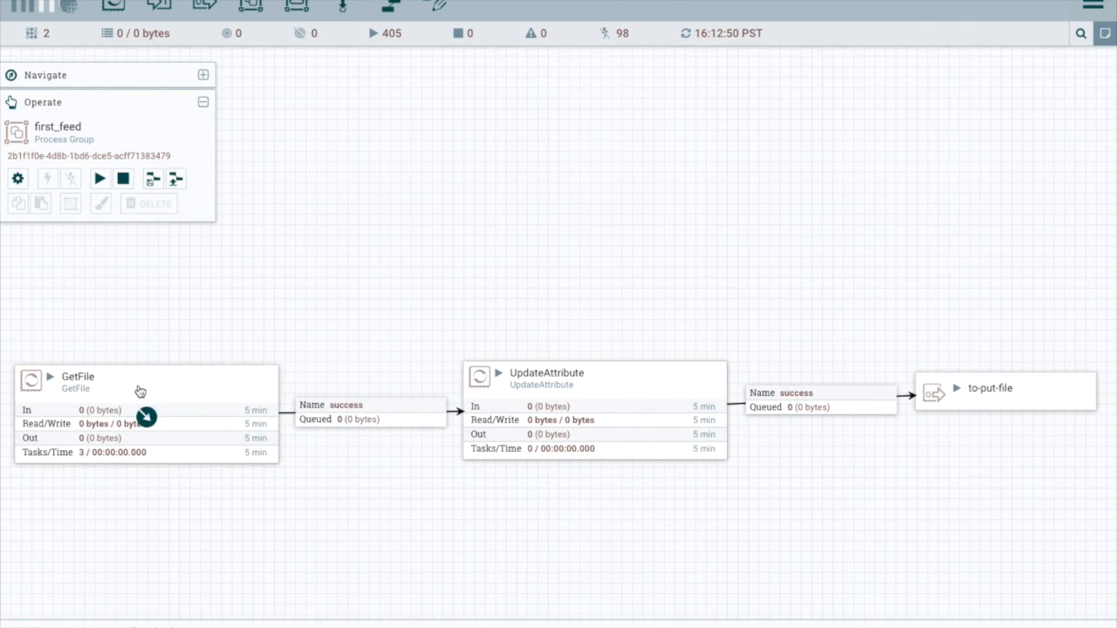
double_click(549, 381)
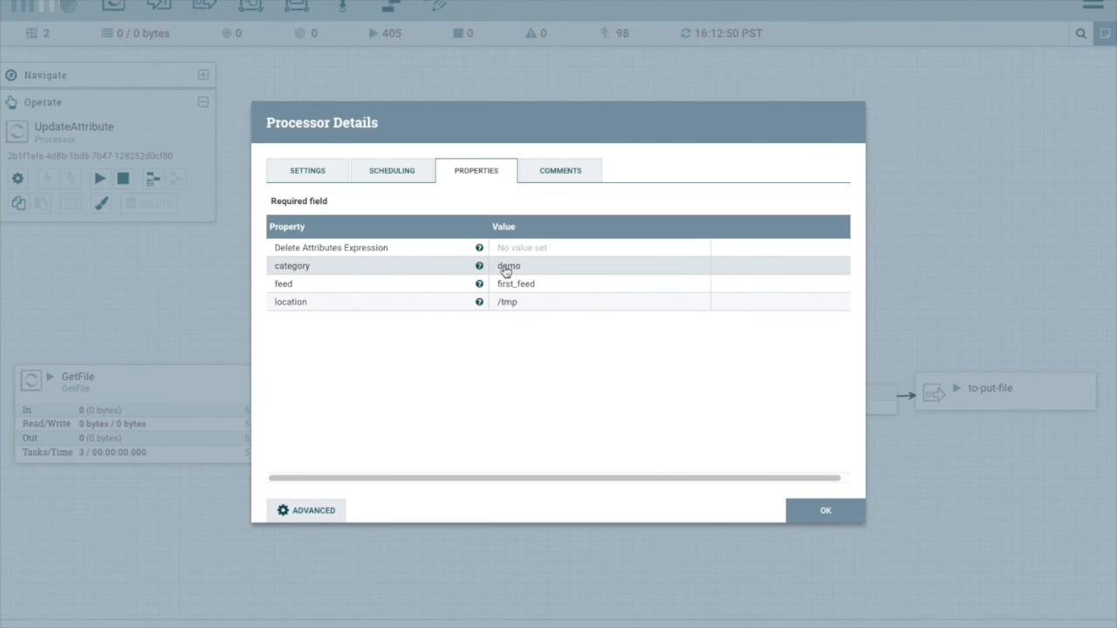
mouse_move(512, 268)
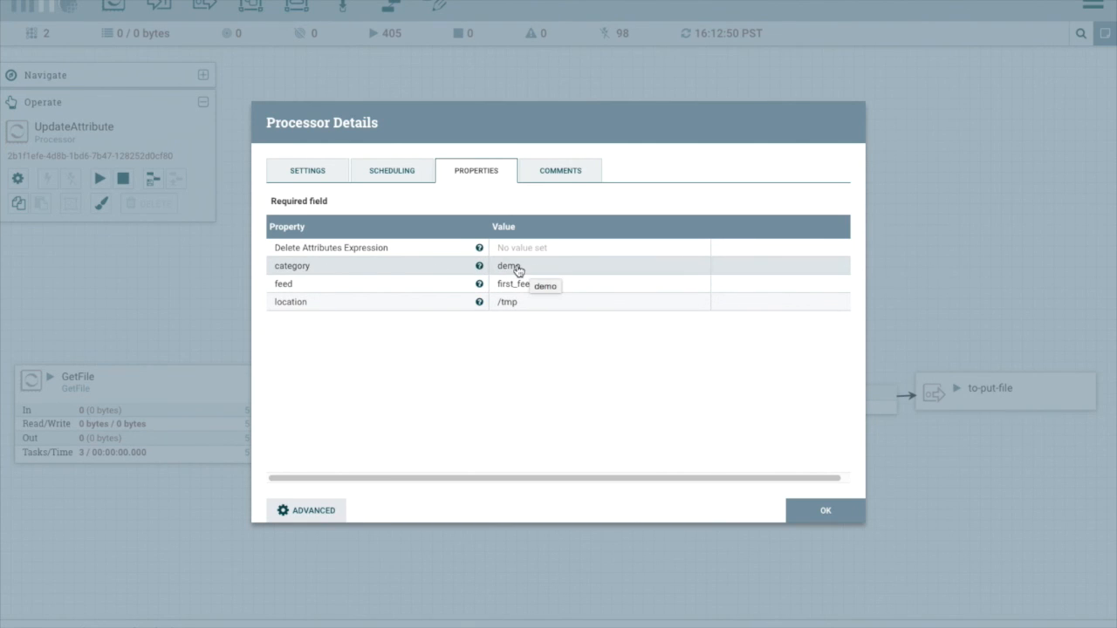
mouse_move(535, 286)
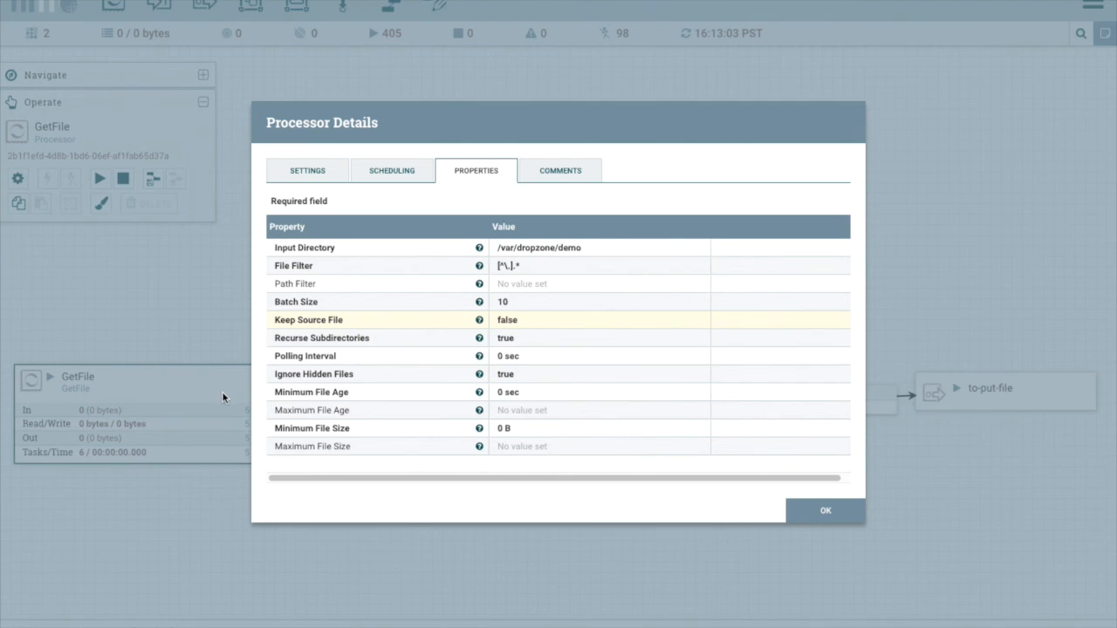
mouse_move(524, 254)
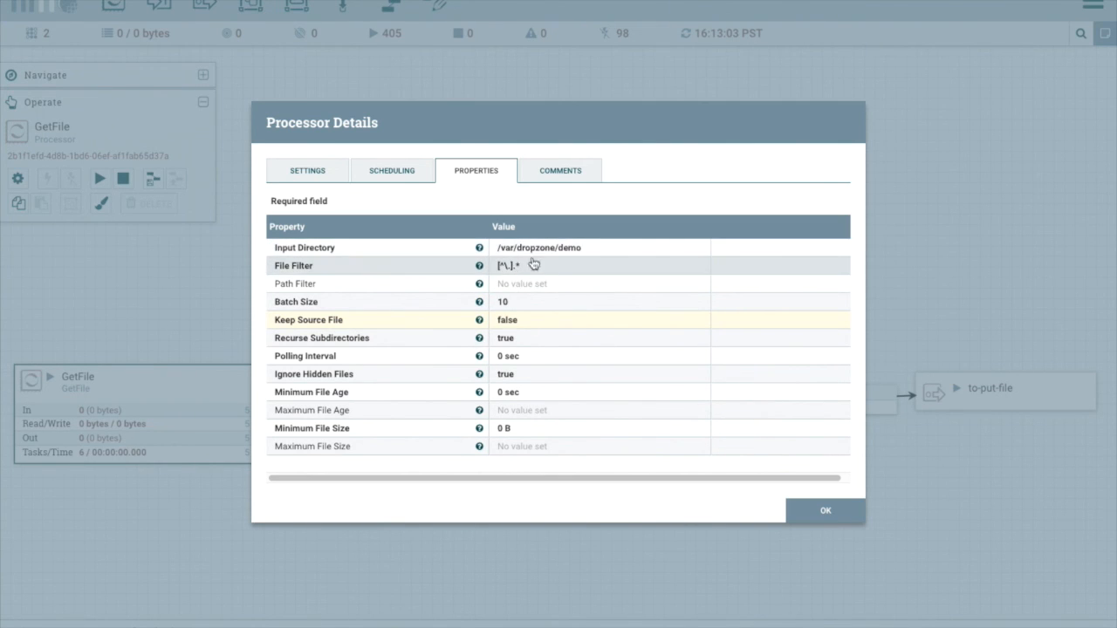
click(825, 510)
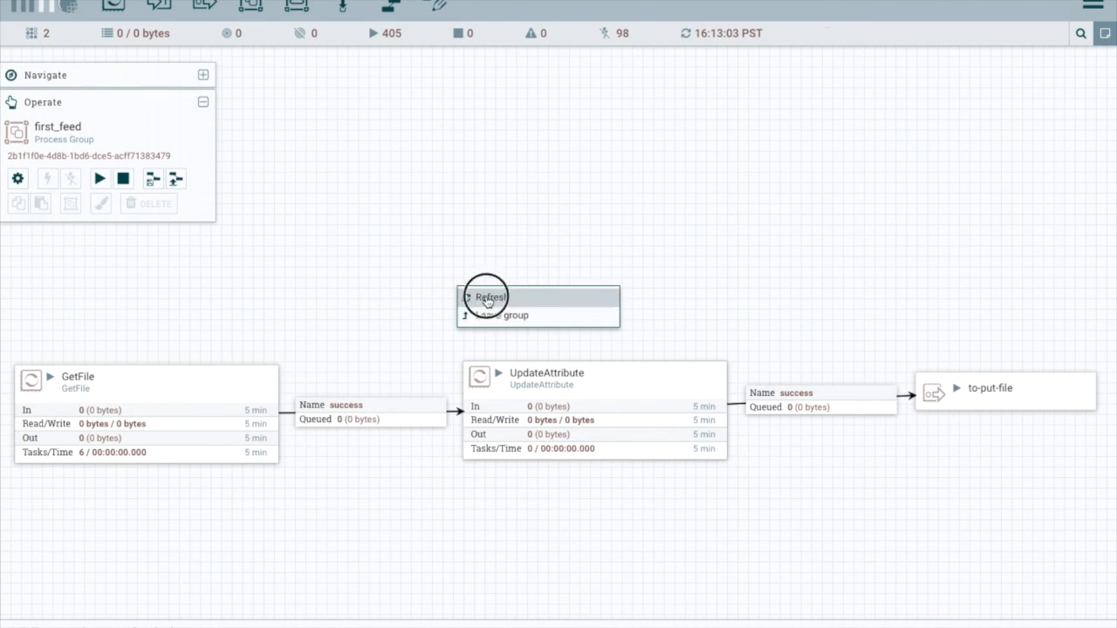
Refresh the flow statistics and enter put-reusable-flow to see PutFile's 140.12 KB file.
click(488, 296)
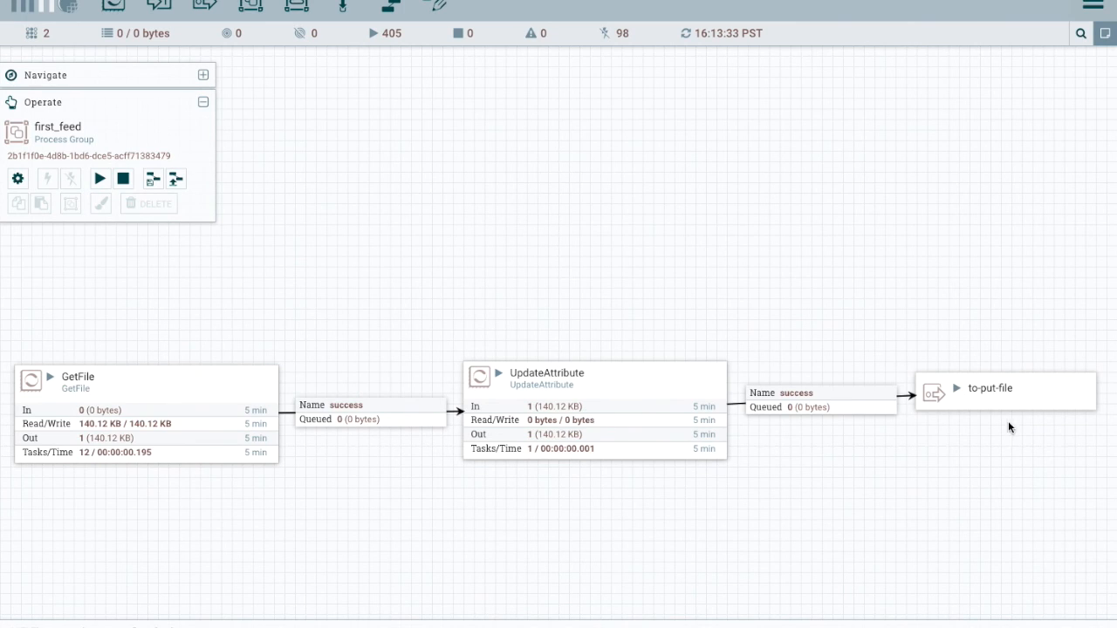
mouse_move(969, 392)
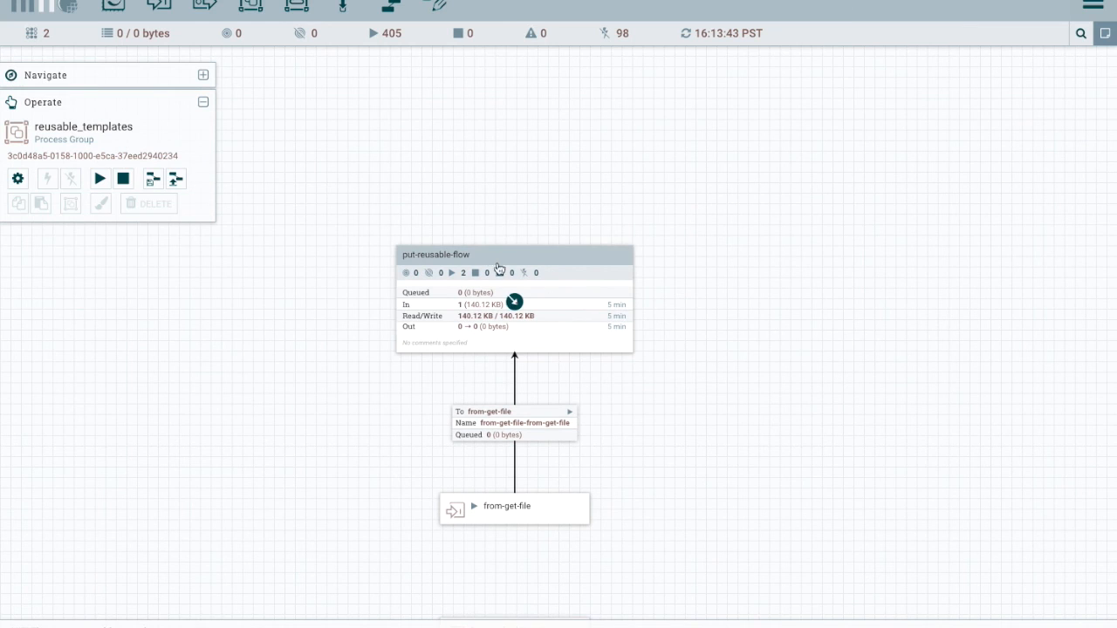
double_click(512, 254)
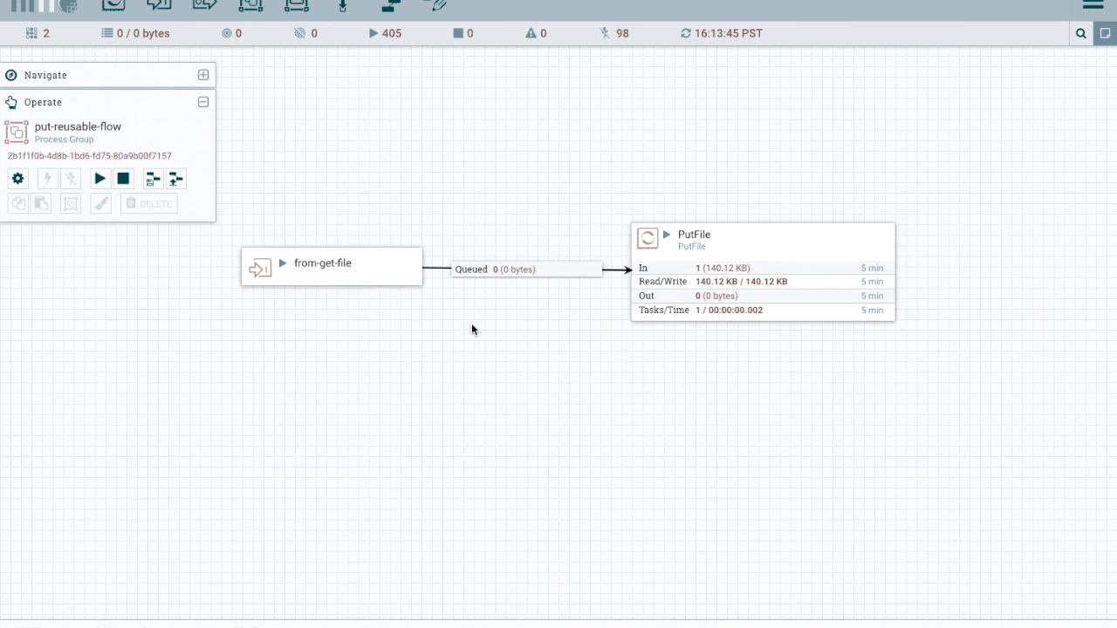
mouse_move(702, 295)
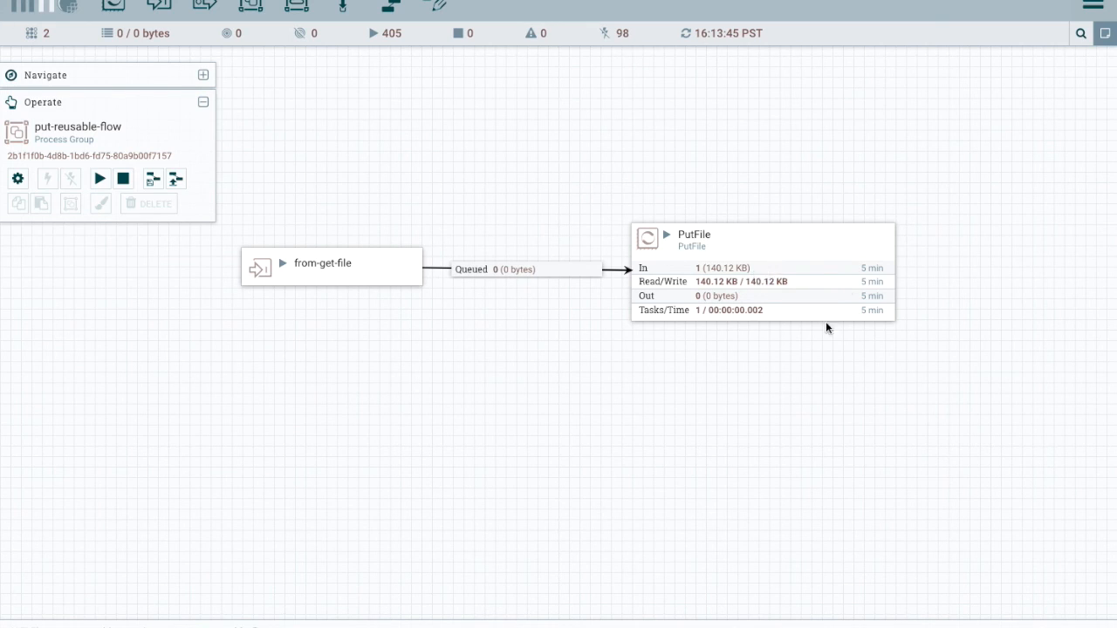
mouse_move(591, 352)
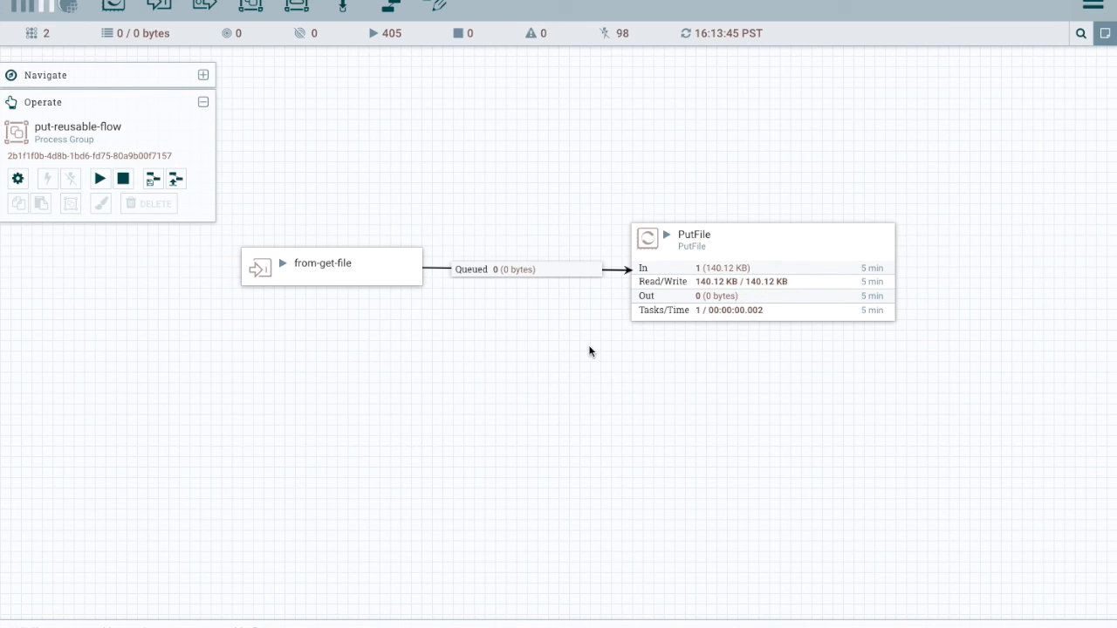